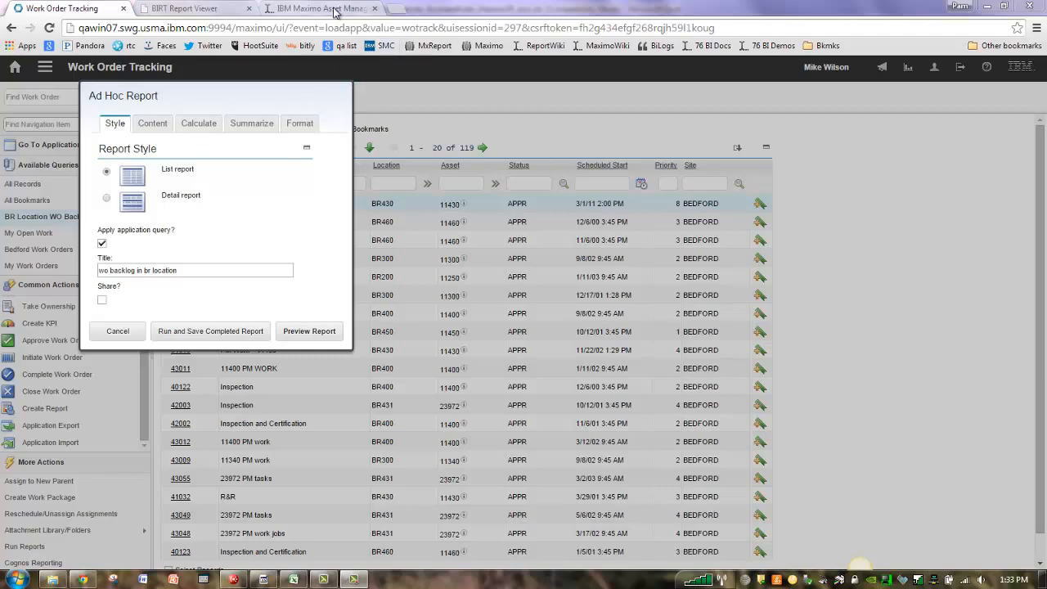
- Switch from the Ad Hoc Report dialog to the Maximo 76 BI Recordings wiki page
click(319, 8)
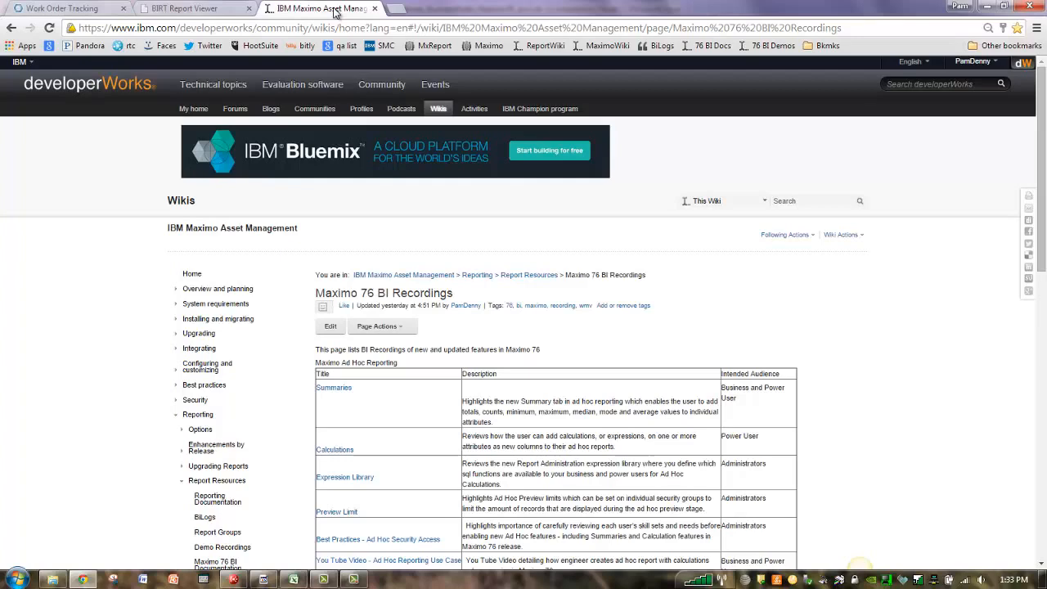
mouse_move(150, 242)
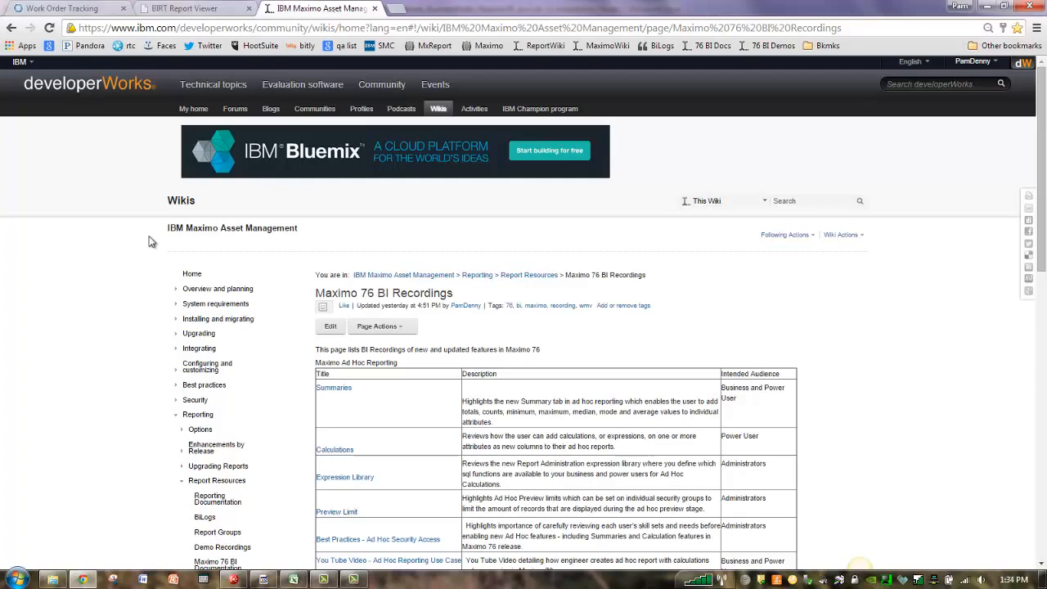
click(293, 579)
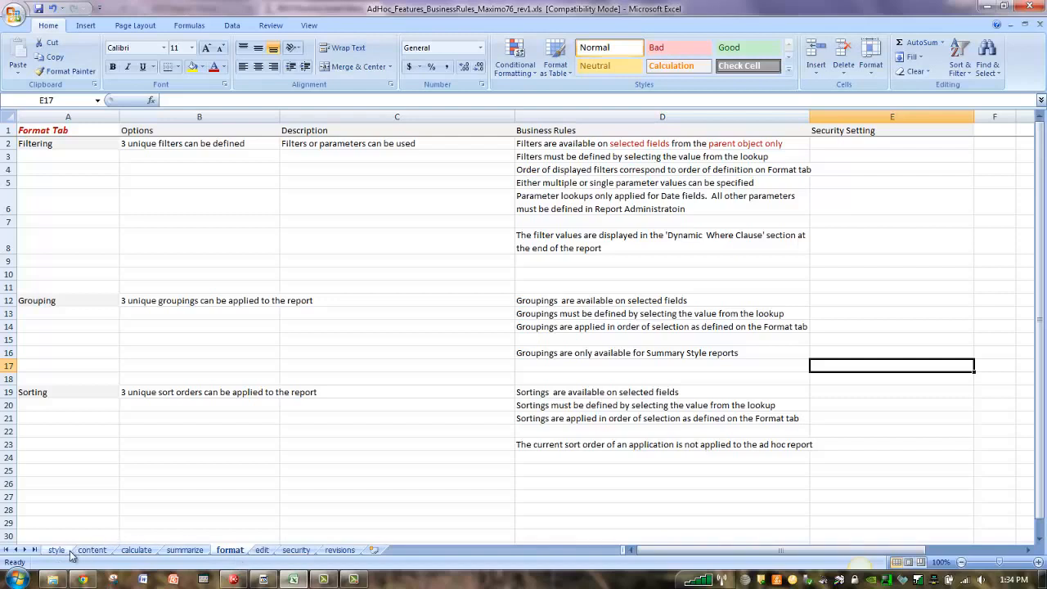
mouse_move(105, 556)
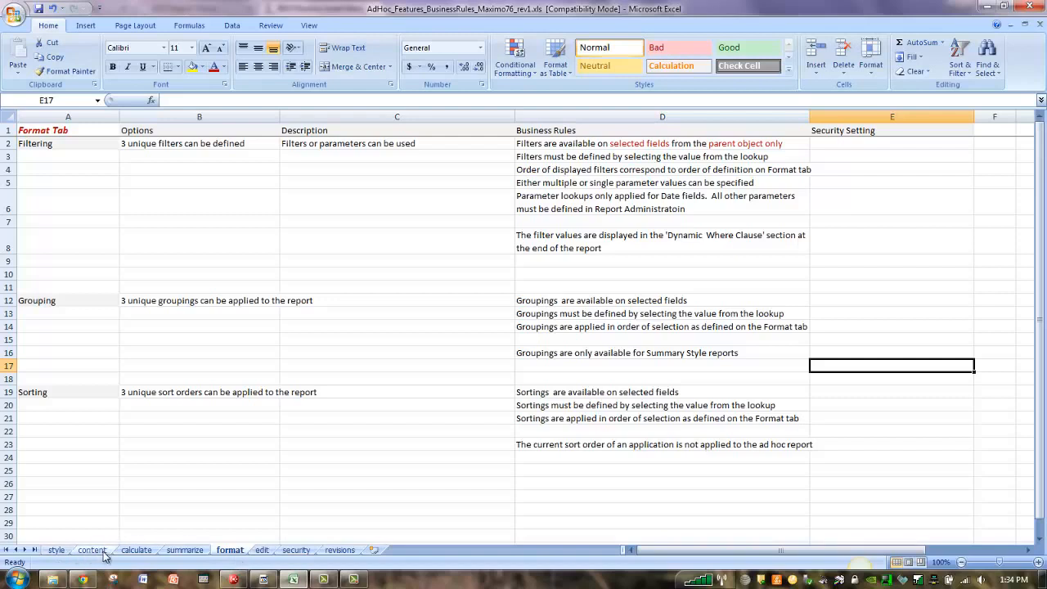
mouse_move(422, 343)
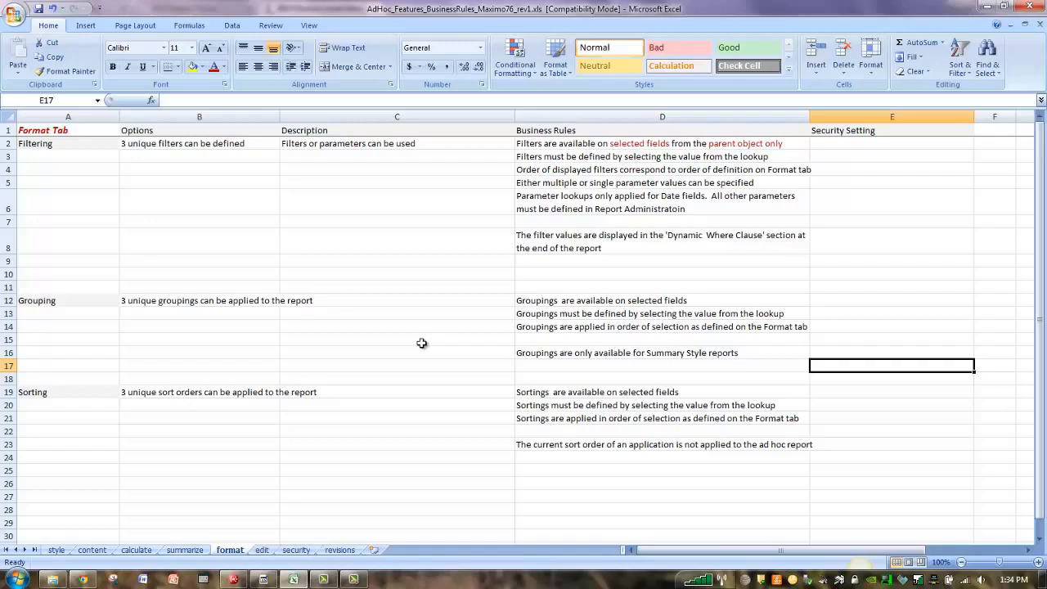
mouse_move(588, 172)
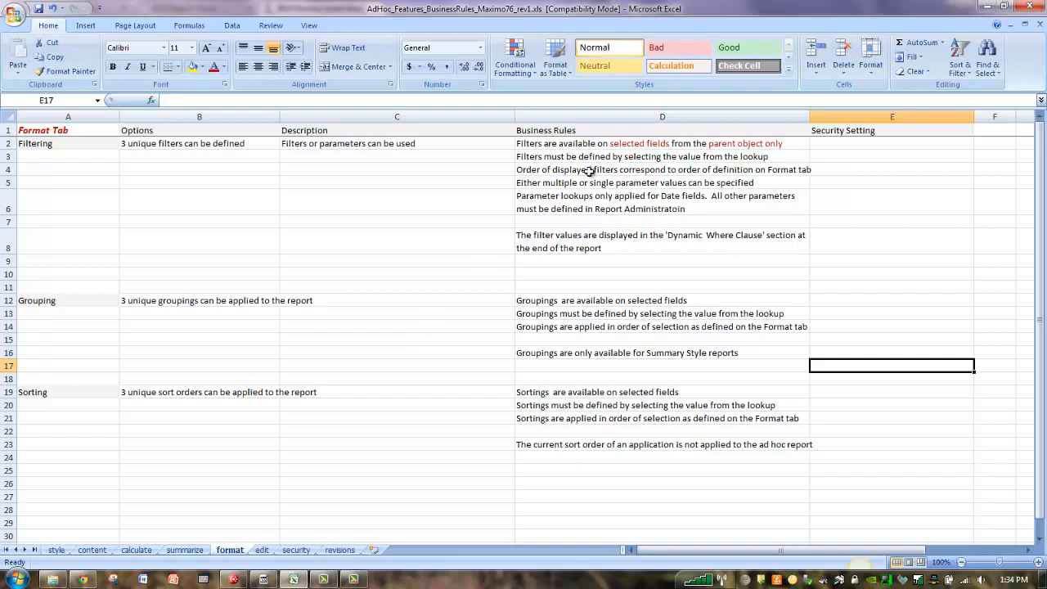
mouse_move(641, 162)
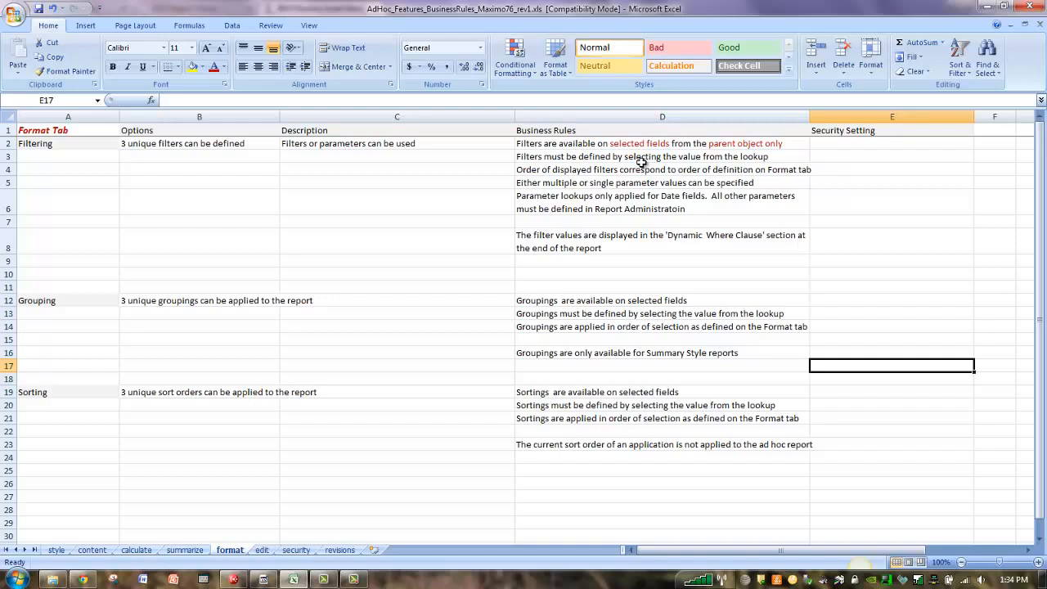
mouse_move(226, 324)
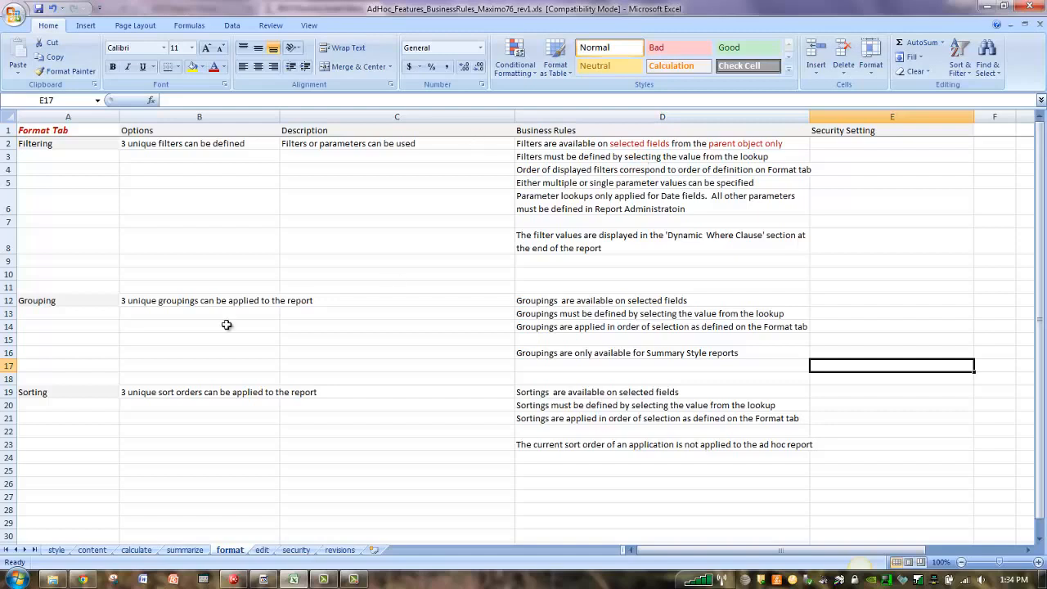
mouse_move(547, 374)
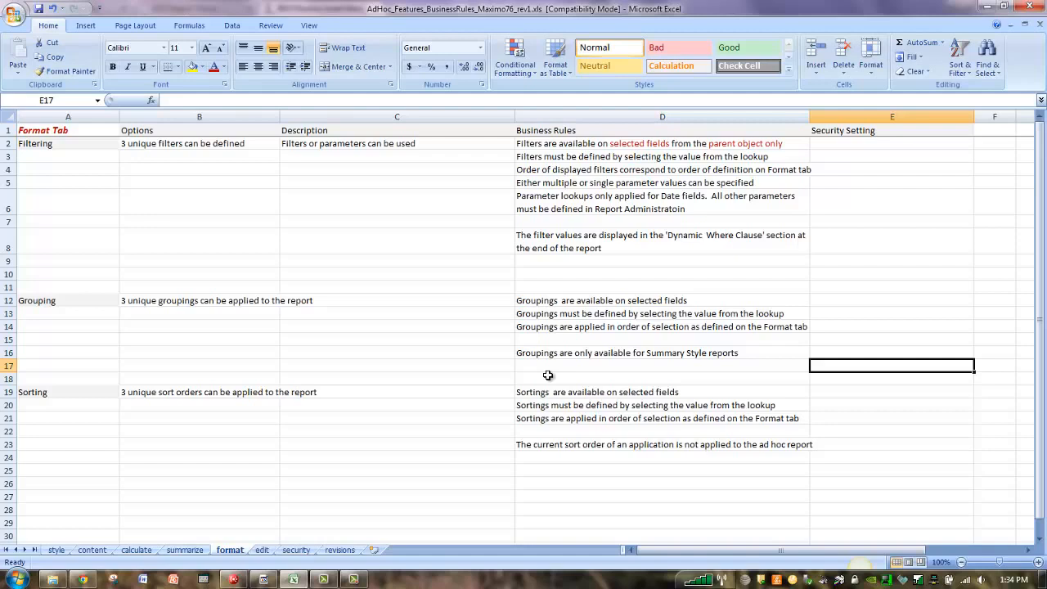
mouse_move(320, 429)
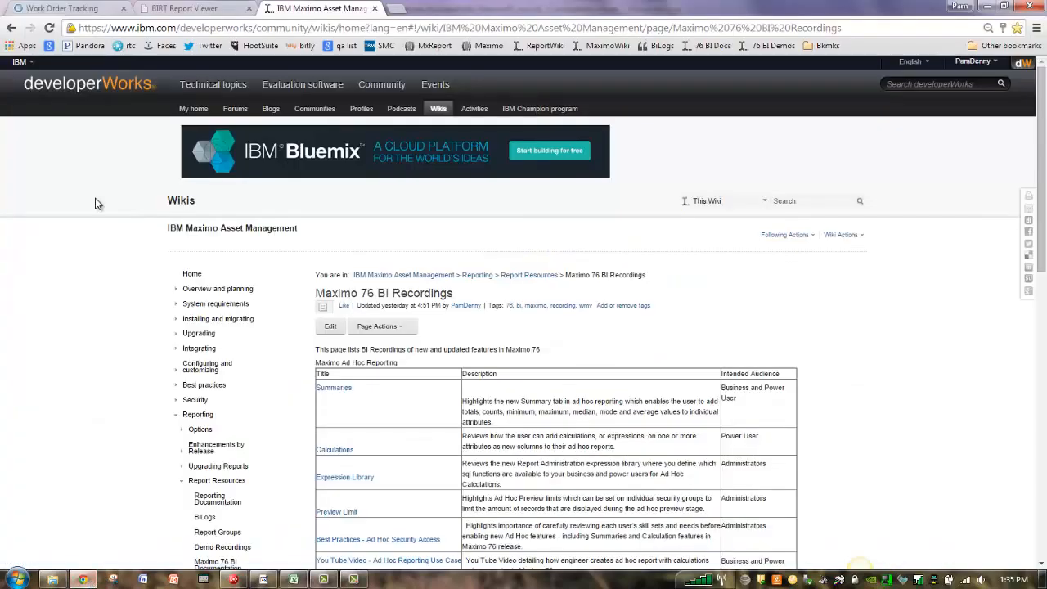
- Return to the Work Order Tracking ad hoc report dialog from the wiki
click(62, 9)
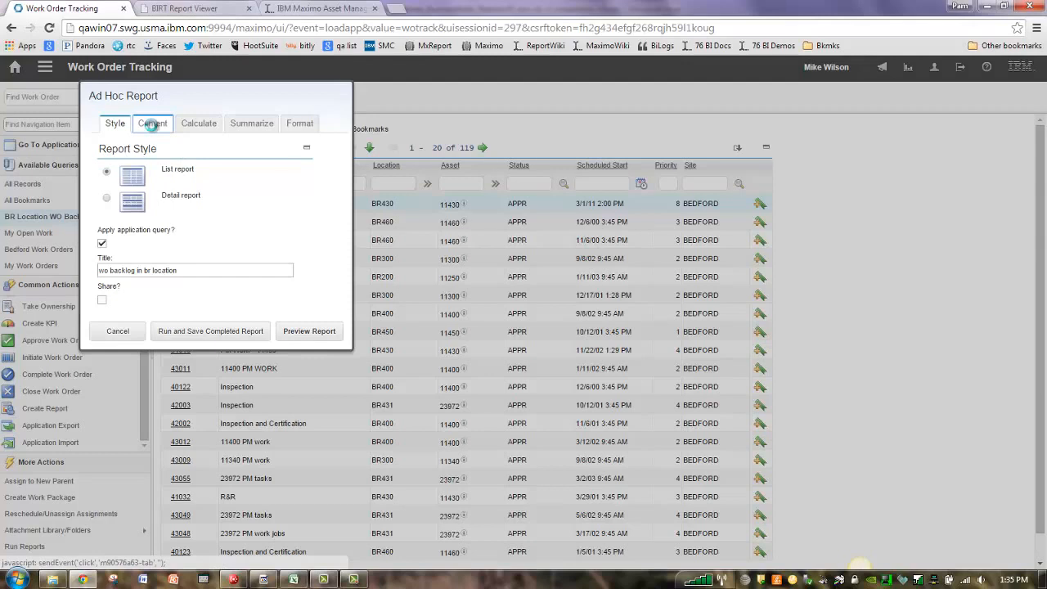
- Review the ten selected fields on Content, then view the average WO priority and minimum installation date summaries
click(152, 122)
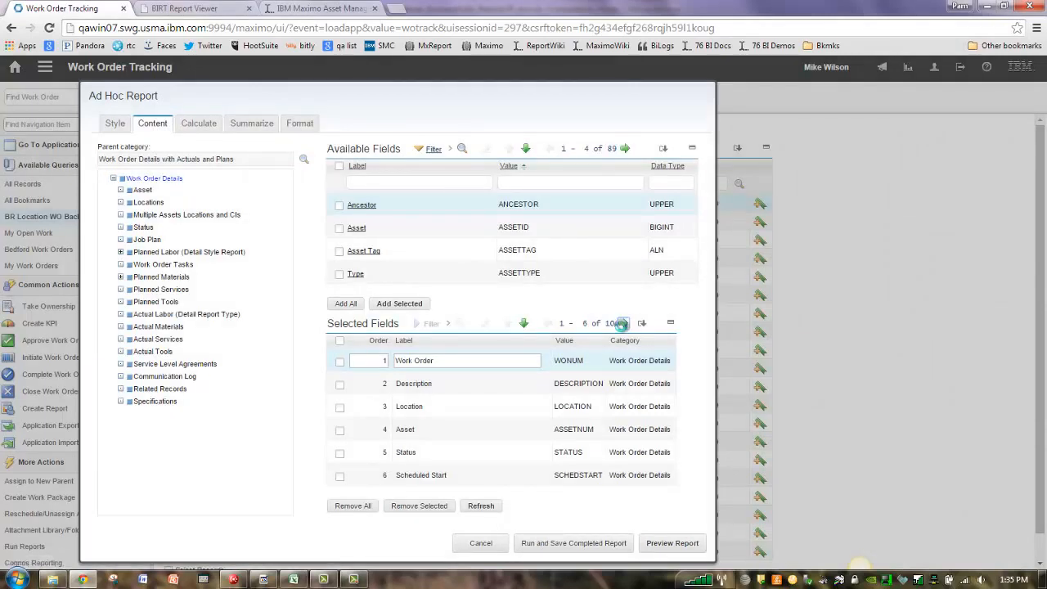
click(622, 324)
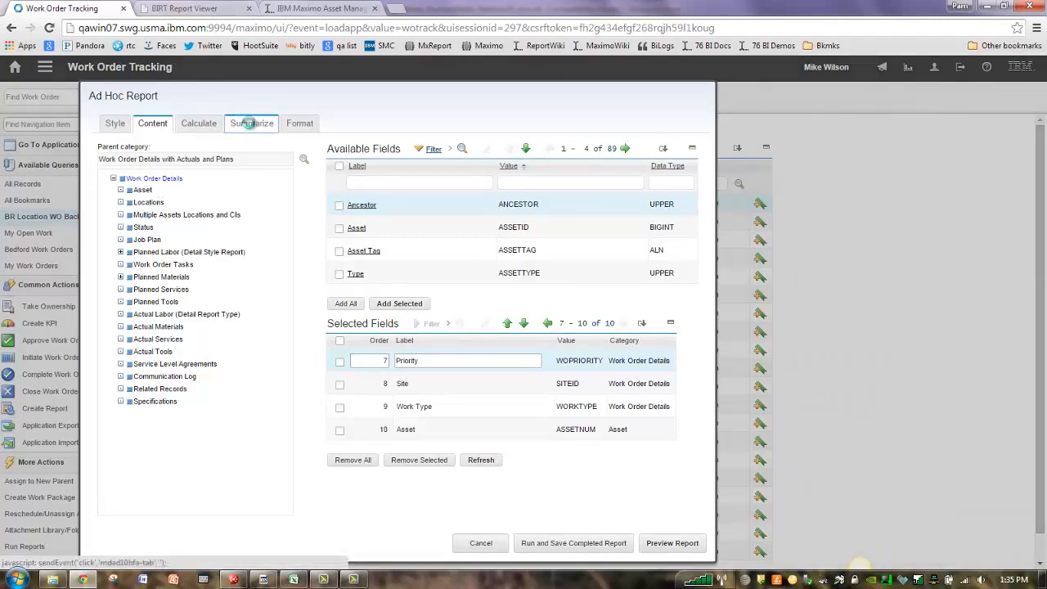
click(252, 122)
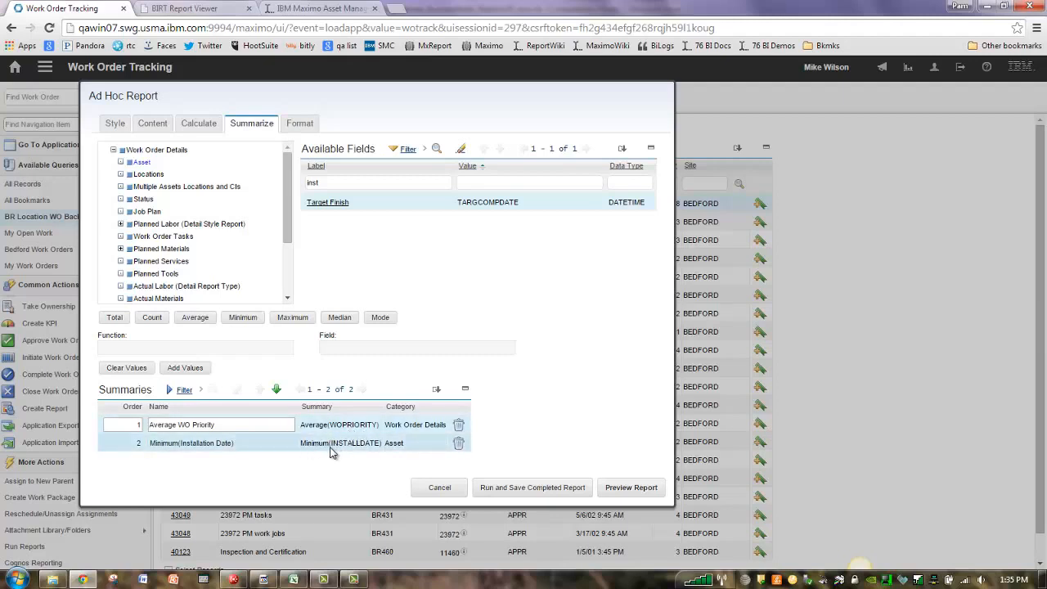
mouse_move(412, 450)
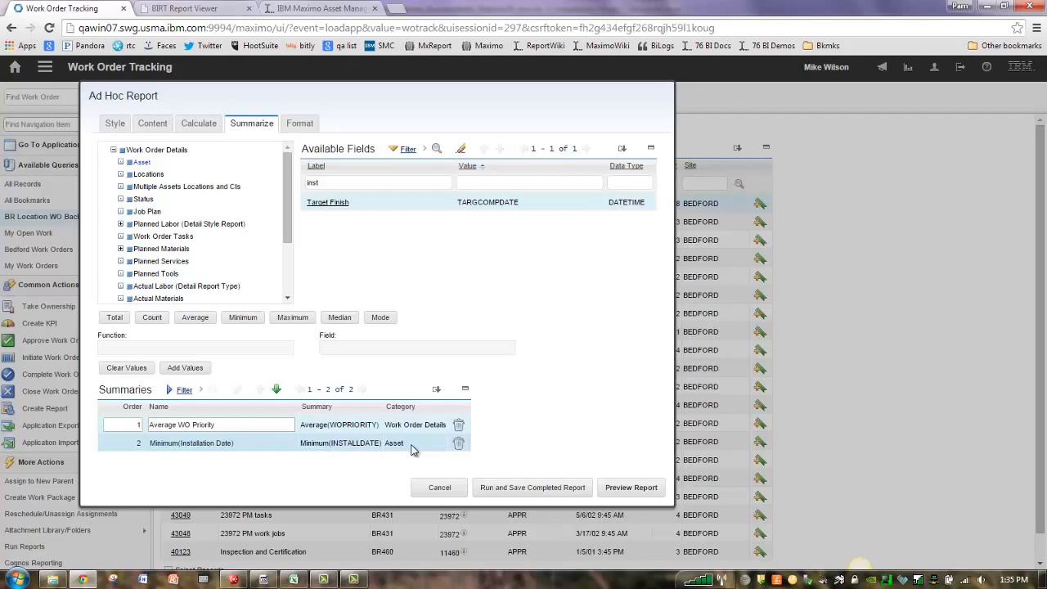
mouse_move(390, 288)
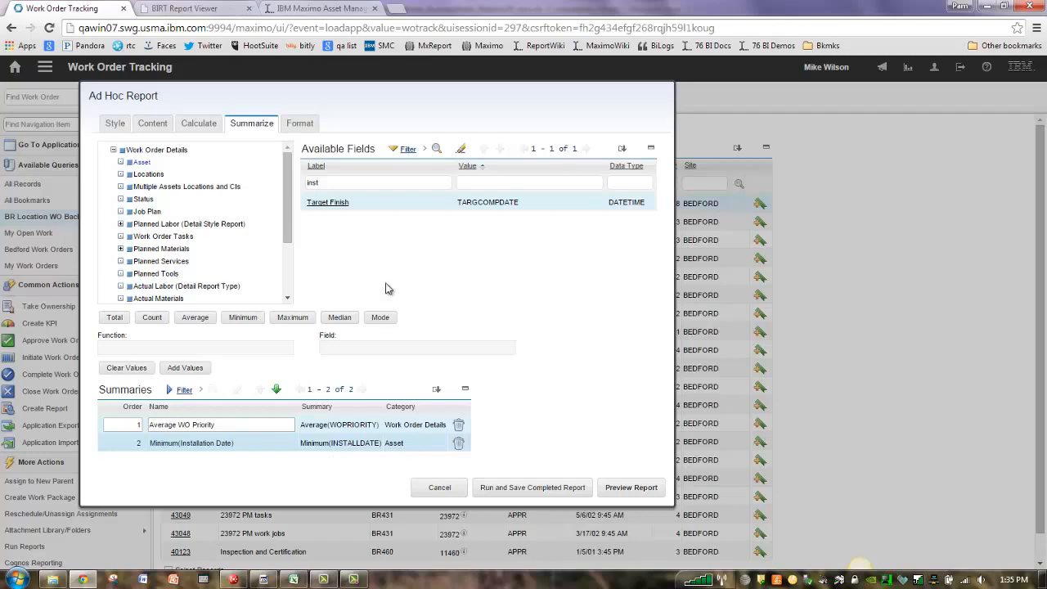
- Preview the wo backlog in br location report in BIRT viewer and move to page 2
click(532, 487)
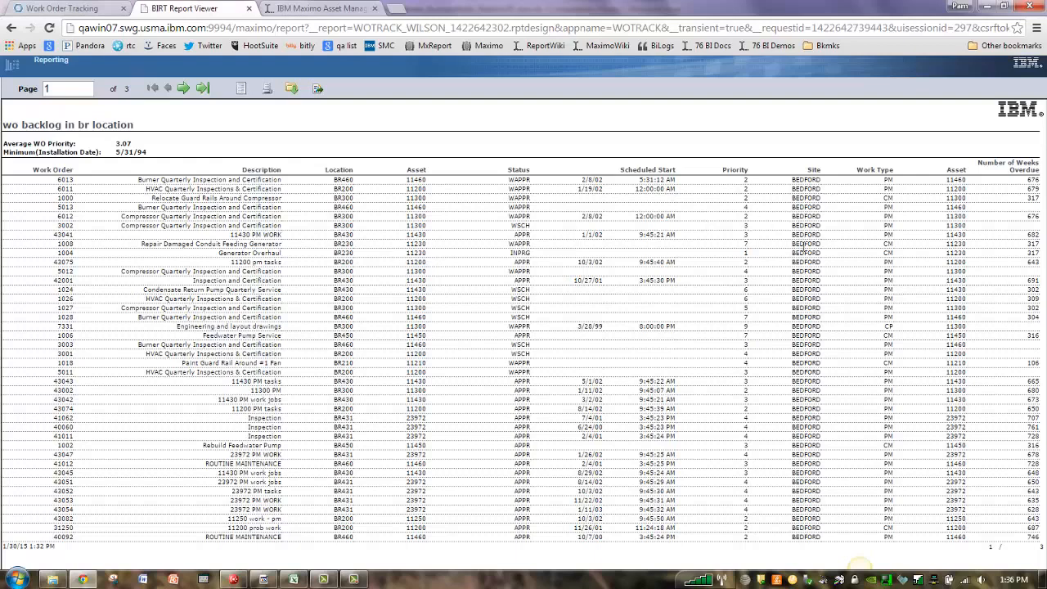
mouse_move(1008, 203)
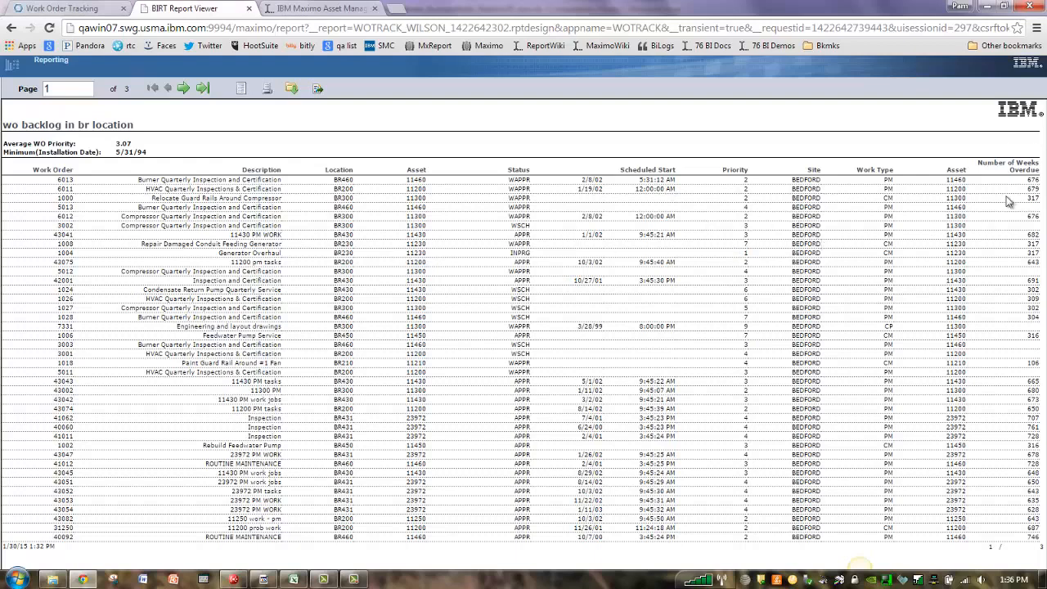
mouse_move(880, 193)
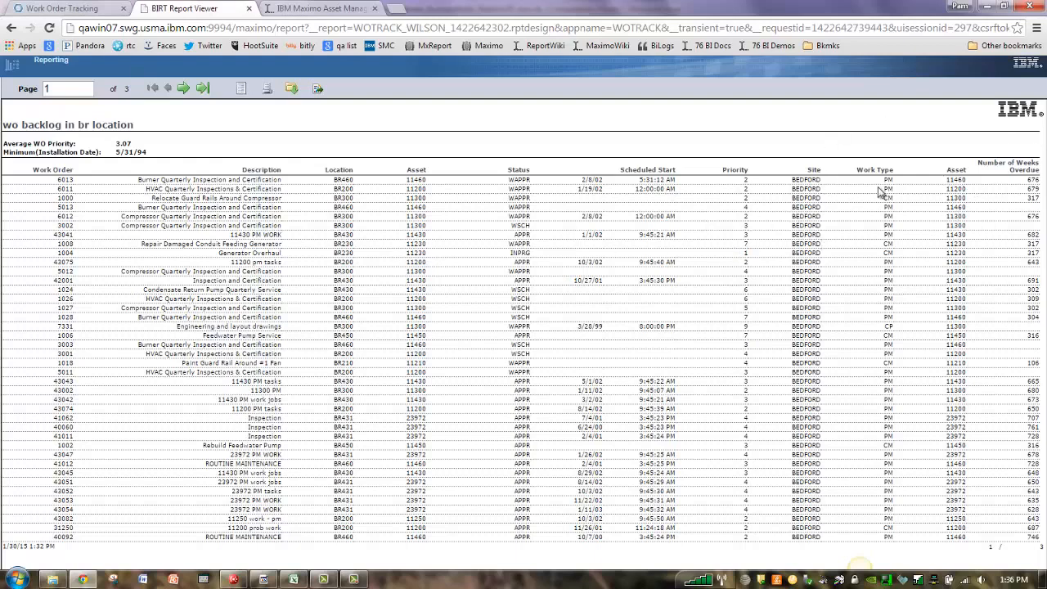
mouse_move(133, 203)
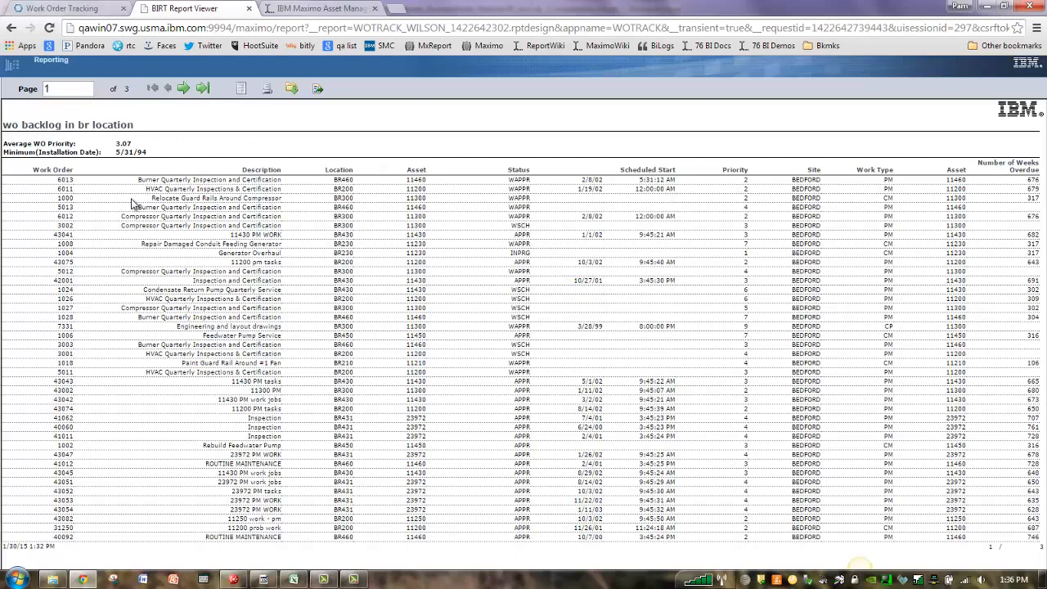
mouse_move(239, 160)
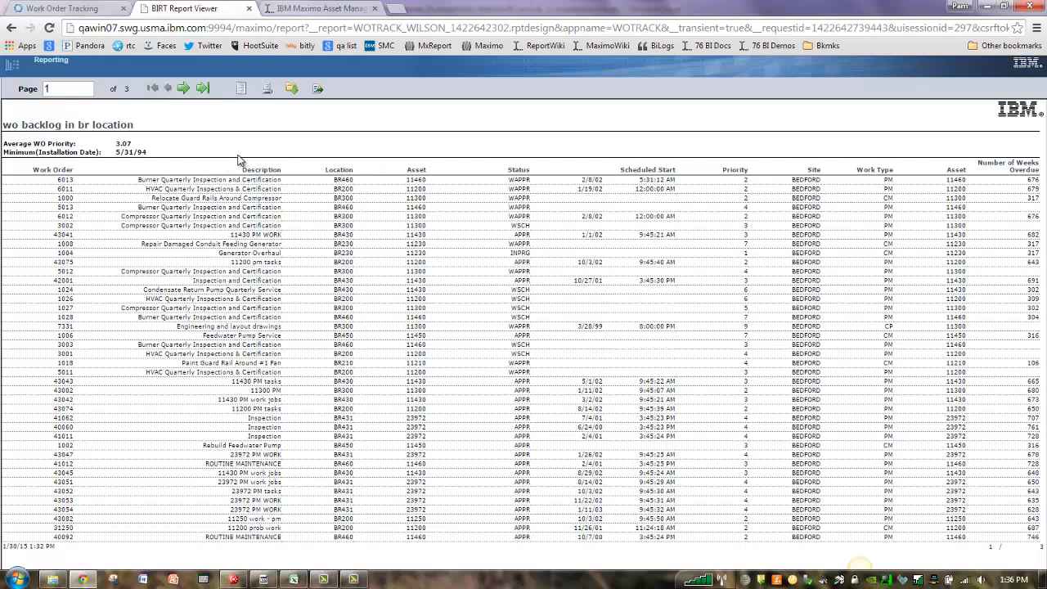
mouse_move(121, 163)
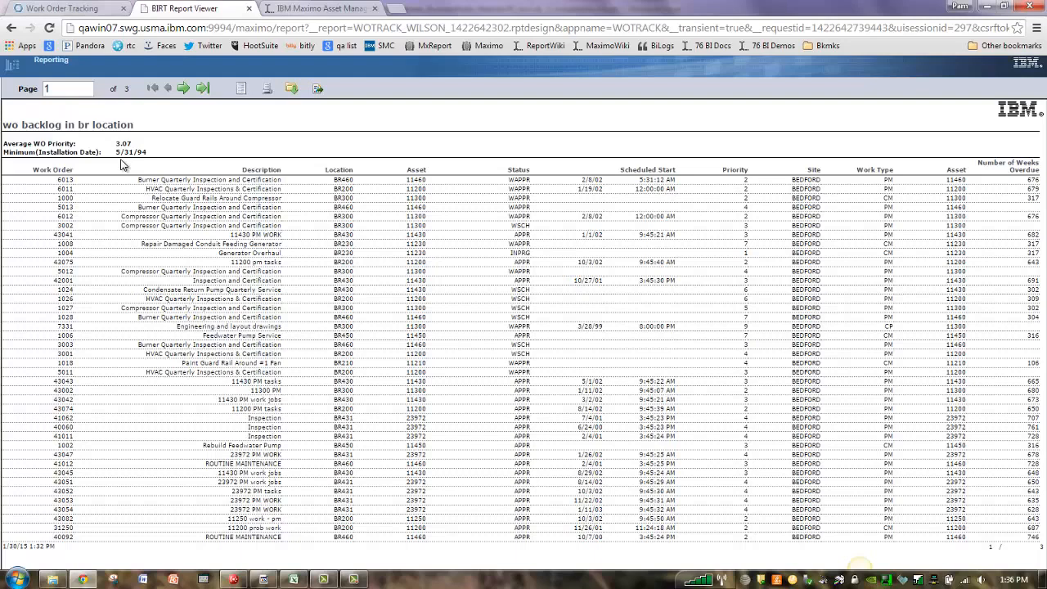
mouse_move(270, 236)
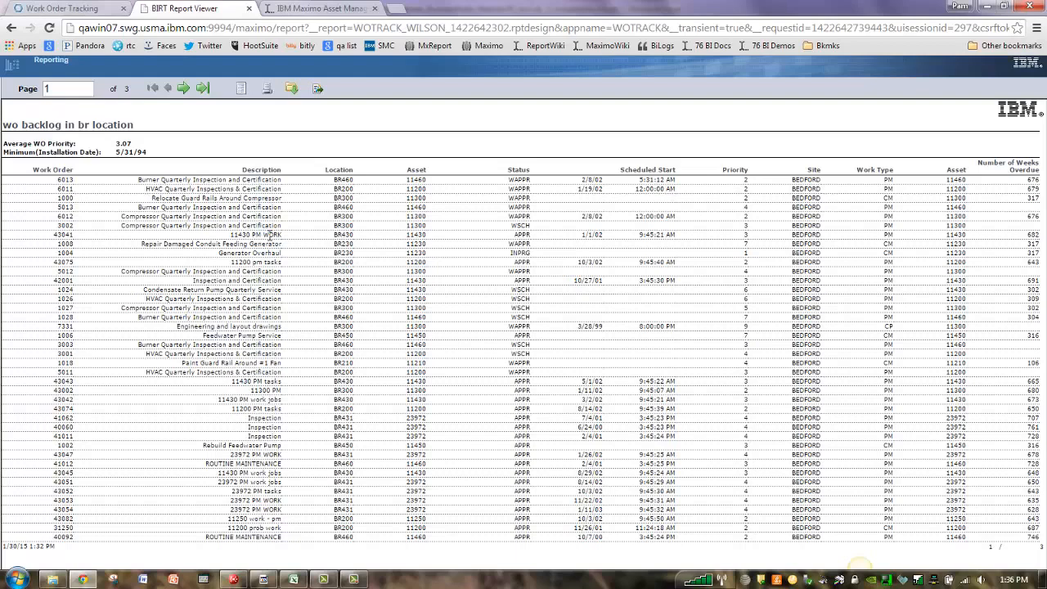
mouse_move(517, 268)
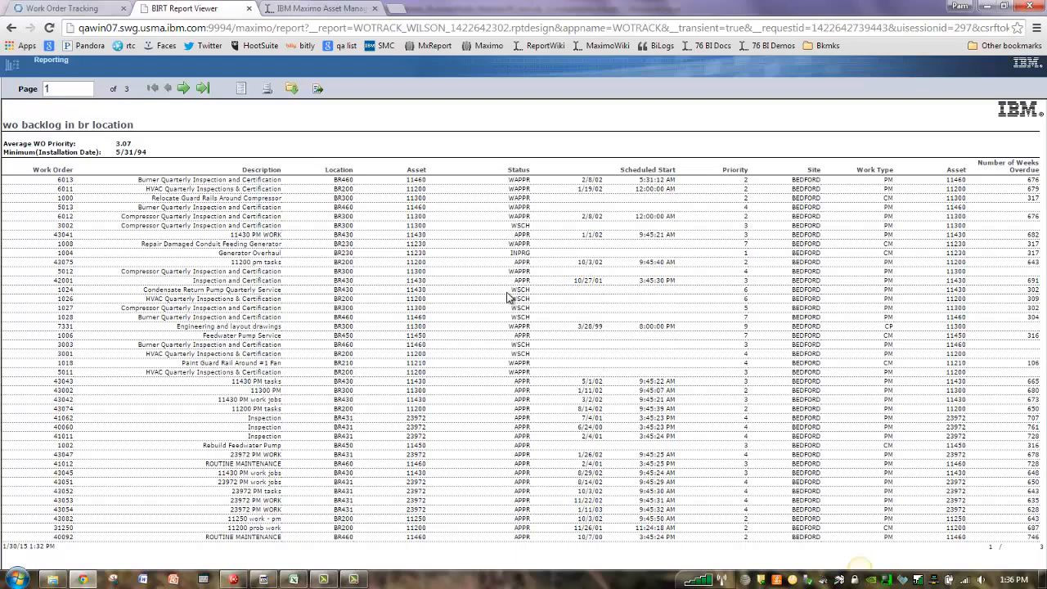
mouse_move(62, 14)
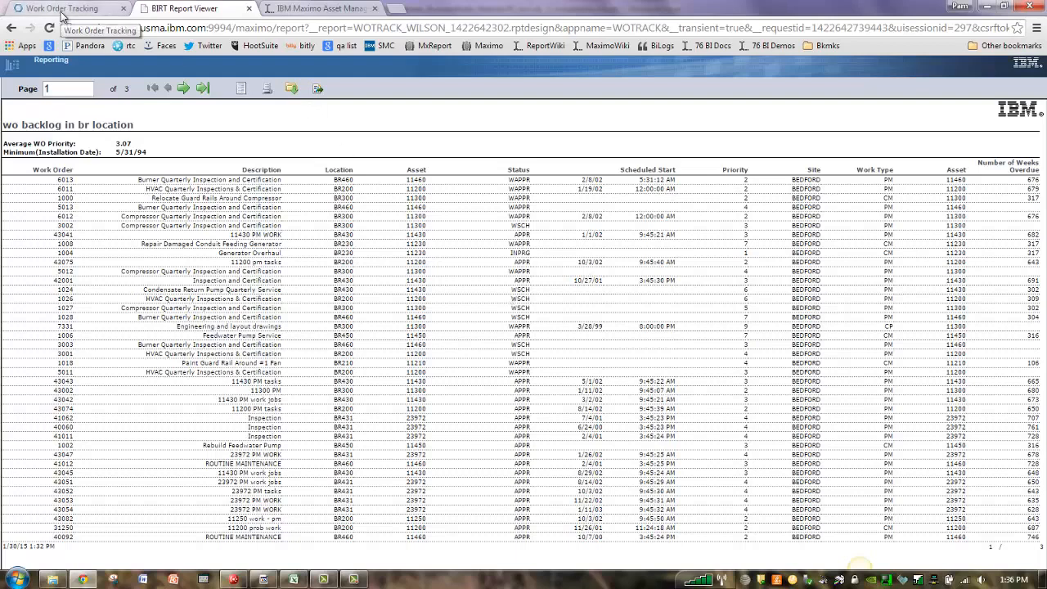
mouse_move(199, 108)
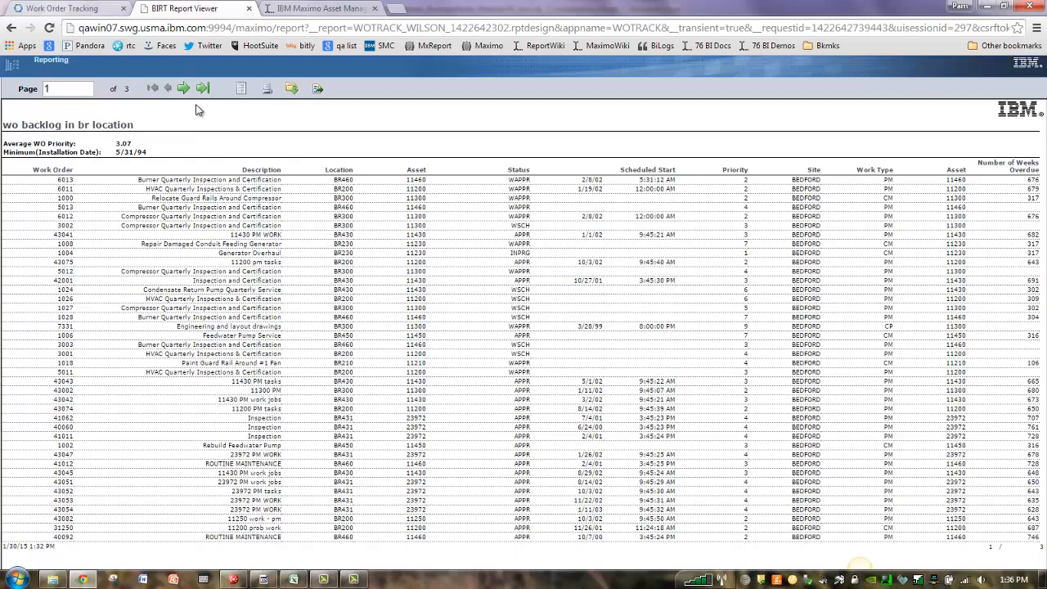
mouse_move(296, 224)
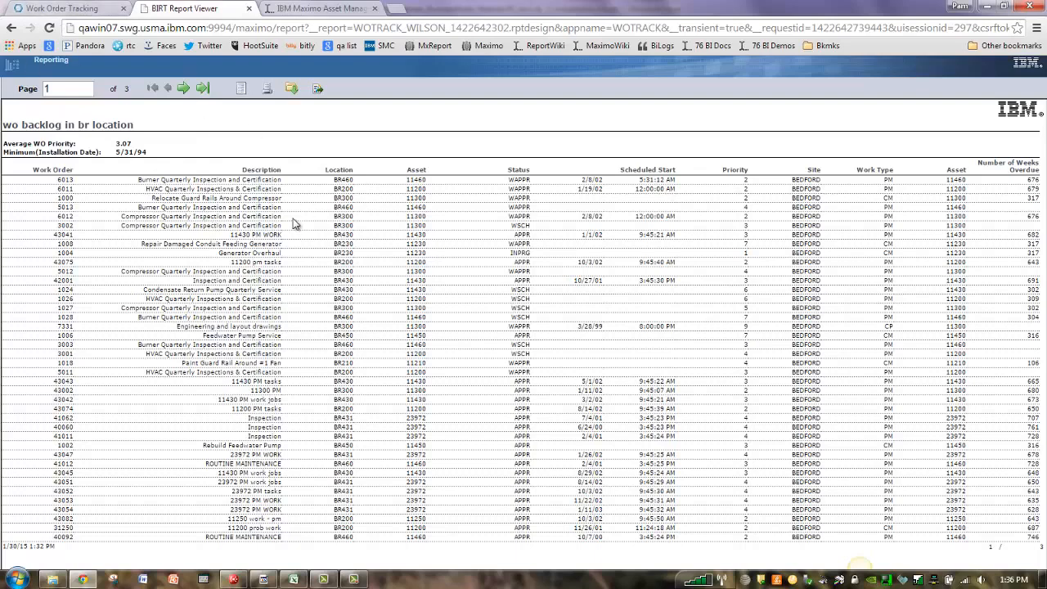
mouse_move(179, 227)
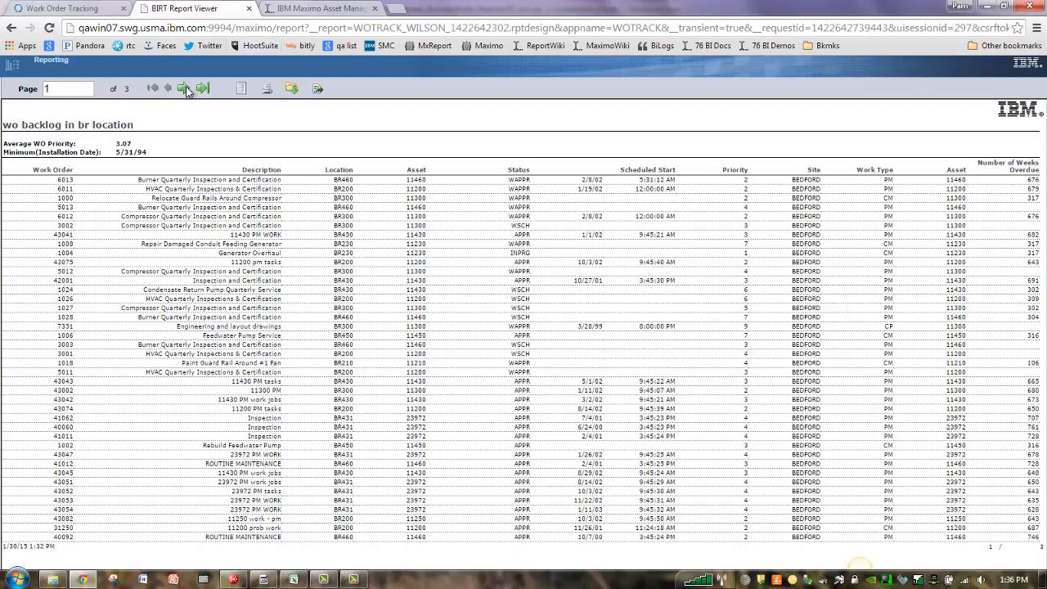
click(186, 88)
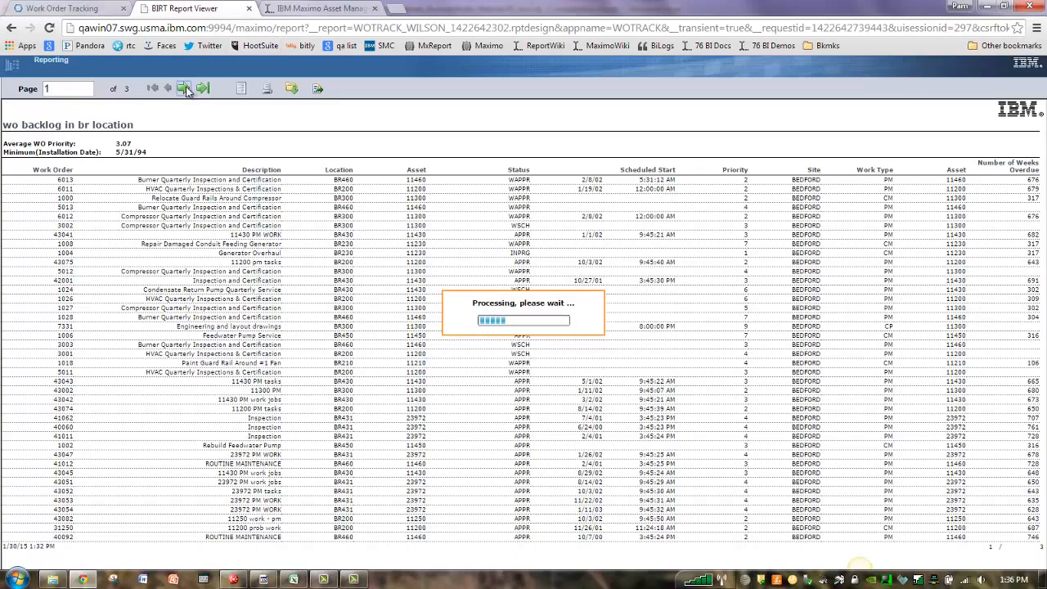
click(203, 89)
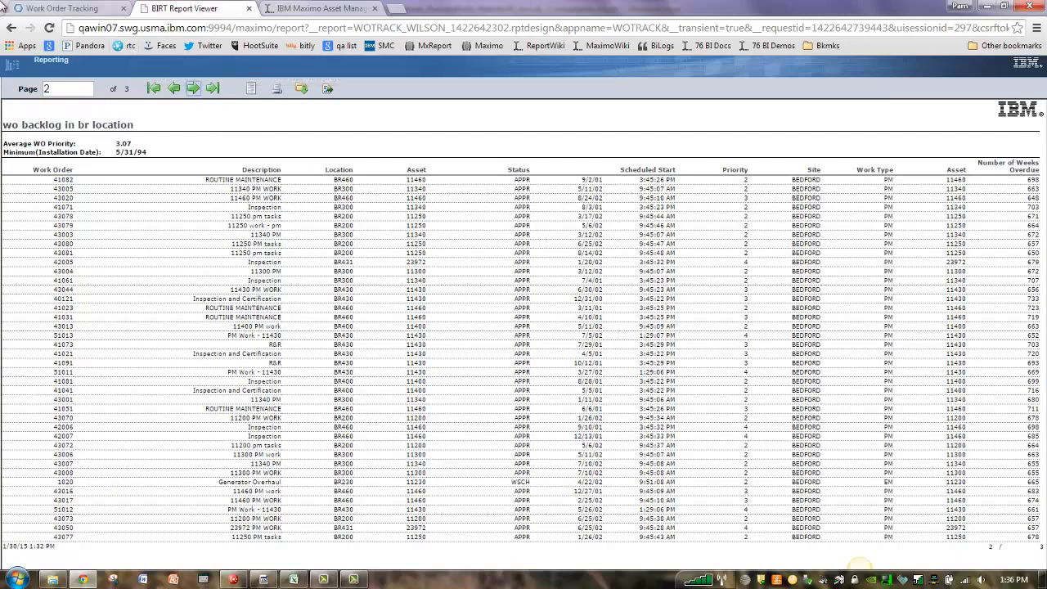
- Return to the ad hoc report dialog and show its Format filtering, grouping and sorting settings
click(66, 9)
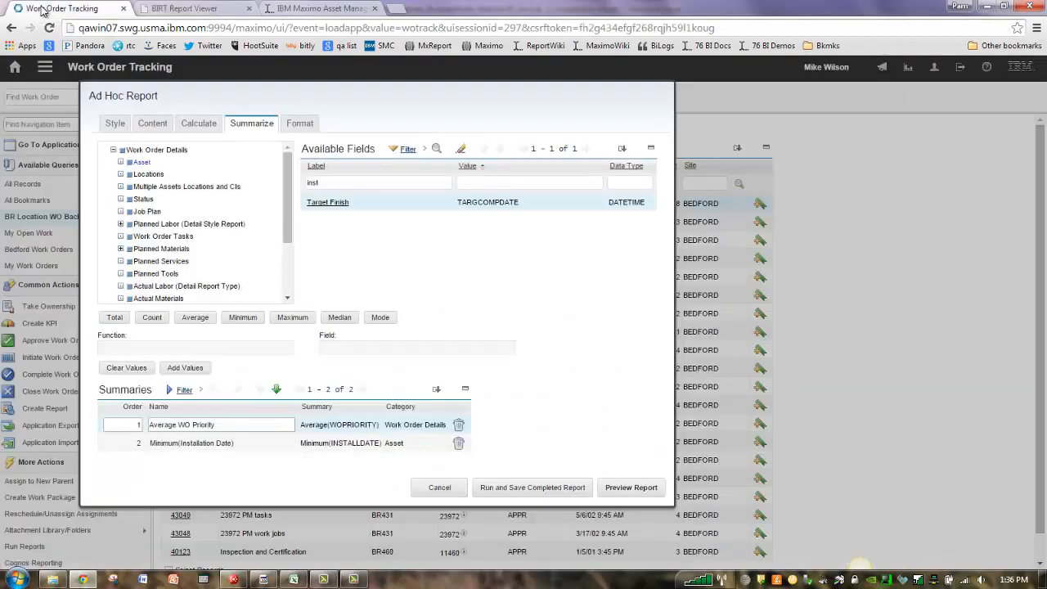
click(299, 123)
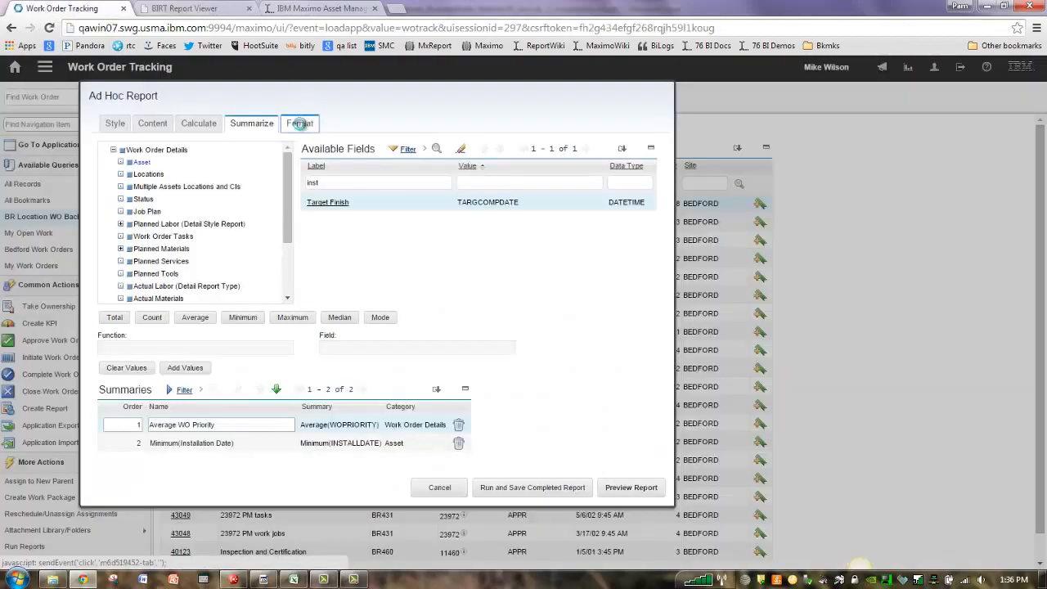
click(299, 124)
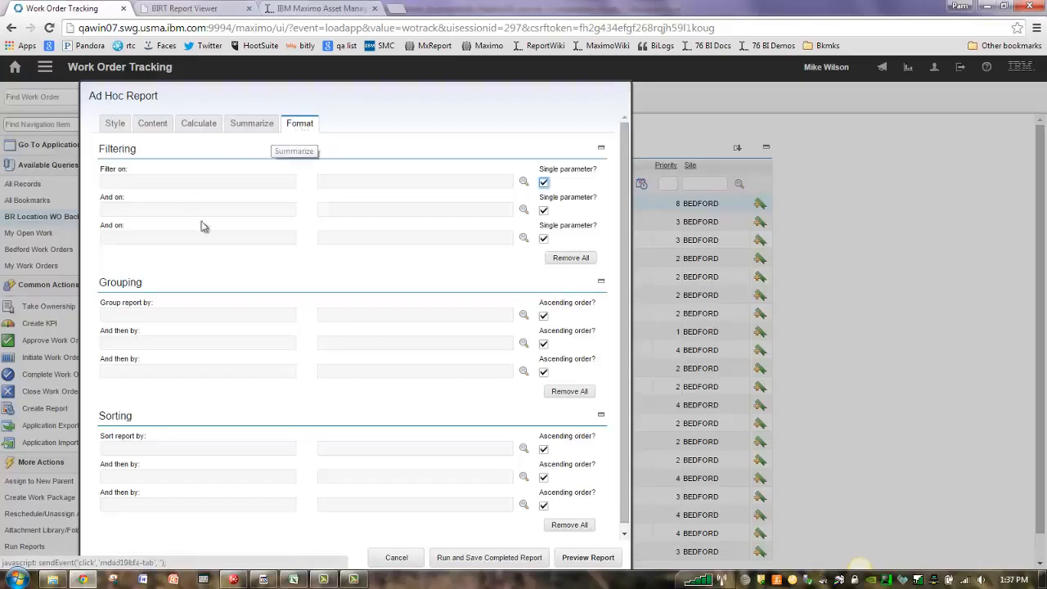
mouse_move(229, 286)
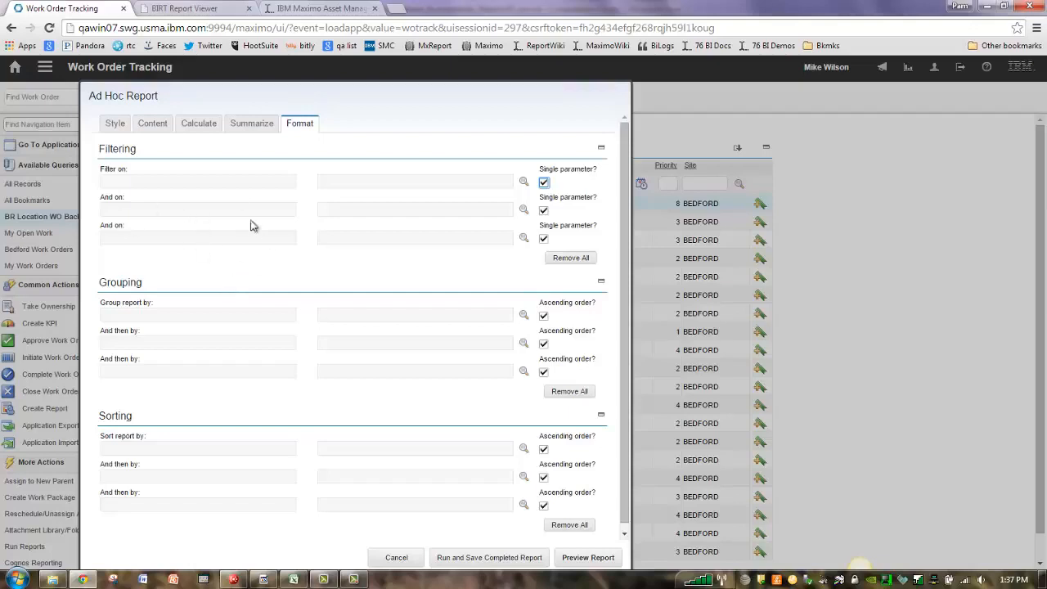
mouse_move(275, 425)
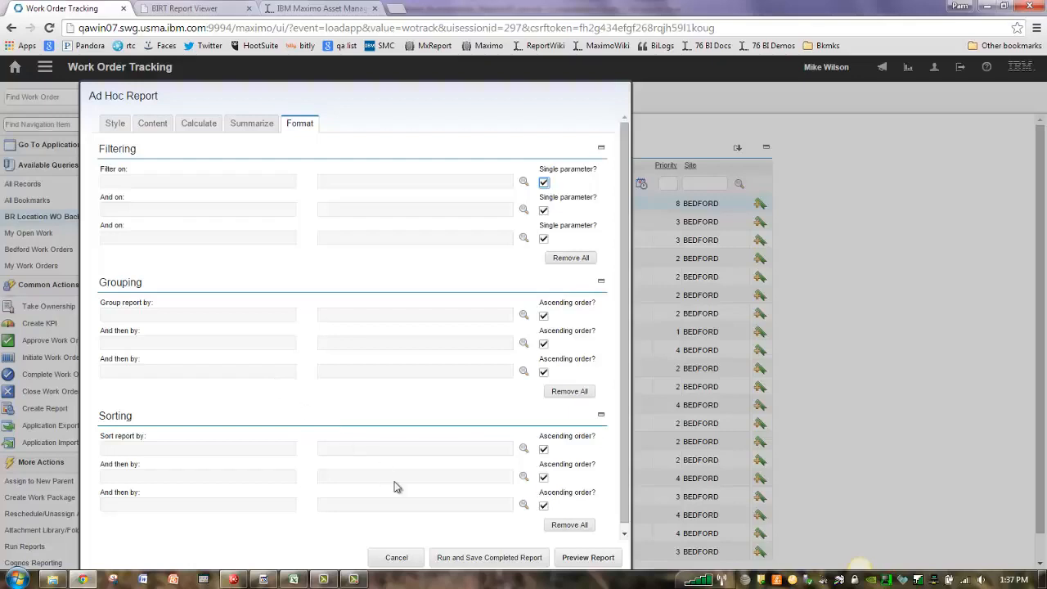
mouse_move(111, 429)
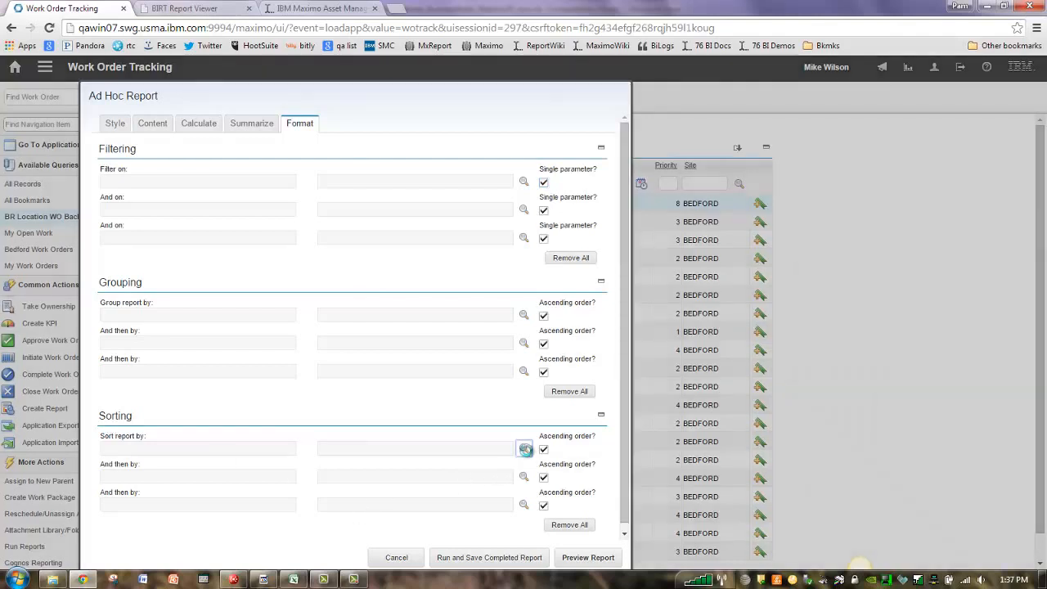
- Sort the report by Scheduled Start, then by Priority, and preview the result
click(523, 448)
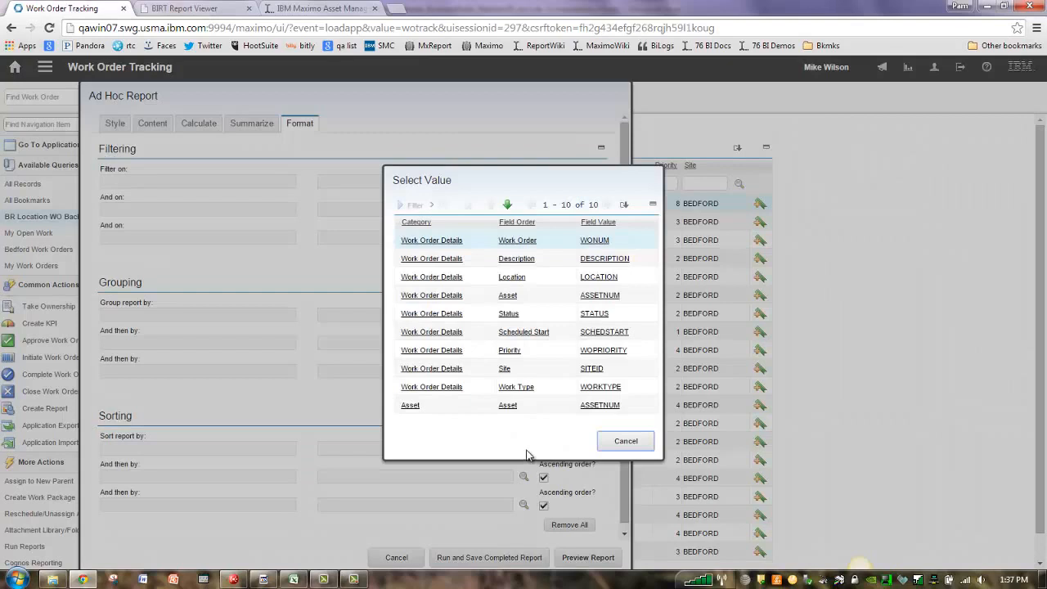
click(524, 330)
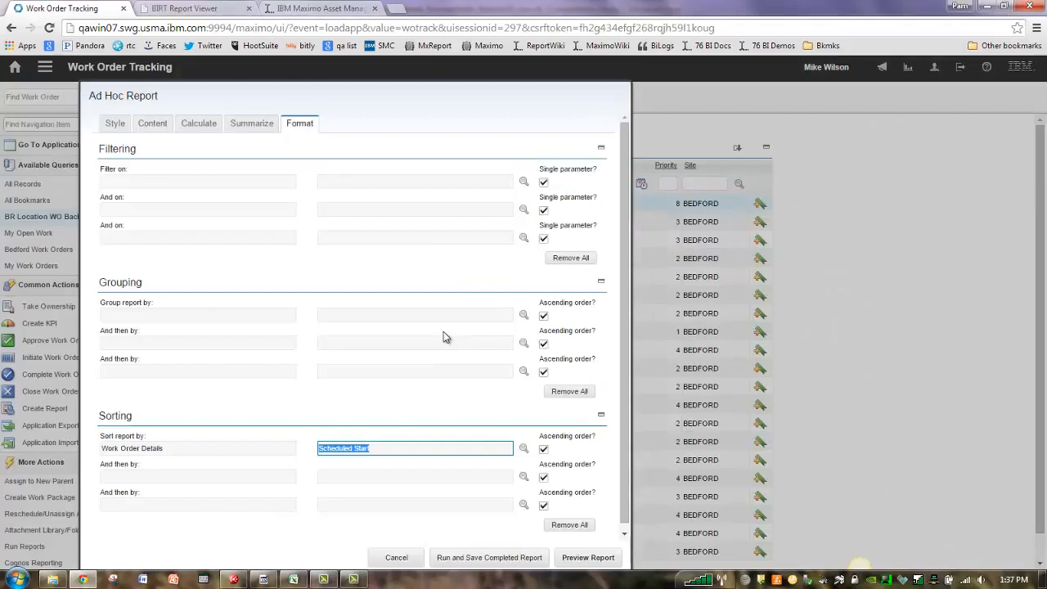
mouse_move(523, 476)
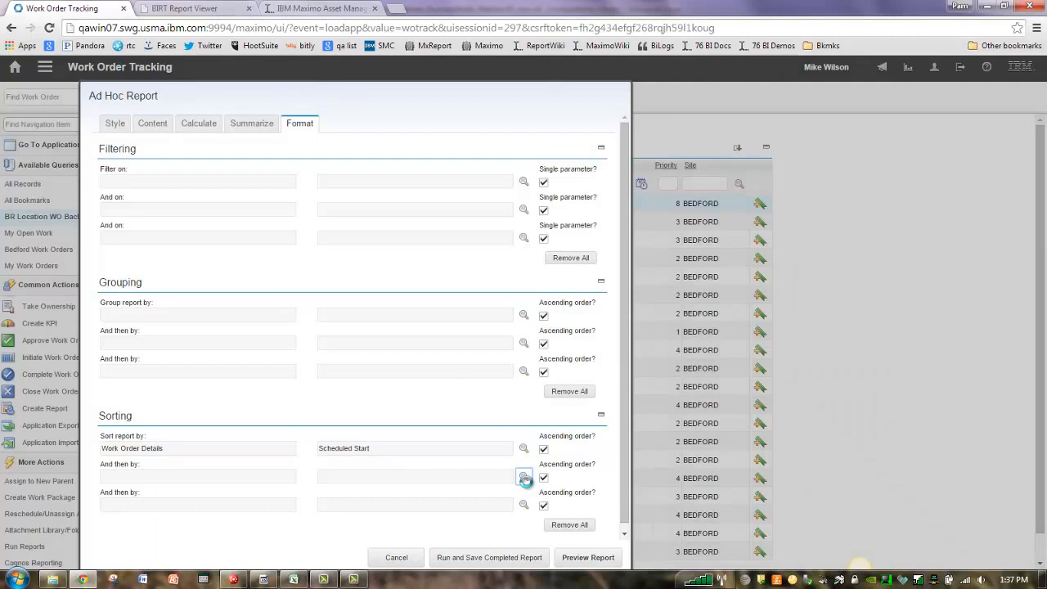
click(523, 477)
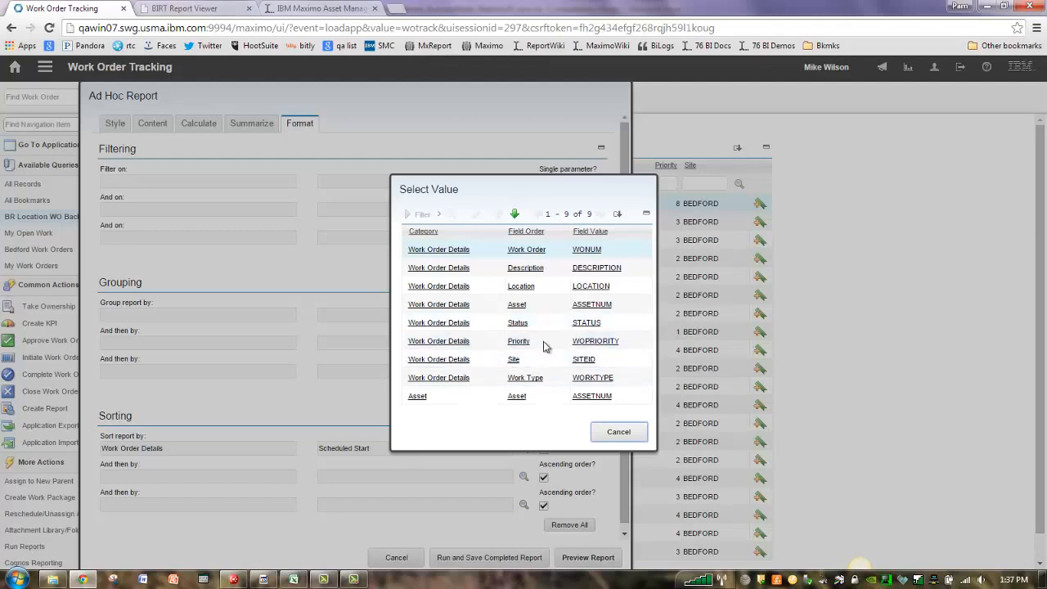
click(517, 342)
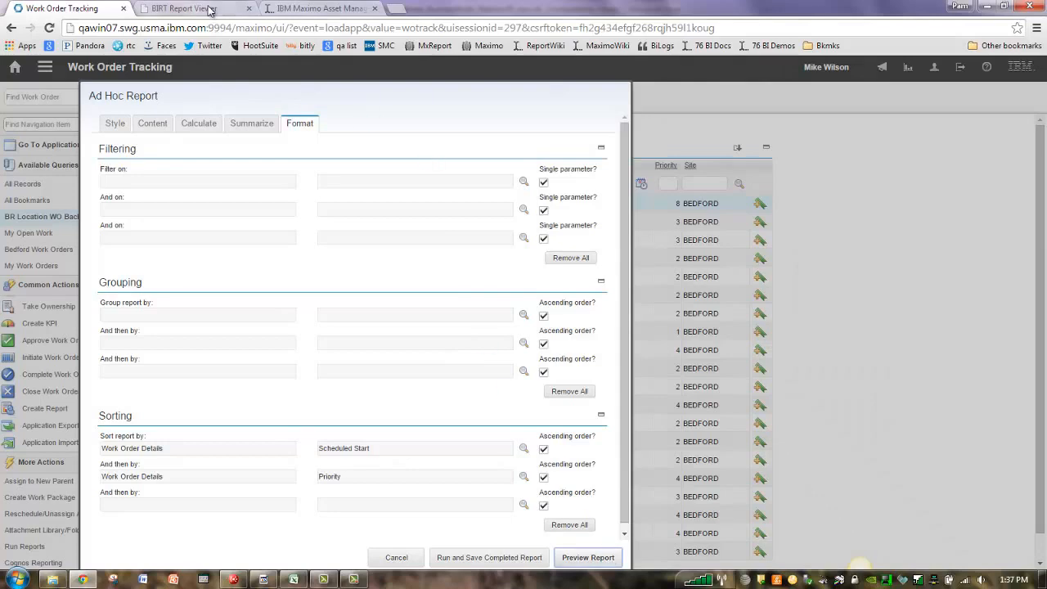
click(587, 556)
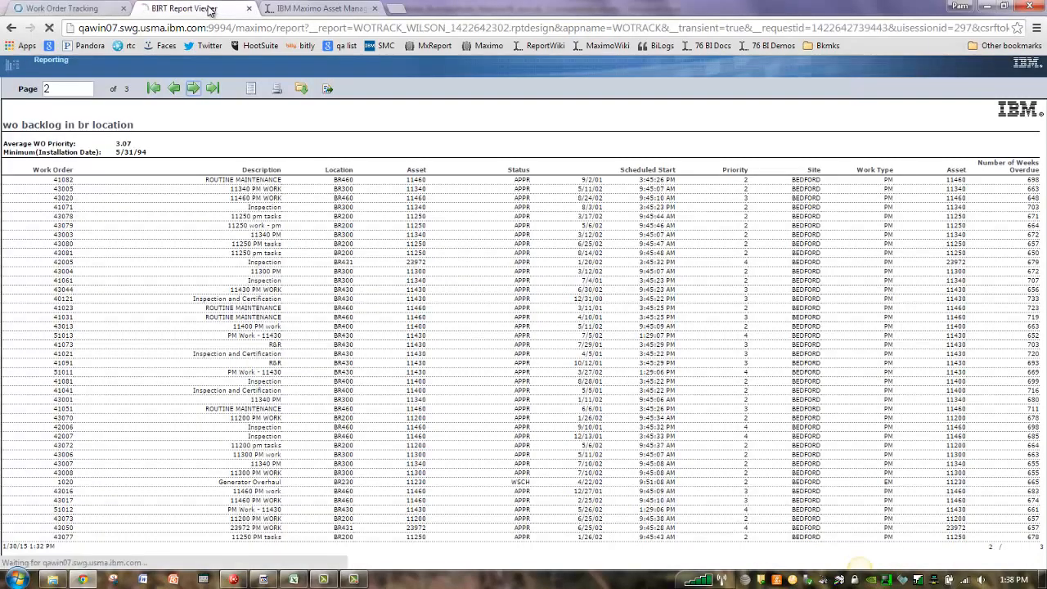
- Check the regenerated preview now ordered by scheduled start in the BIRT viewer
click(154, 89)
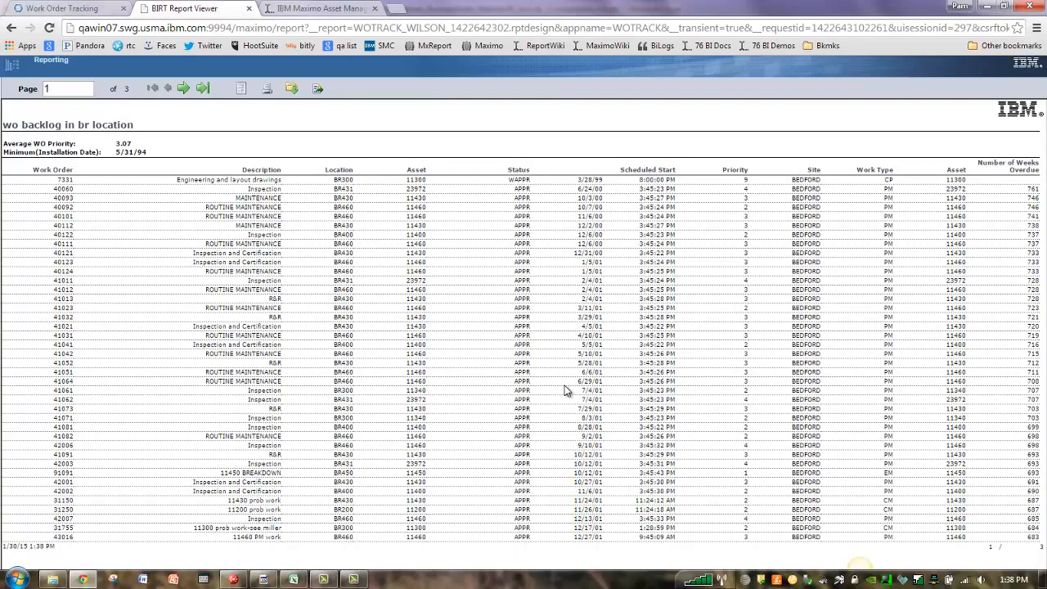
mouse_move(635, 190)
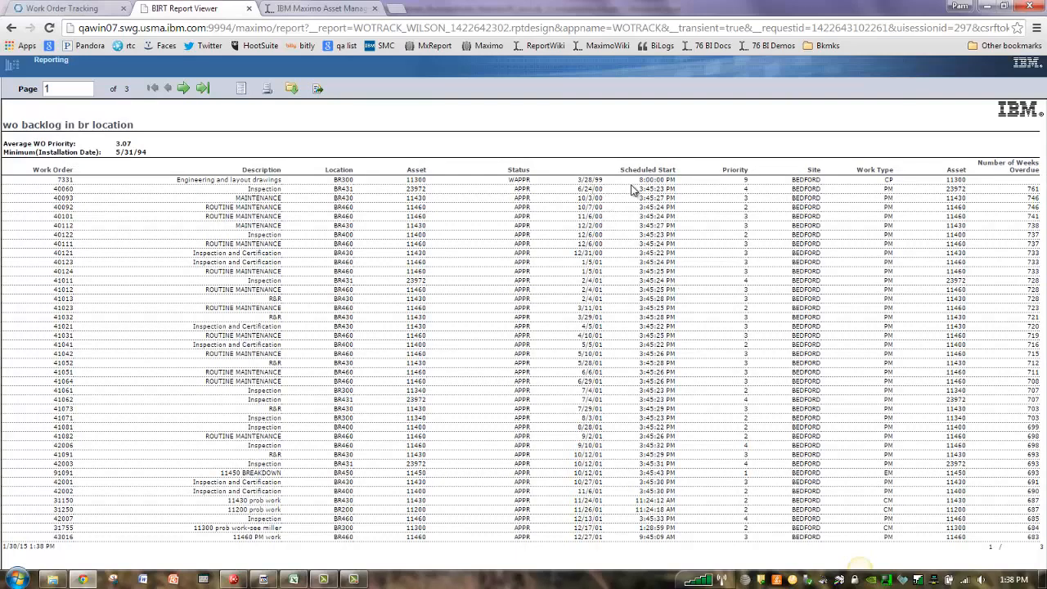
mouse_move(654, 246)
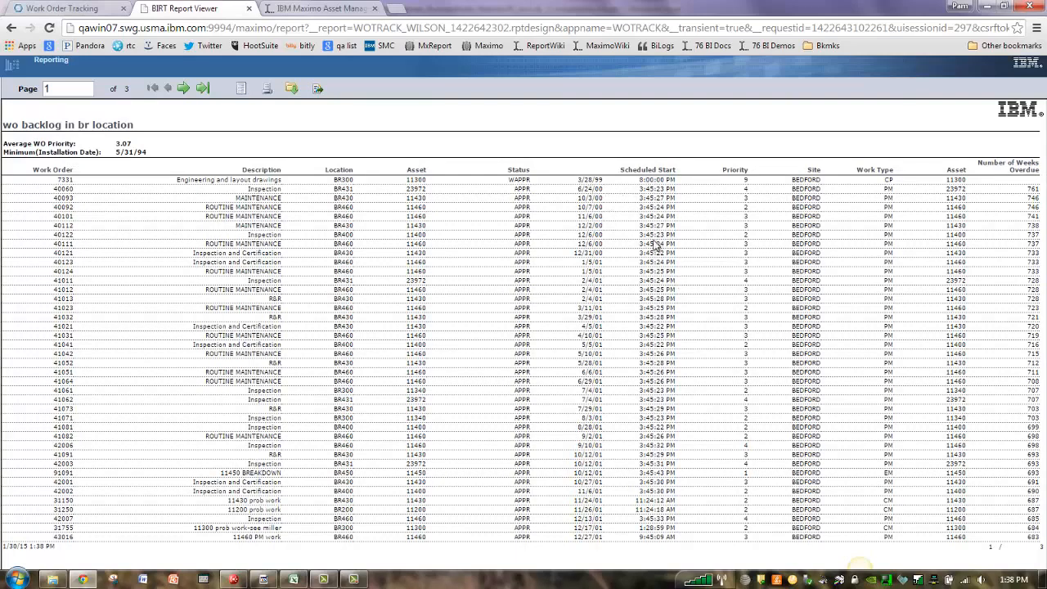
mouse_move(762, 190)
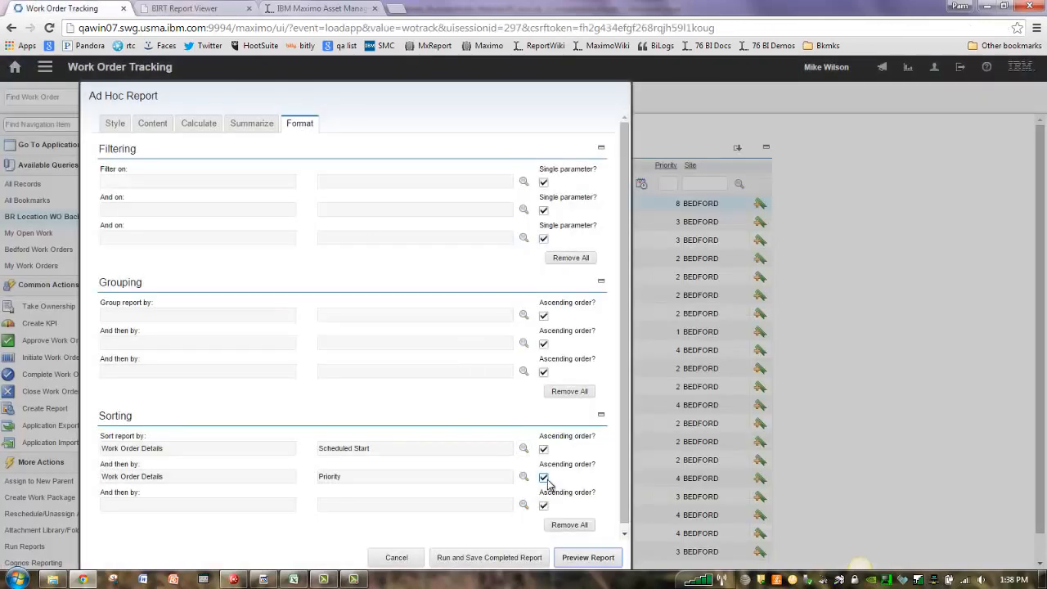
- Make the Priority sort descending, preview it, and return to the report settings
click(543, 478)
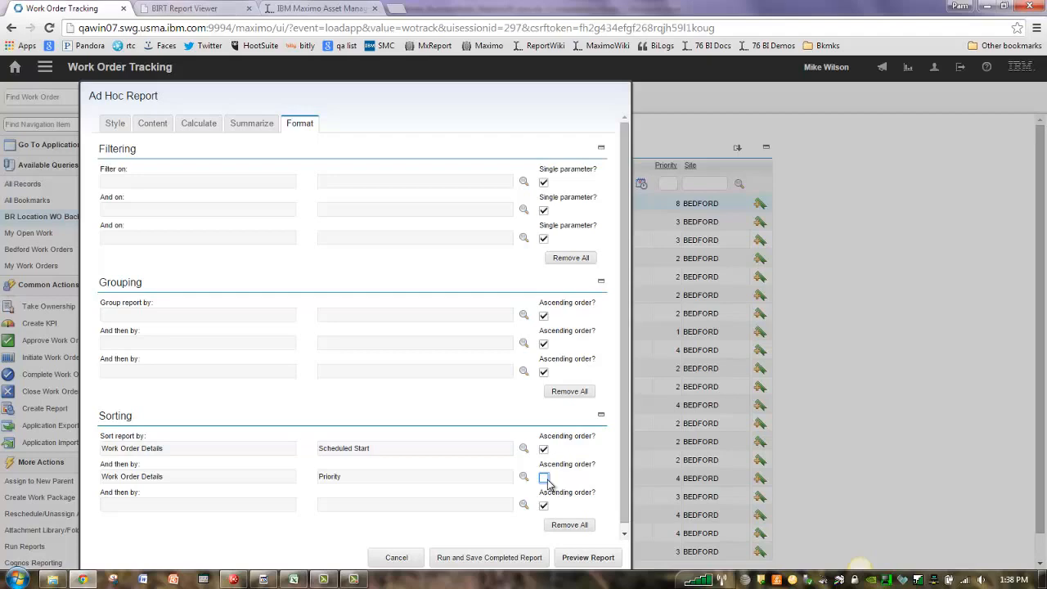
click(587, 556)
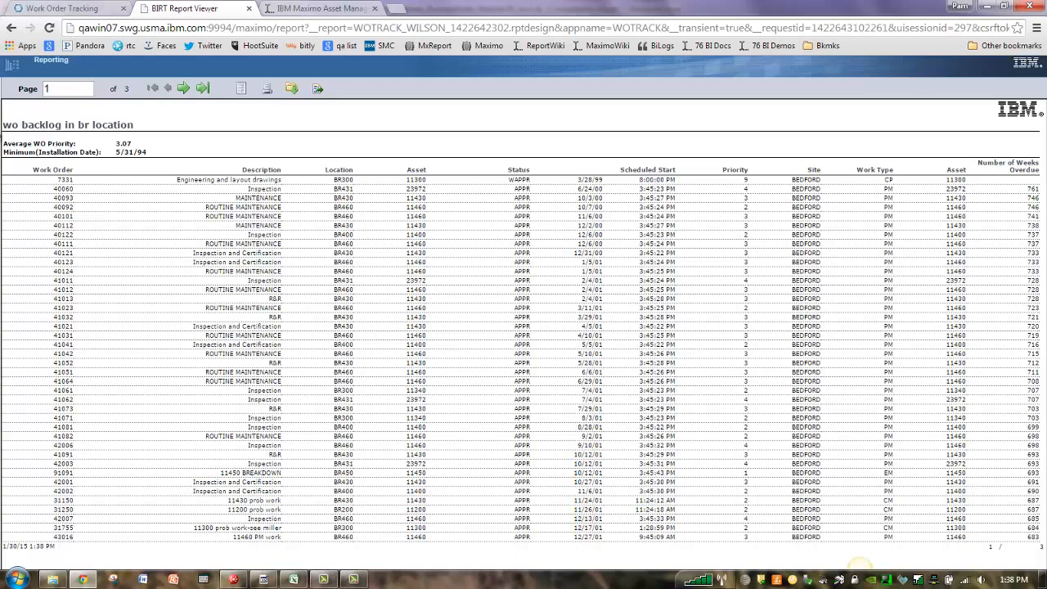
mouse_move(157, 128)
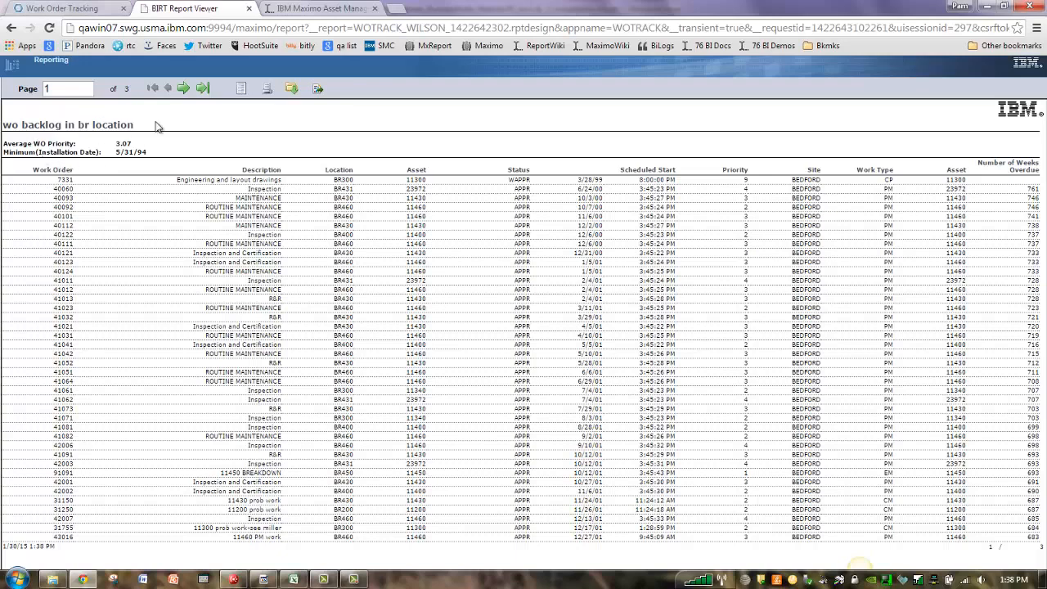
click(62, 8)
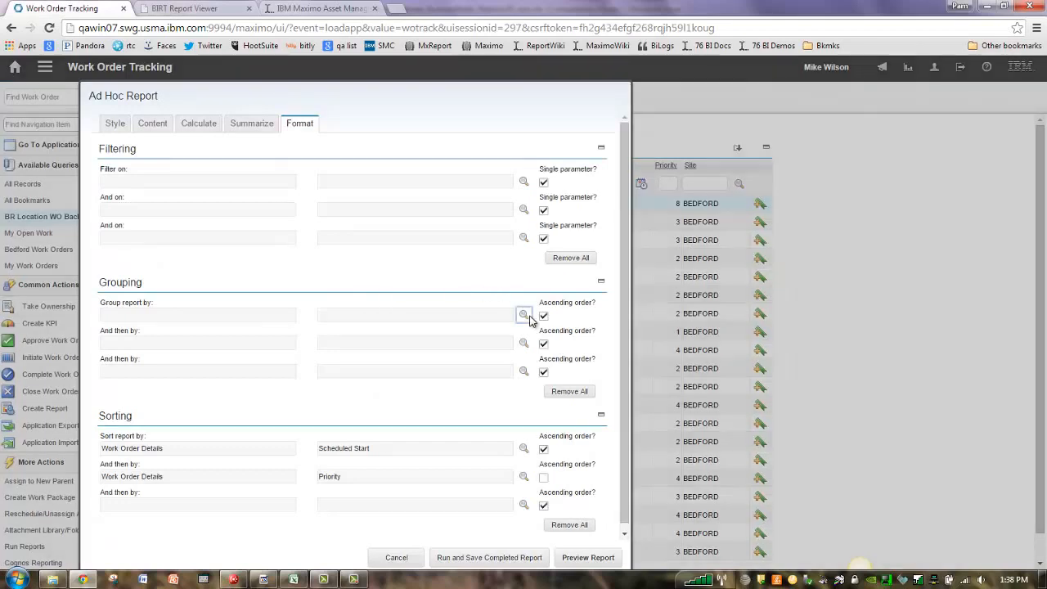
- Group the report by Work Order Details Location and return to the report settings
click(523, 314)
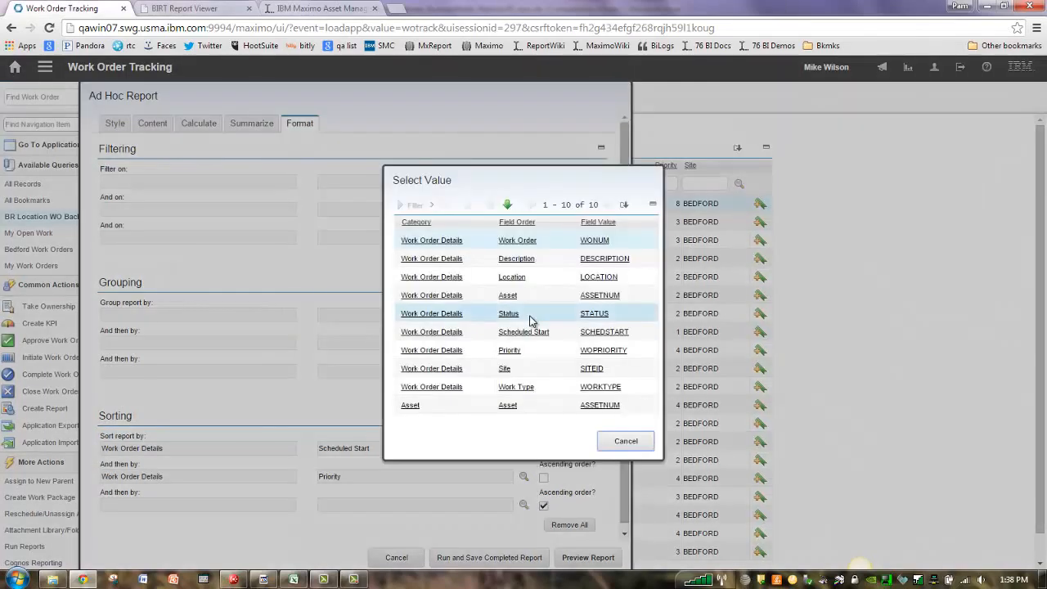
mouse_move(462, 295)
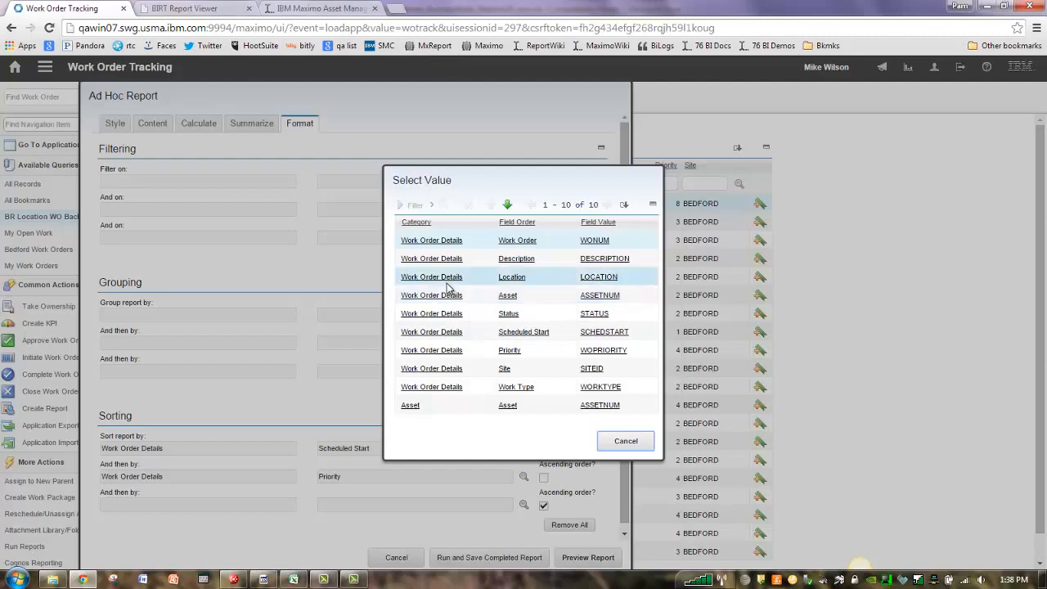
click(510, 277)
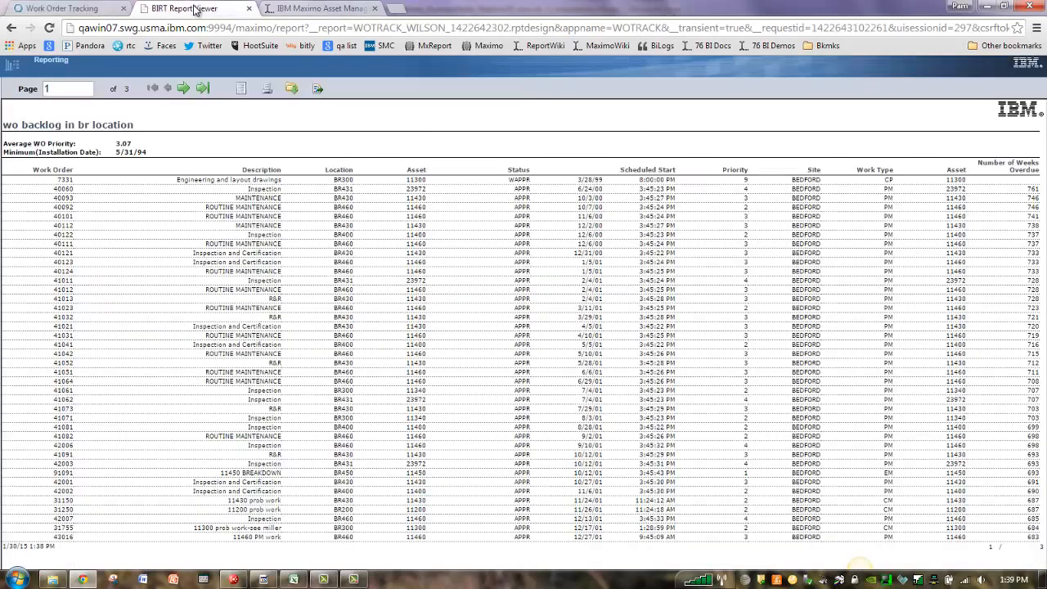
click(62, 8)
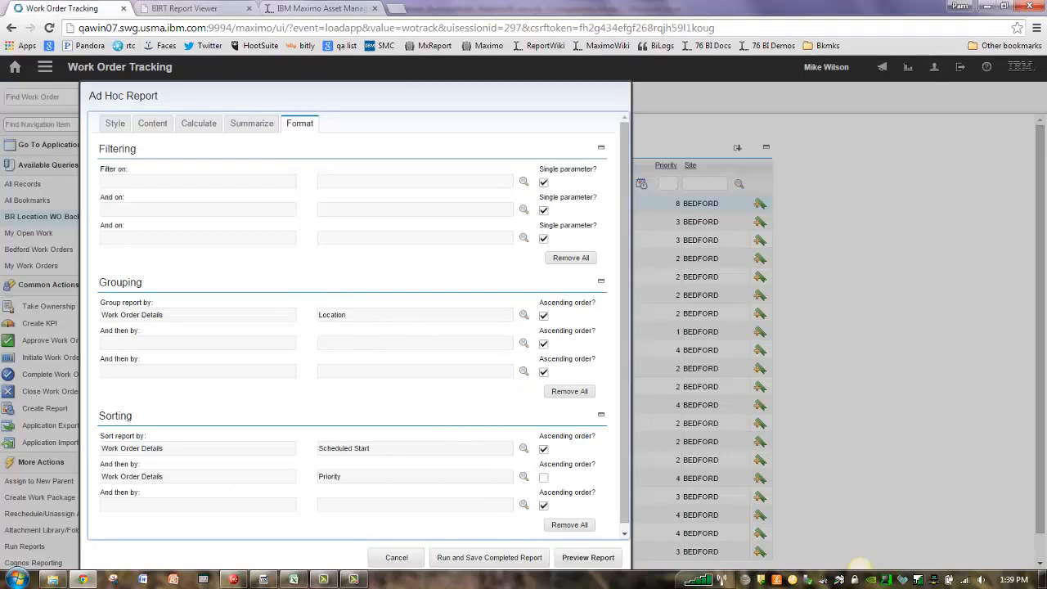
- Preview the location-grouped report with per-location summaries, view page 2, and return to Work Order Tracking
click(587, 557)
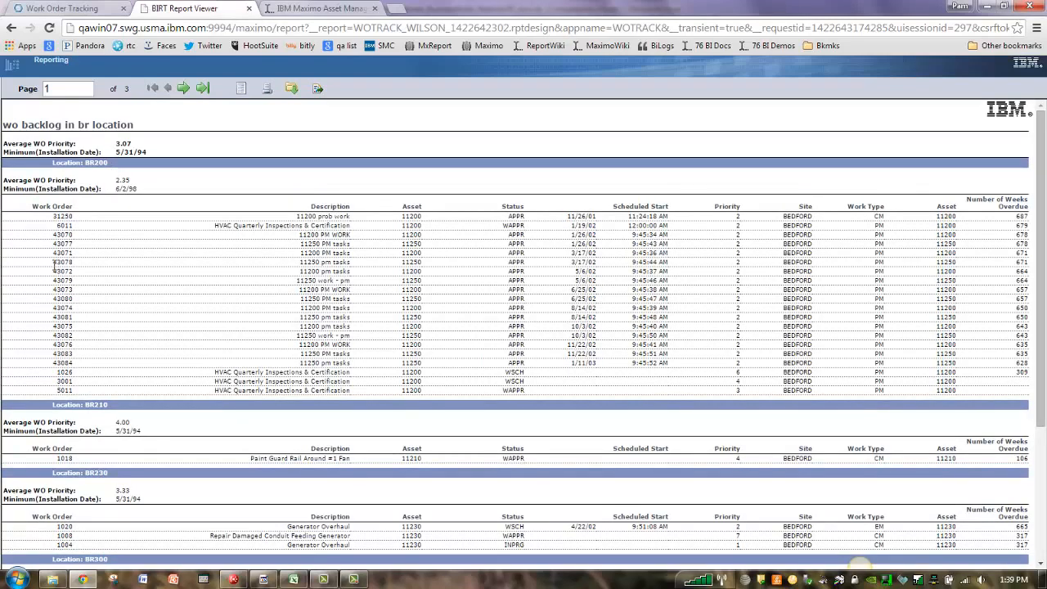
mouse_move(123, 177)
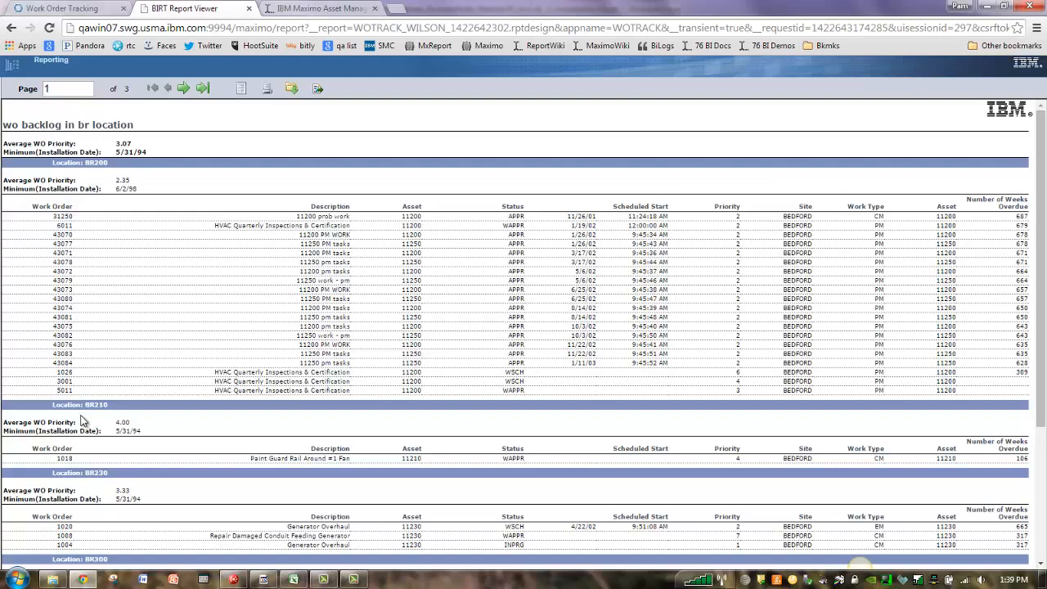
mouse_move(87, 161)
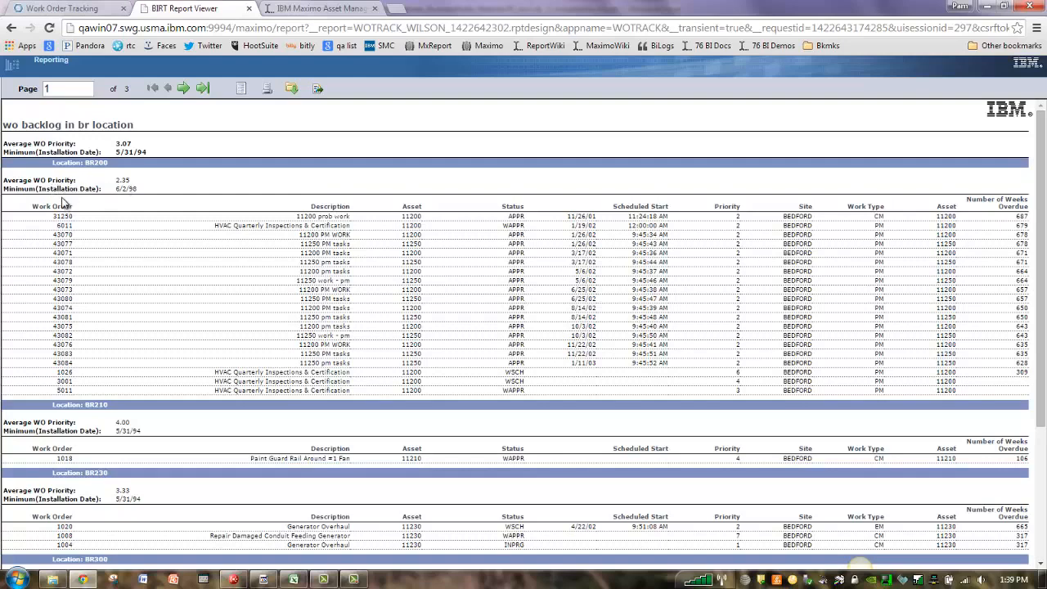
mouse_move(134, 204)
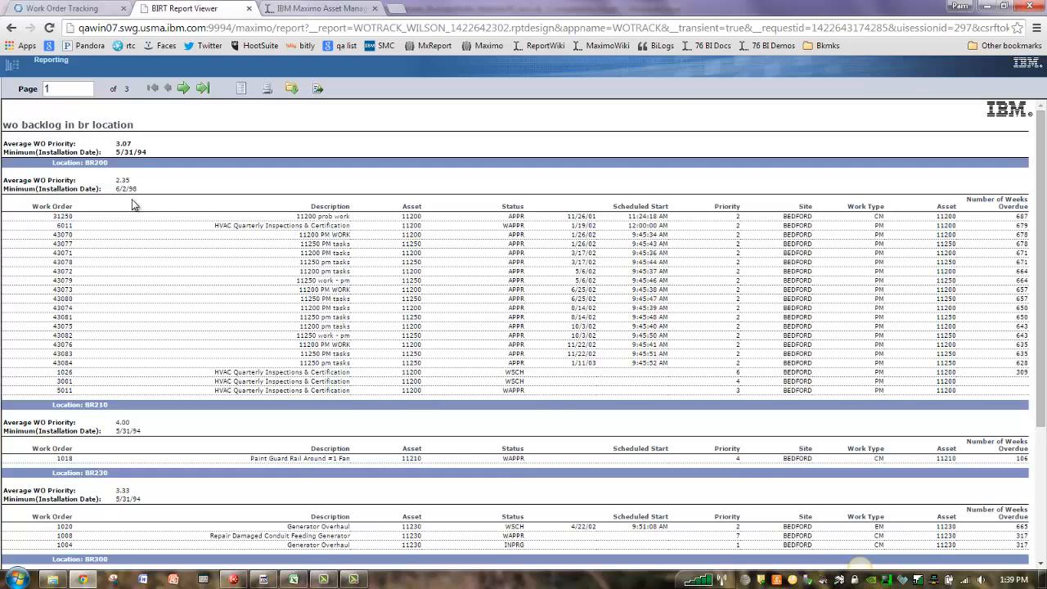
mouse_move(164, 153)
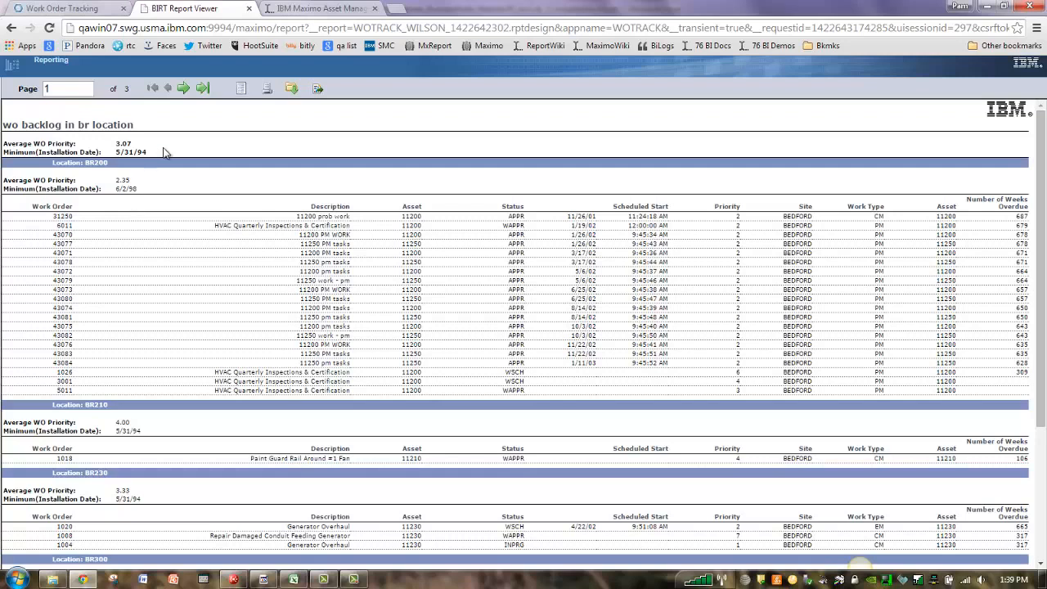
click(183, 88)
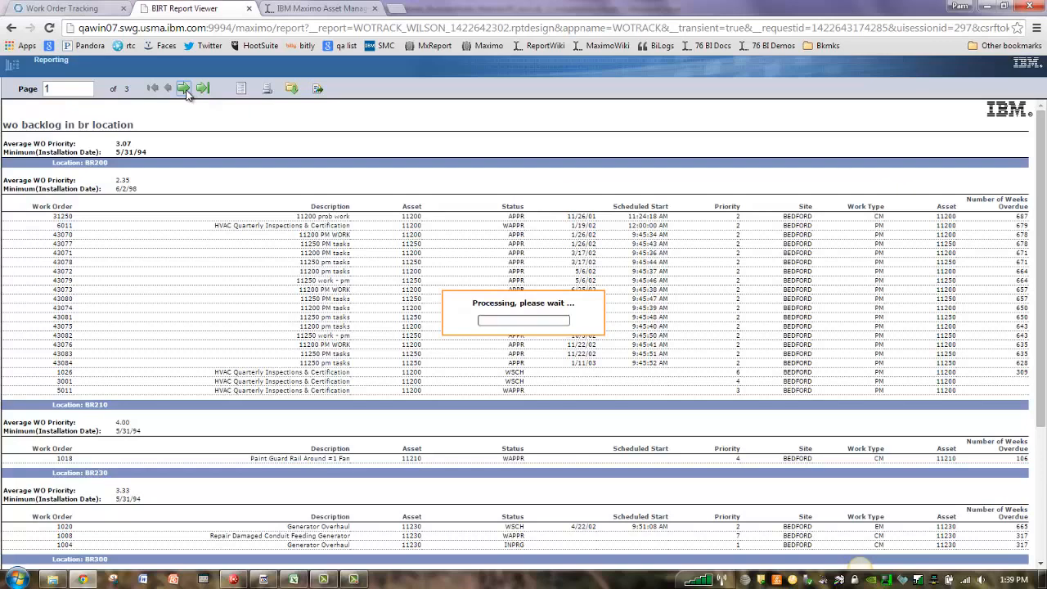
click(203, 88)
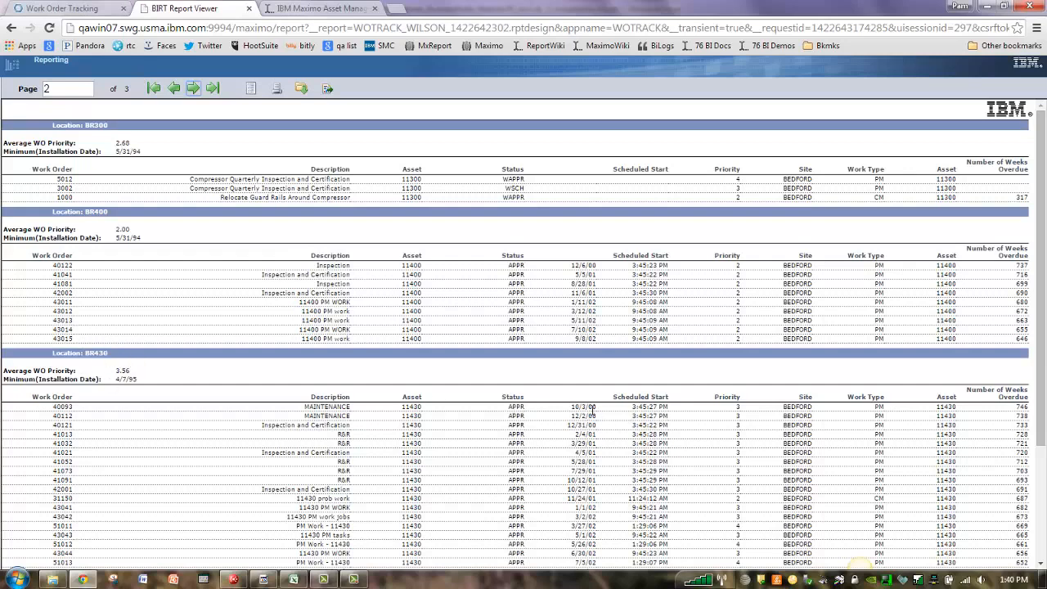
mouse_move(621, 419)
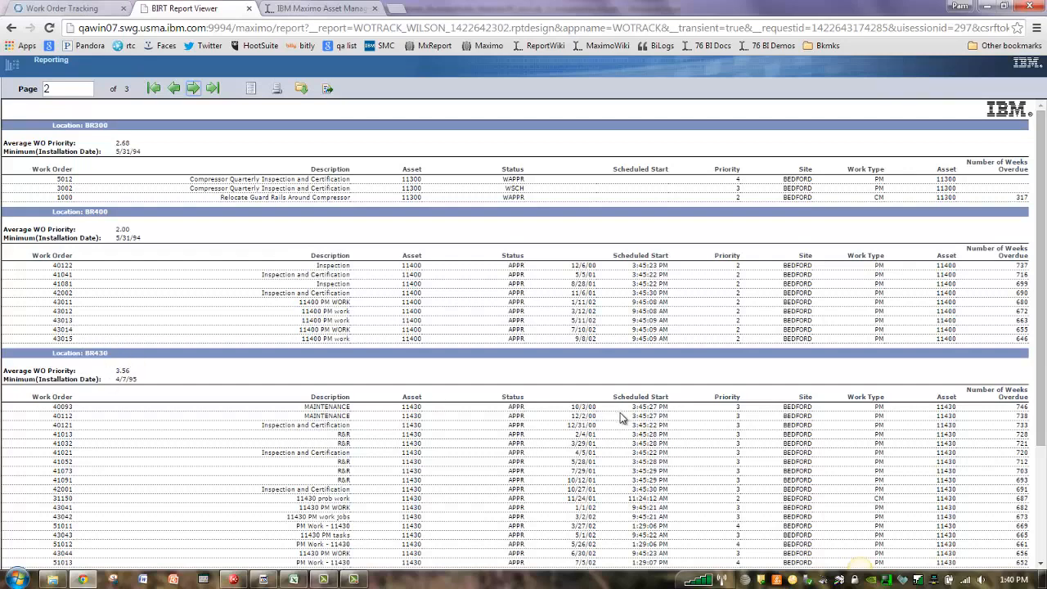
mouse_move(340, 235)
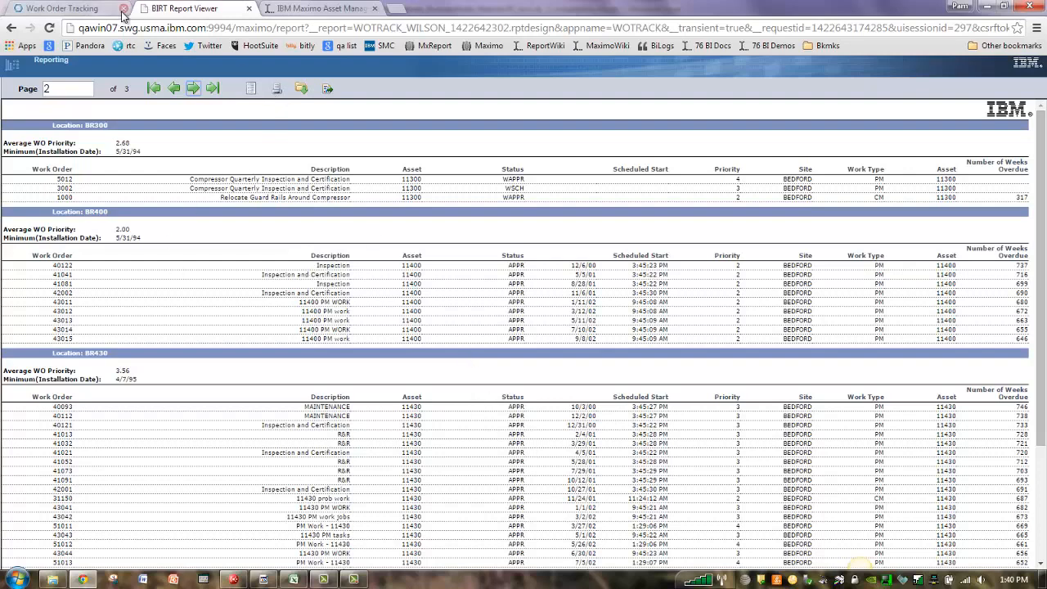
click(63, 8)
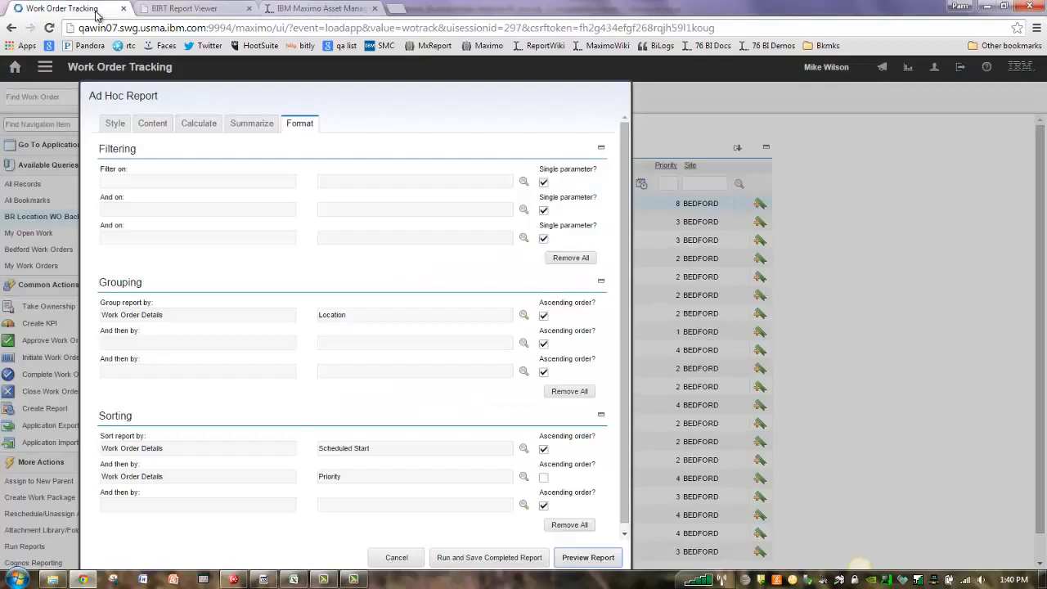
mouse_move(281, 108)
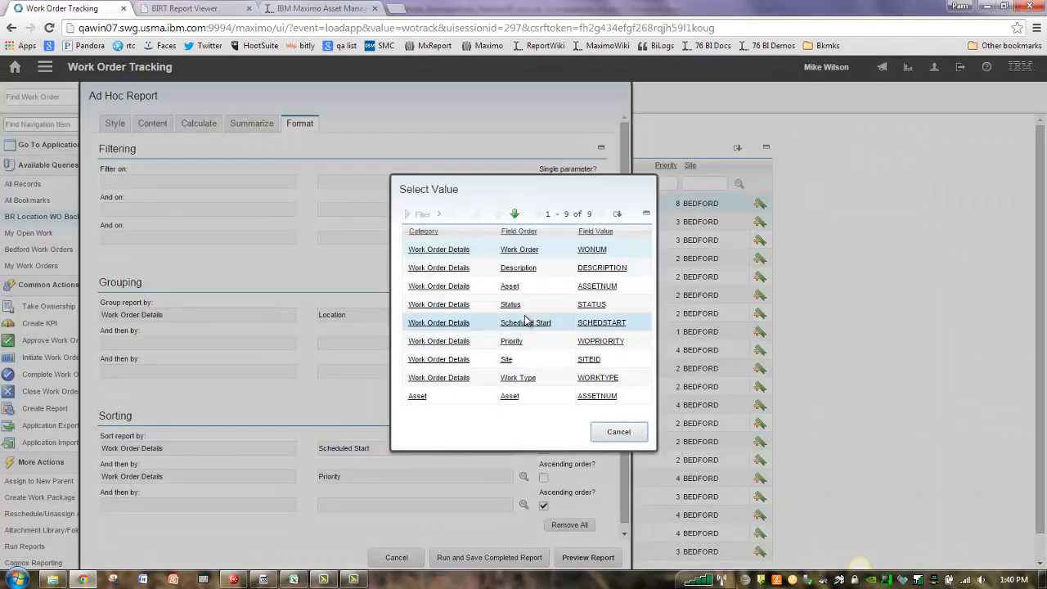
mouse_move(520, 311)
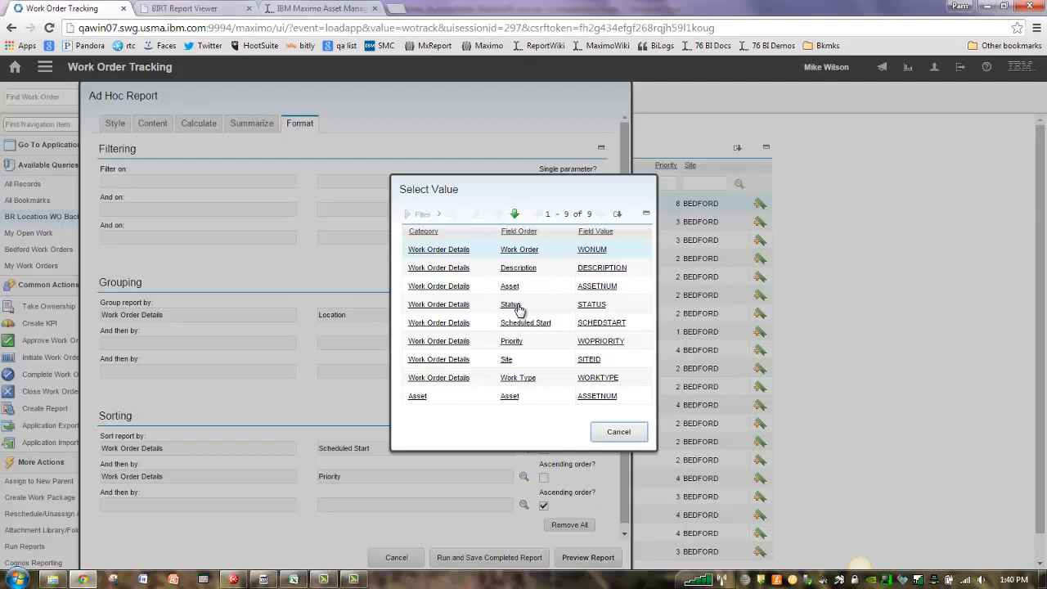
mouse_move(485, 268)
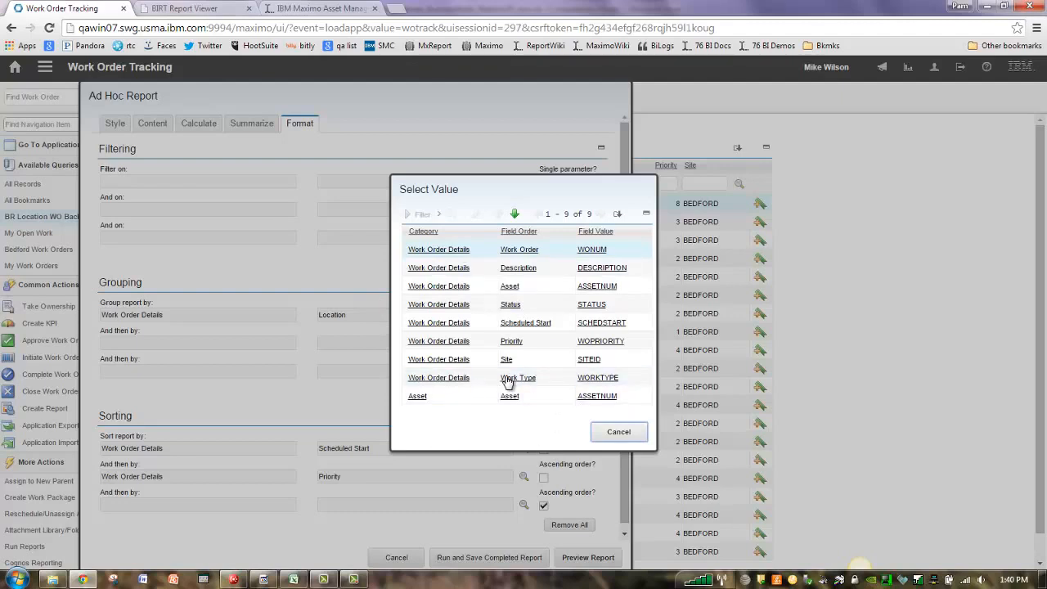
mouse_move(454, 260)
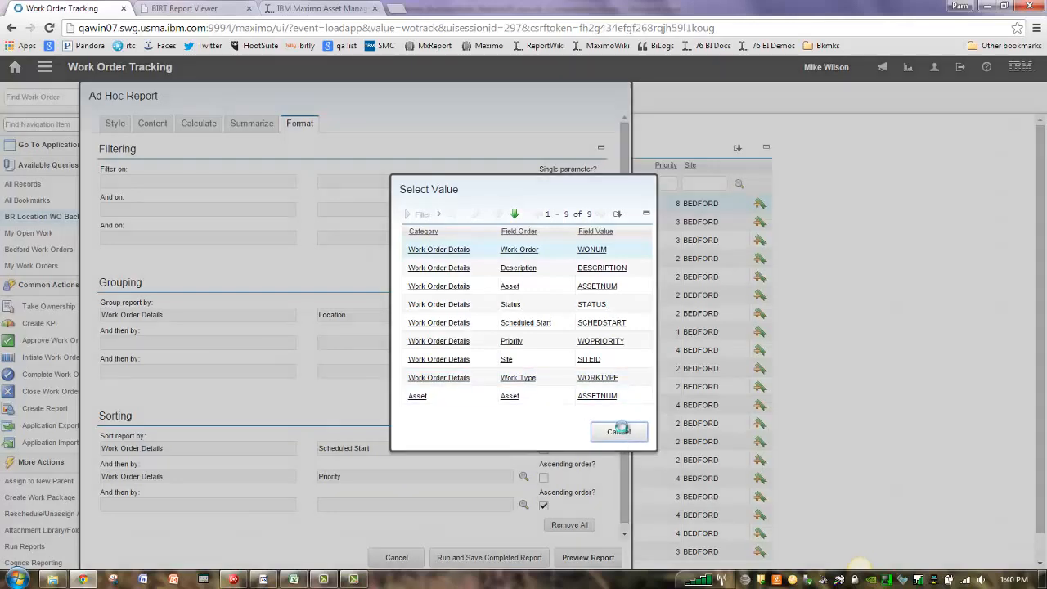
click(618, 432)
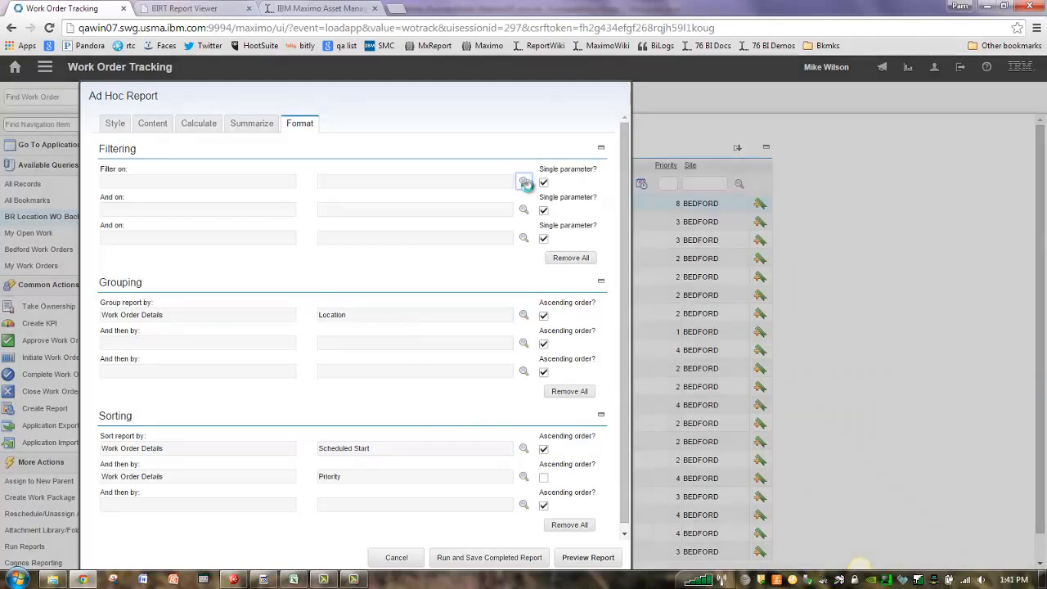
- Set the first filter row to the Work Type field from the Select Value lookup
click(524, 180)
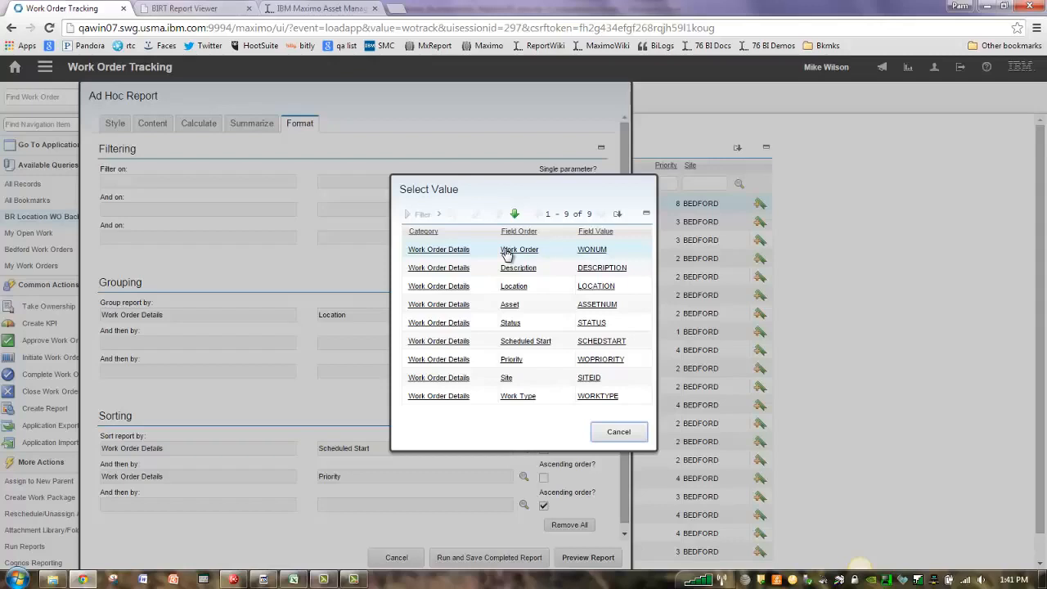
click(517, 268)
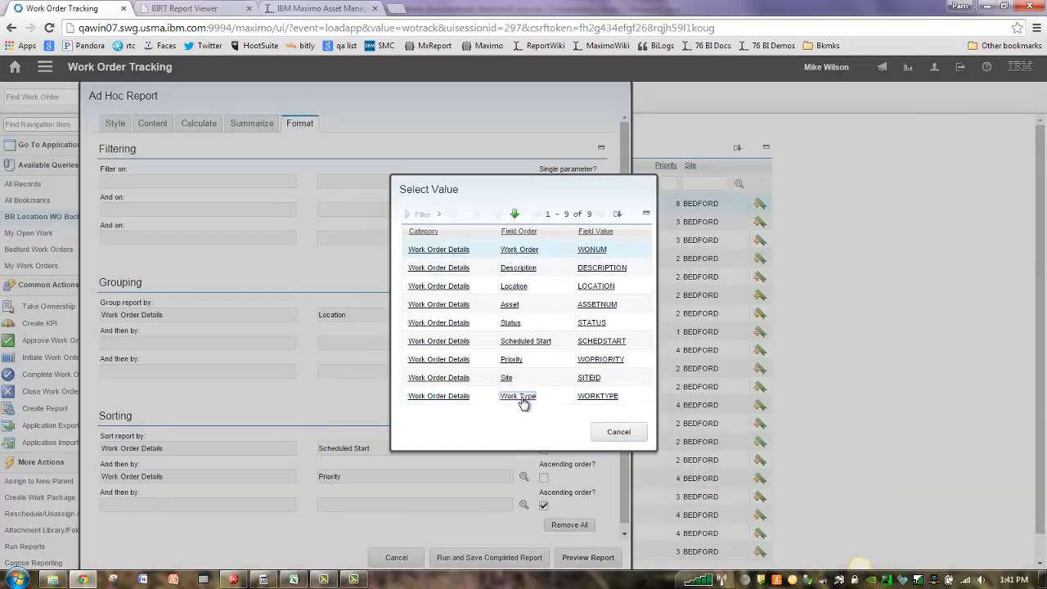
click(517, 396)
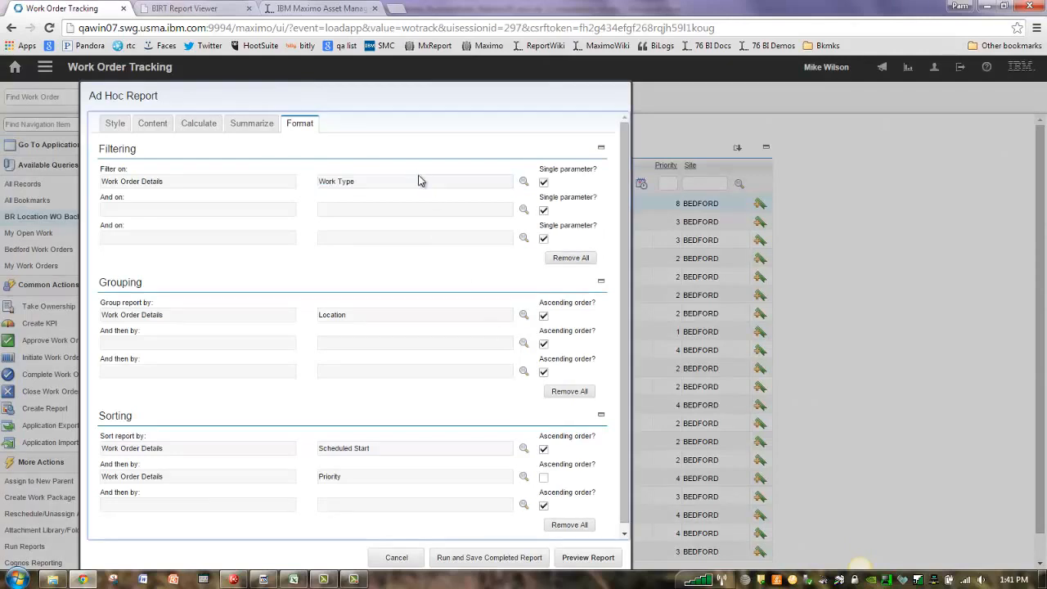
mouse_move(417, 179)
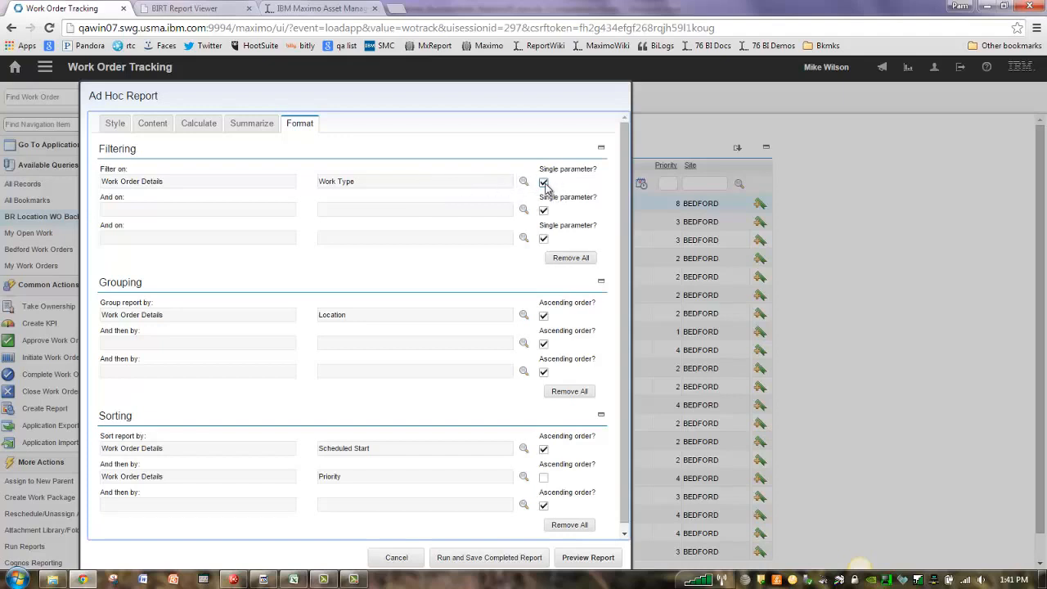
- Allow multiple Work Type values and add a second filter on the Status field
click(543, 180)
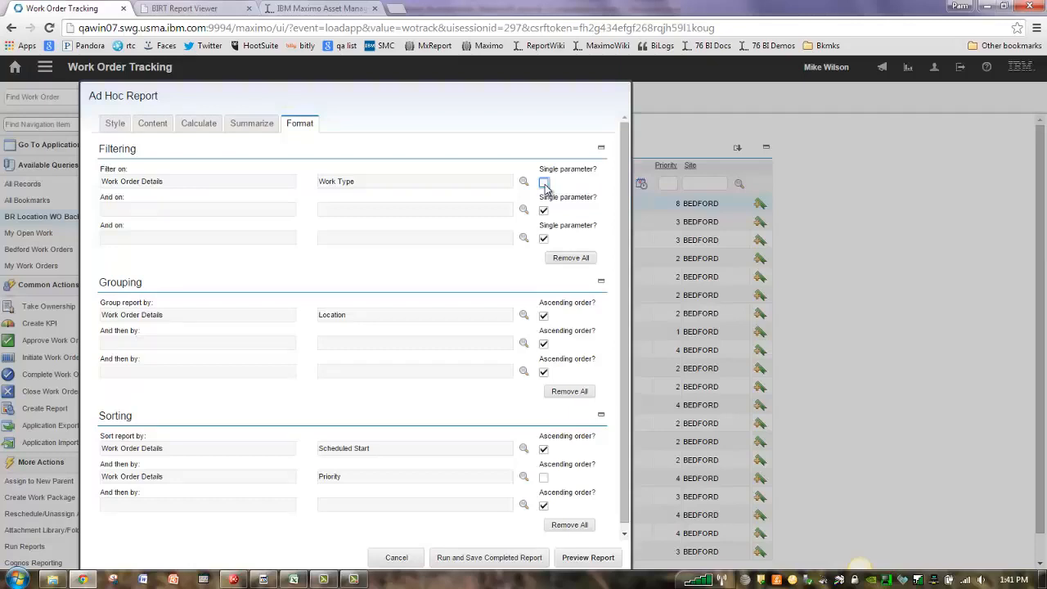
click(543, 182)
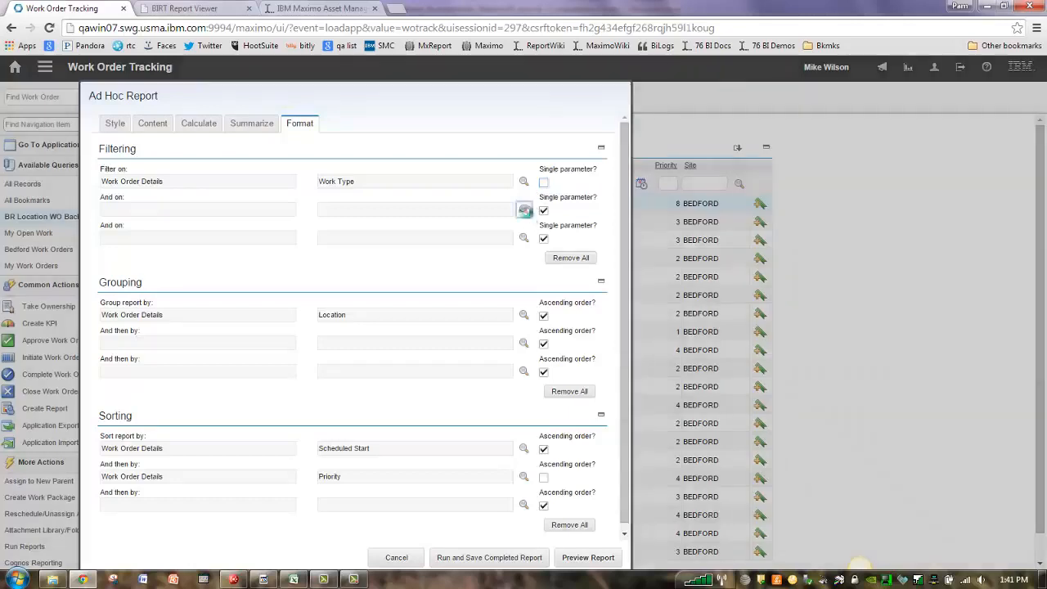
click(524, 209)
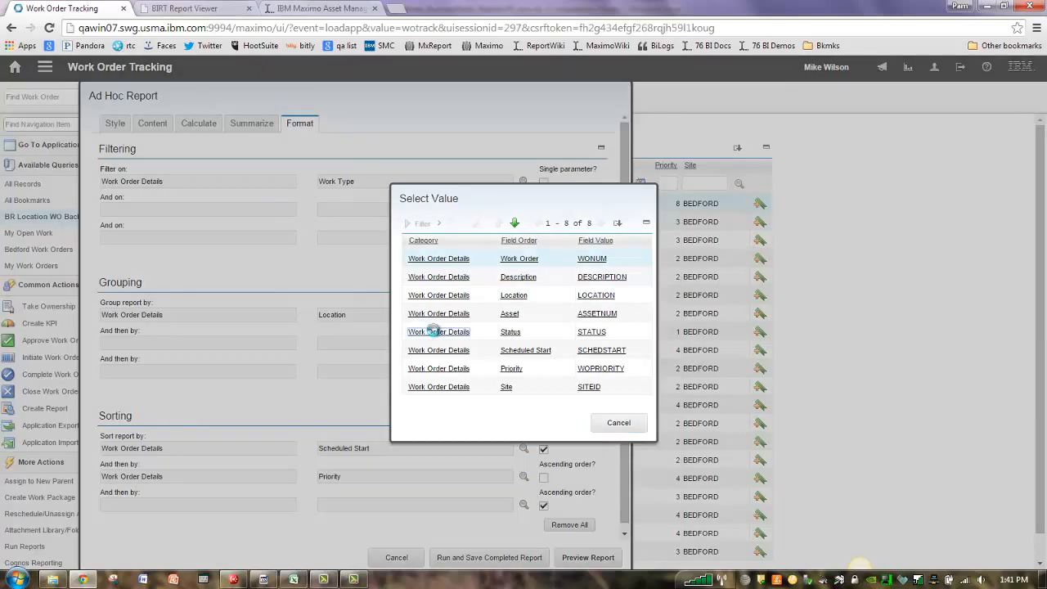
click(511, 331)
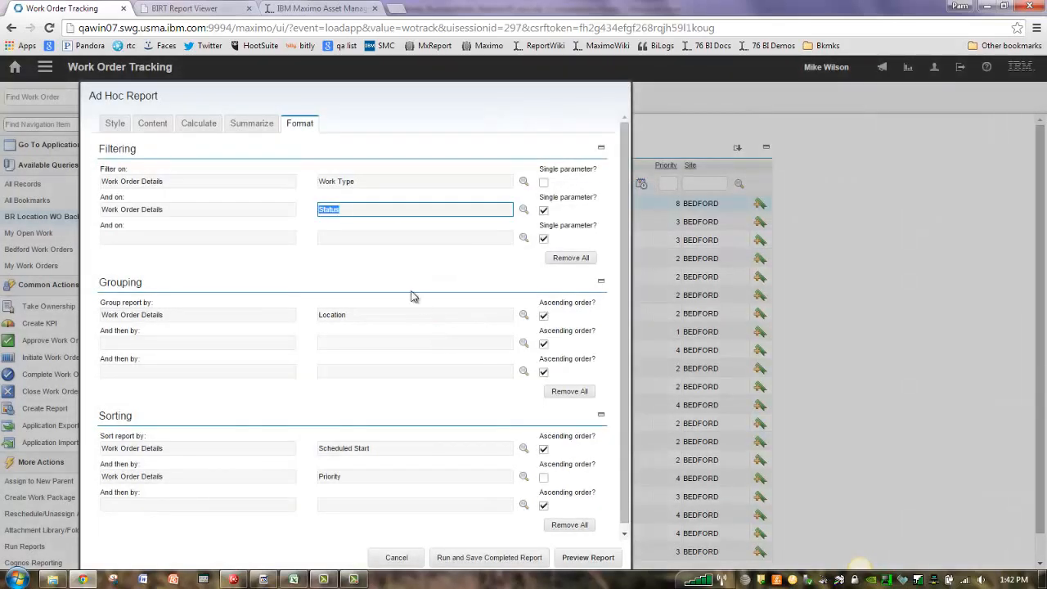
click(416, 237)
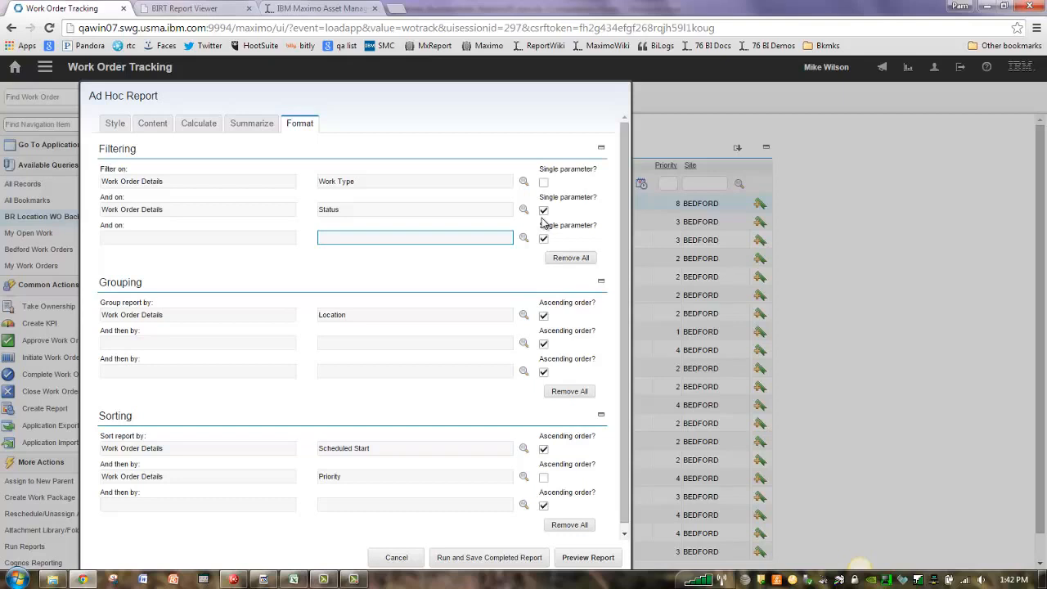
mouse_move(305, 185)
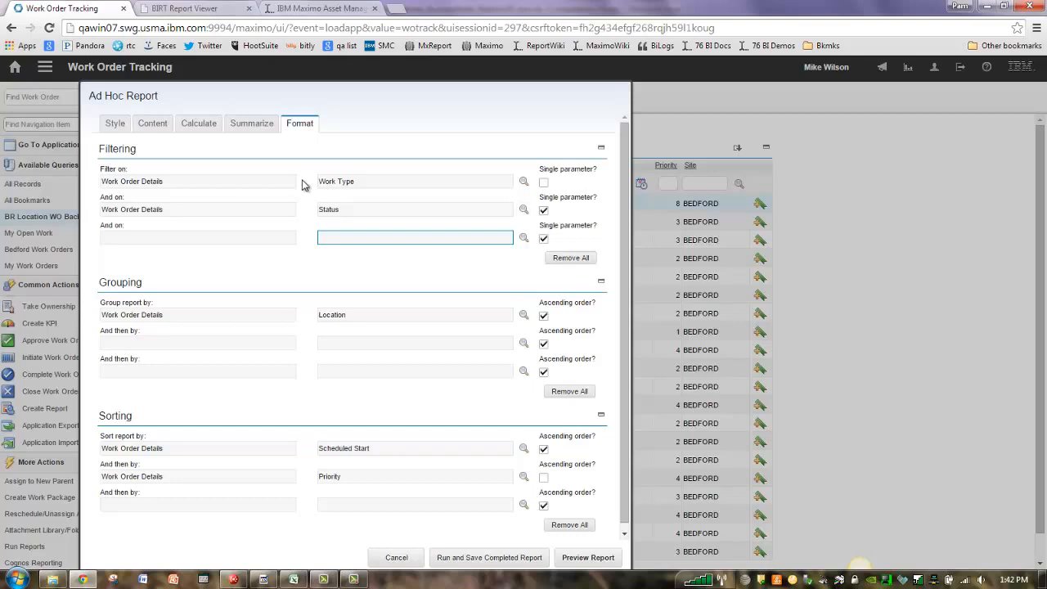
mouse_move(167, 191)
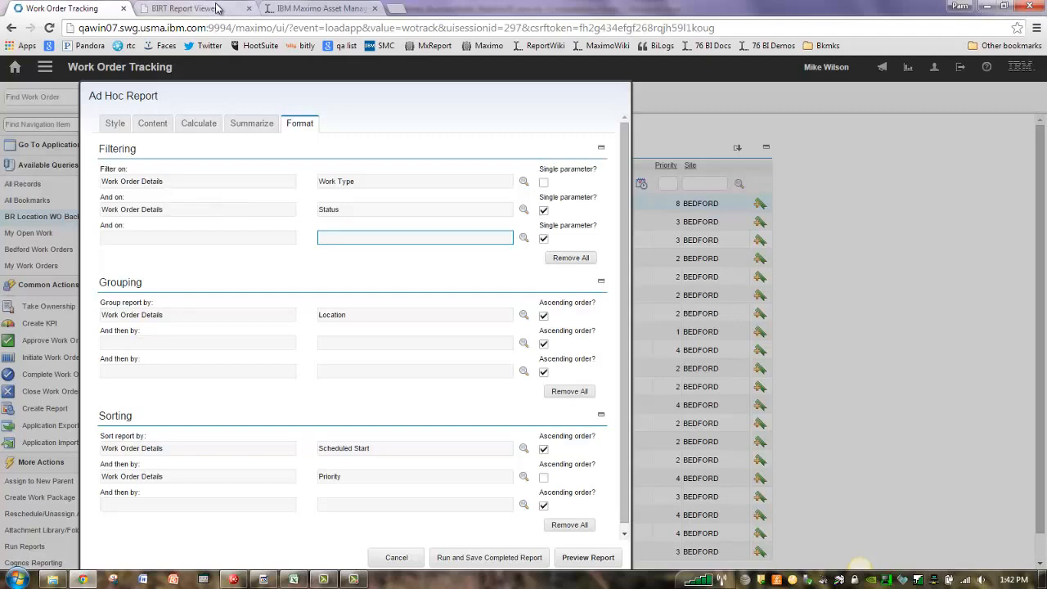
- Check the earlier BIRT Report Viewer output, then return to the ad hoc report dialog
click(587, 556)
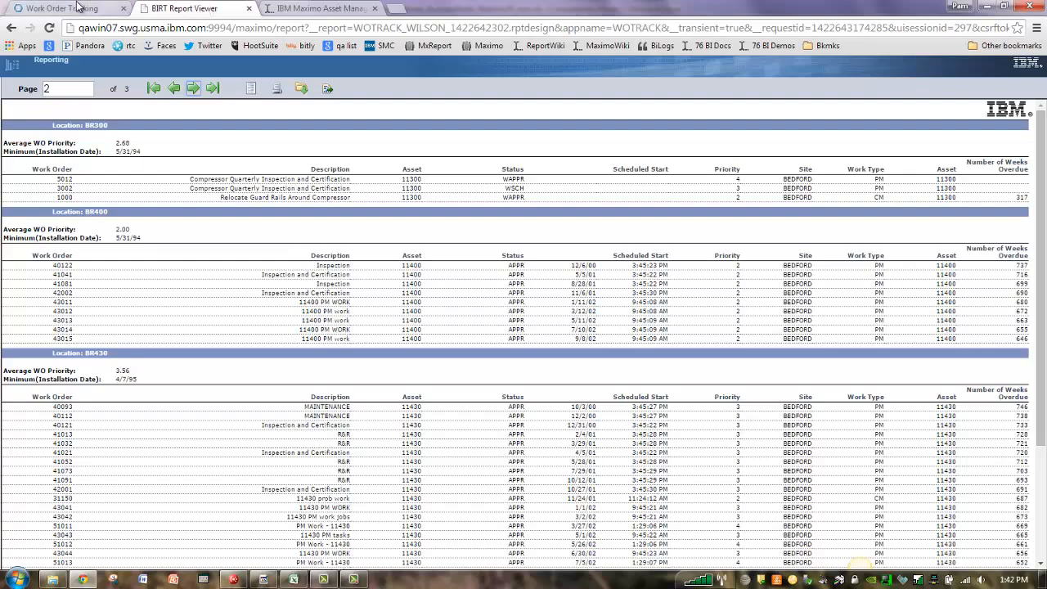
click(62, 9)
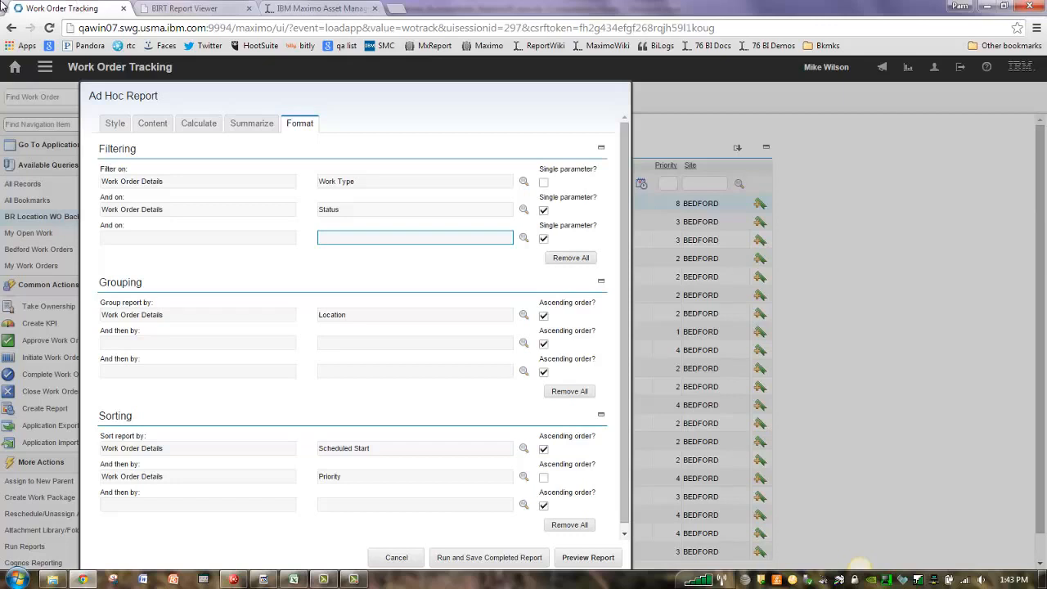
mouse_move(242, 186)
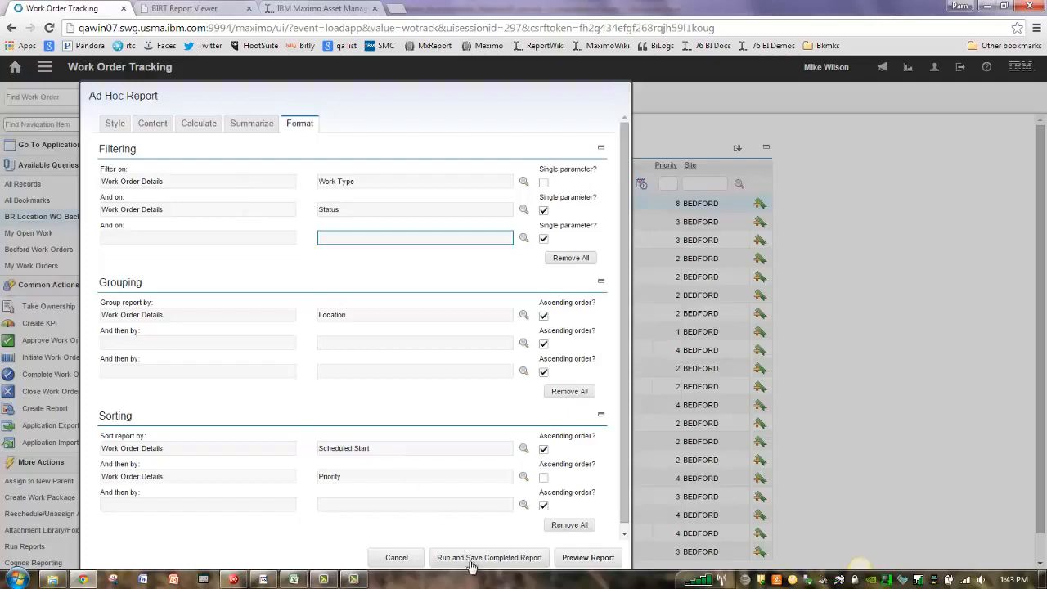
- Run and save the completed ad hoc report and refresh its output in the BIRT viewer
click(489, 556)
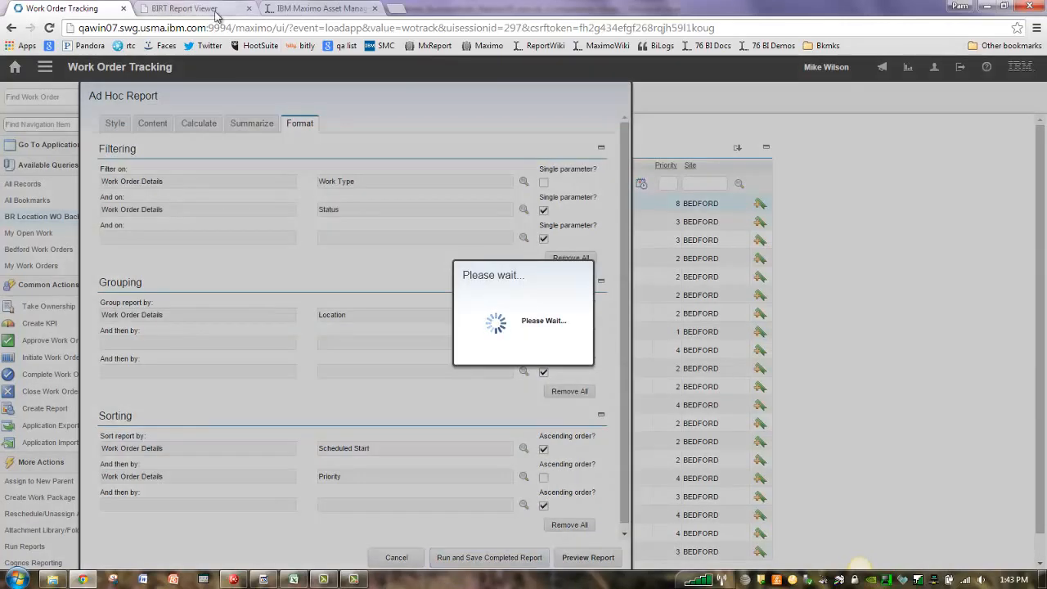
click(587, 556)
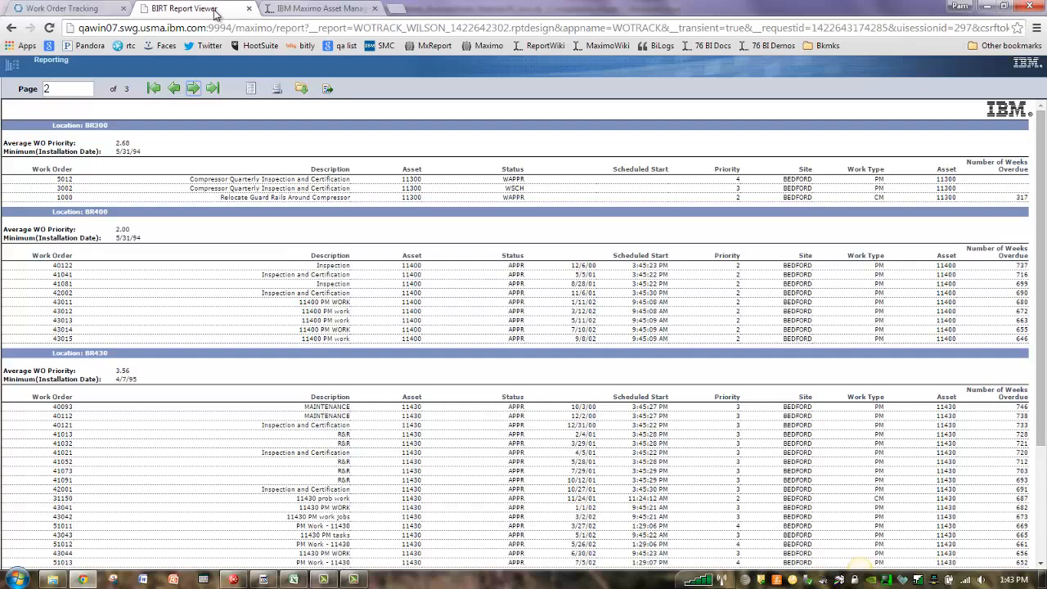
click(154, 88)
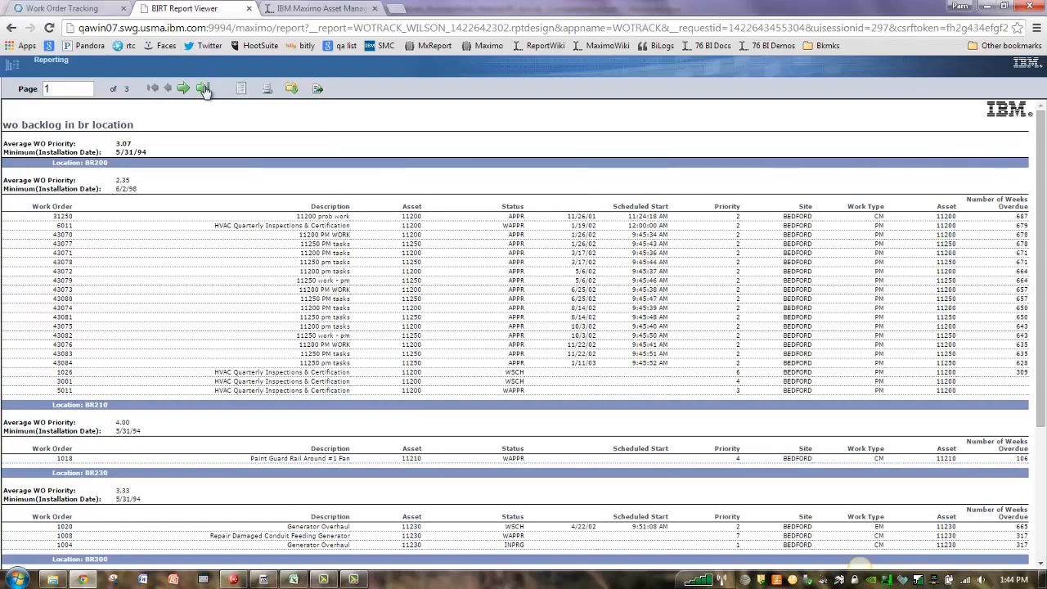
- Review the report's last page showing 119 records and the saved where clause
click(203, 89)
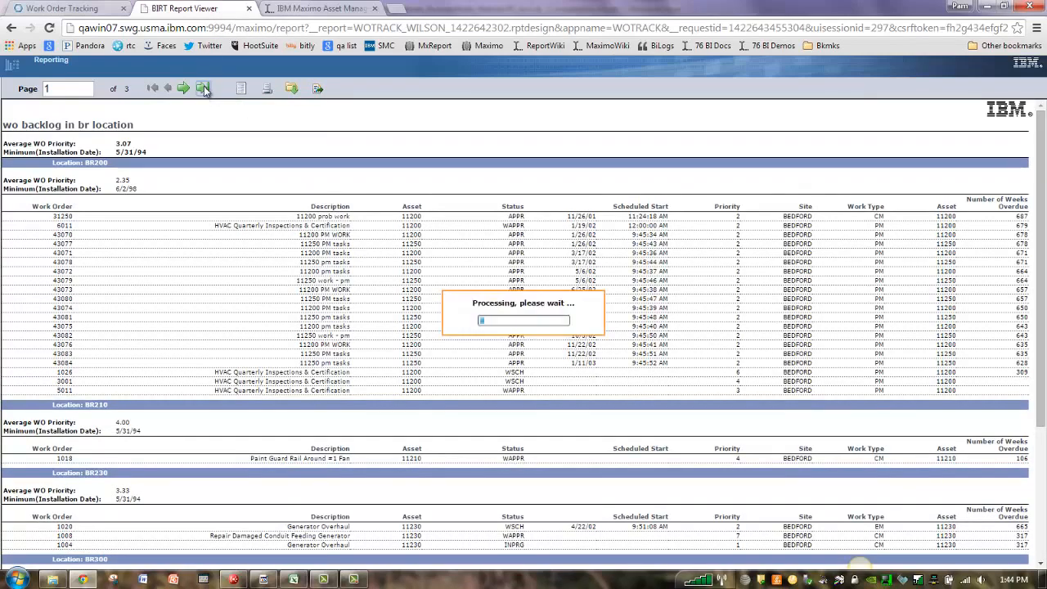
click(203, 88)
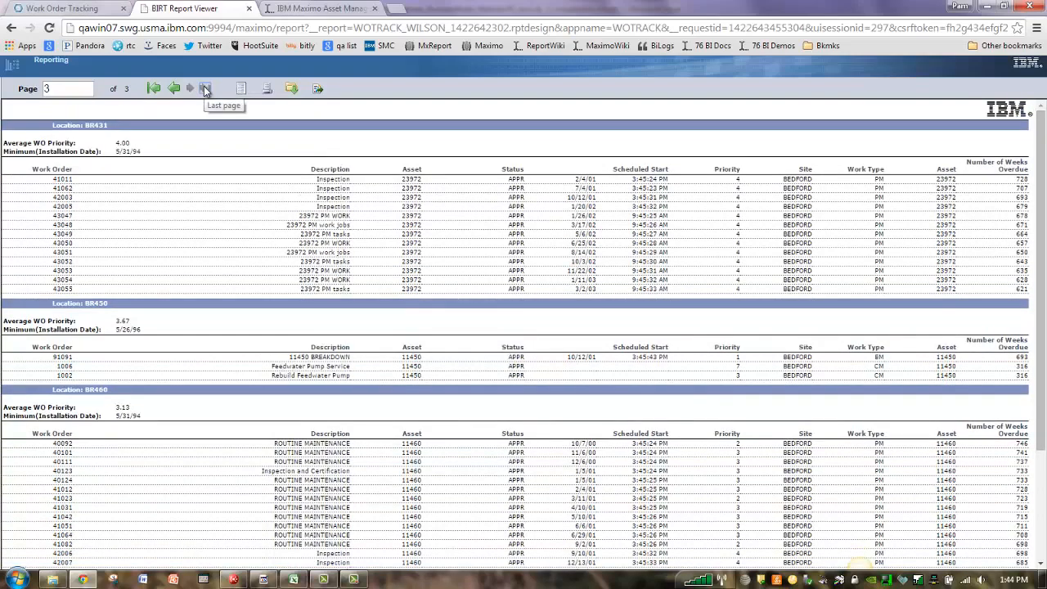
scroll(down, 3)
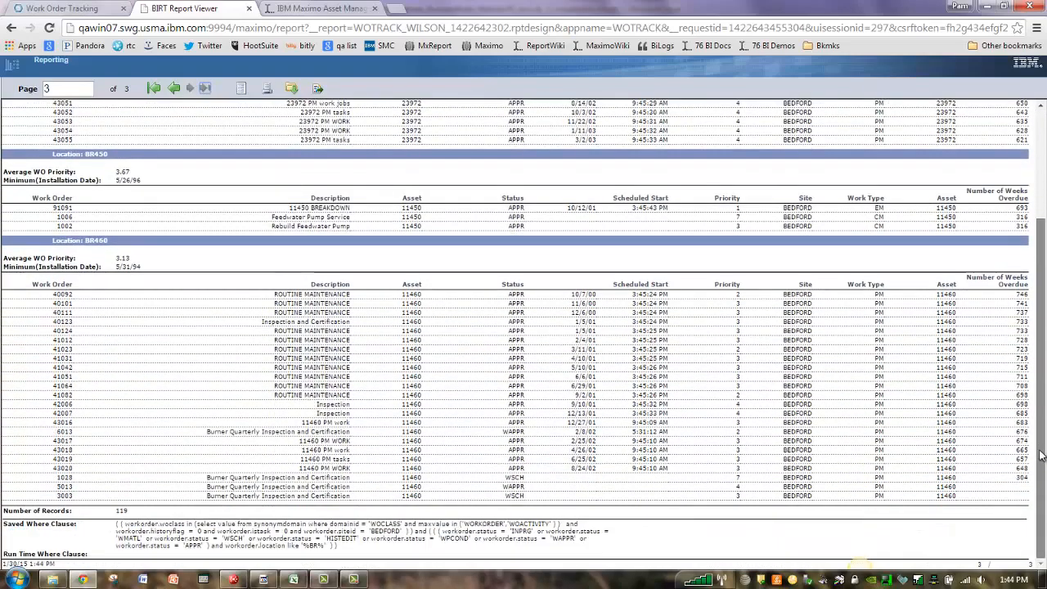
mouse_move(565, 491)
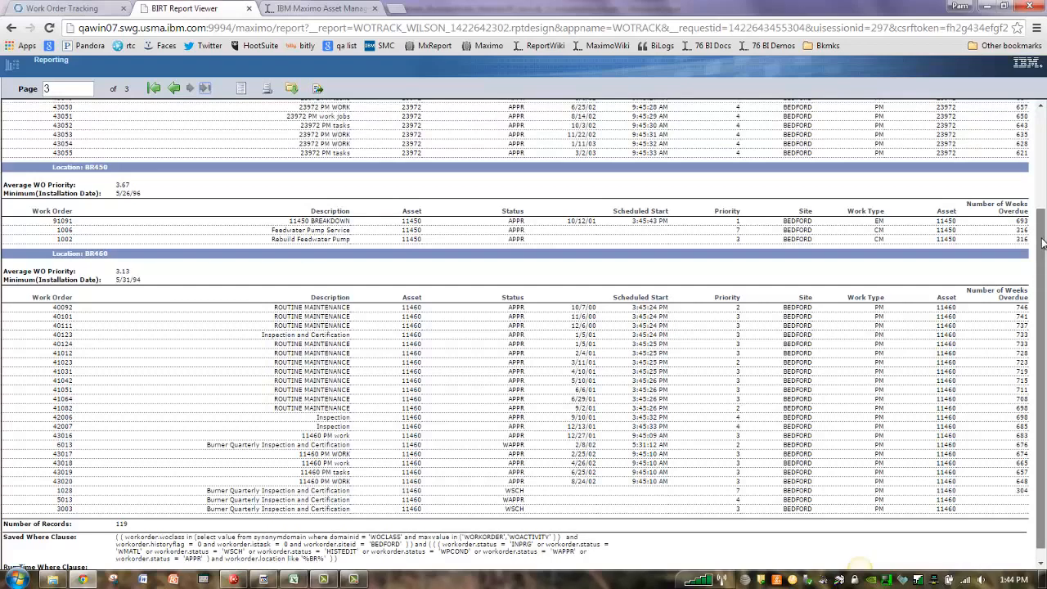
scroll(up, 3)
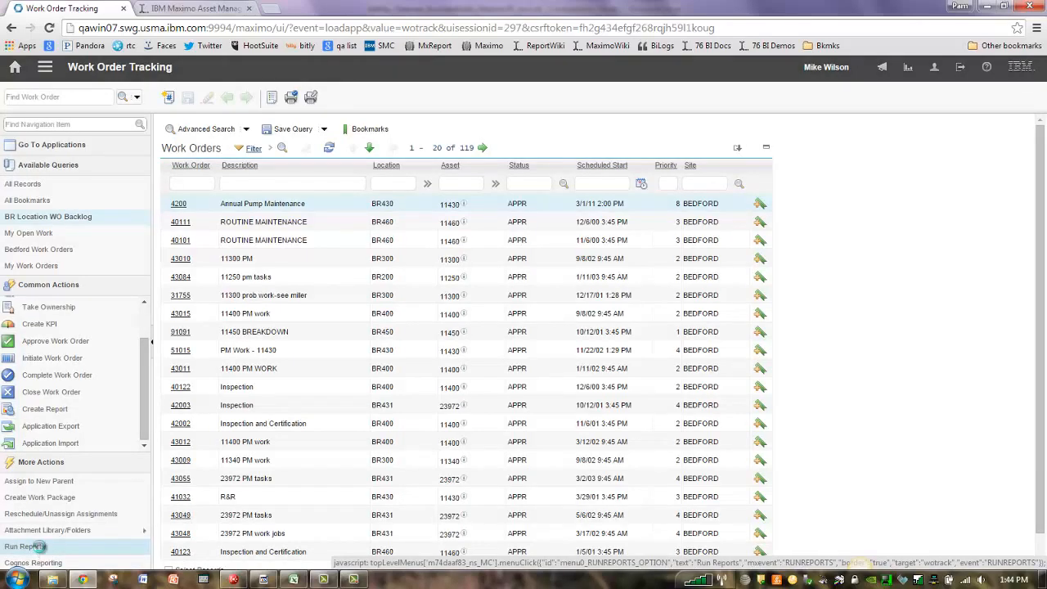
- Find and run the 'wo backlog in br location' report from the reports list
click(28, 546)
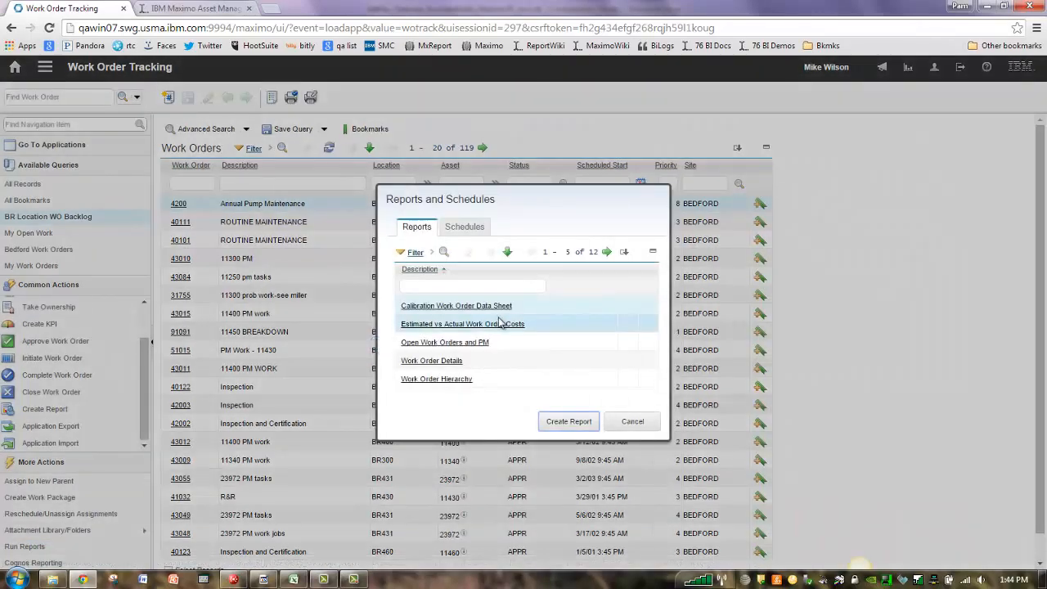
text(b)
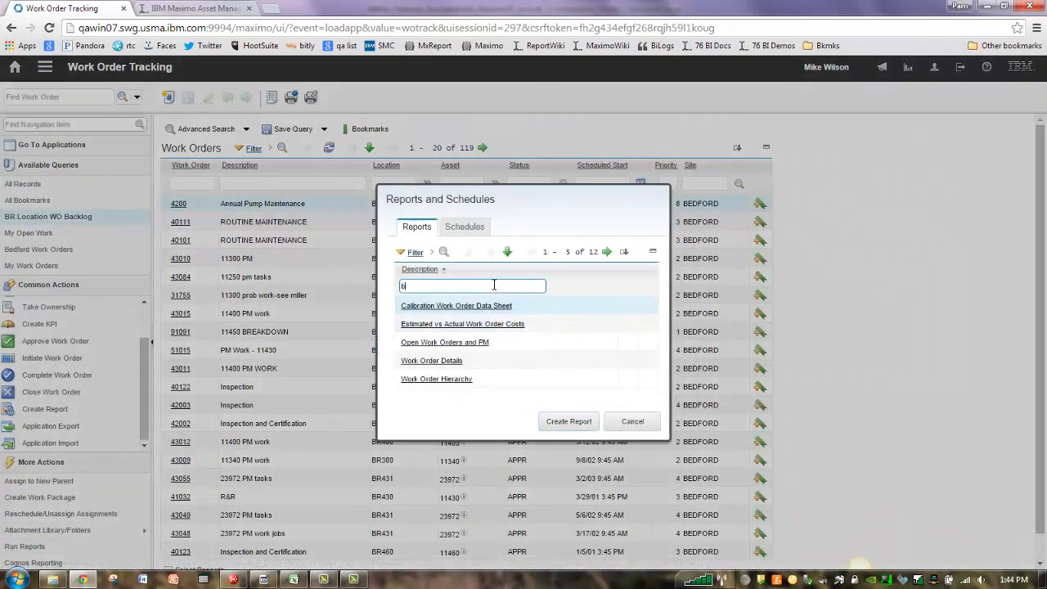
text(ack)
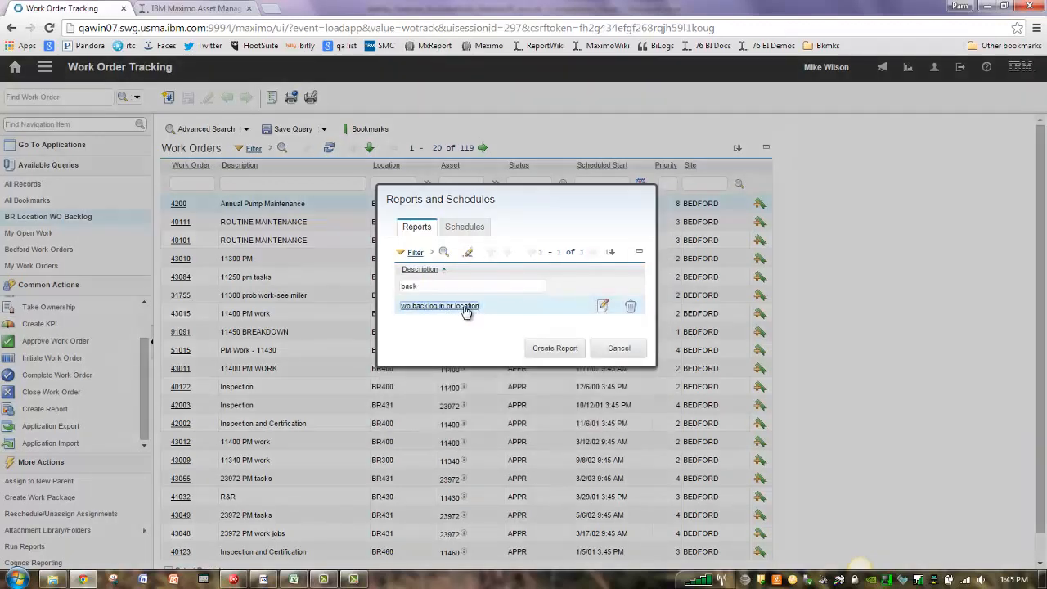
click(555, 347)
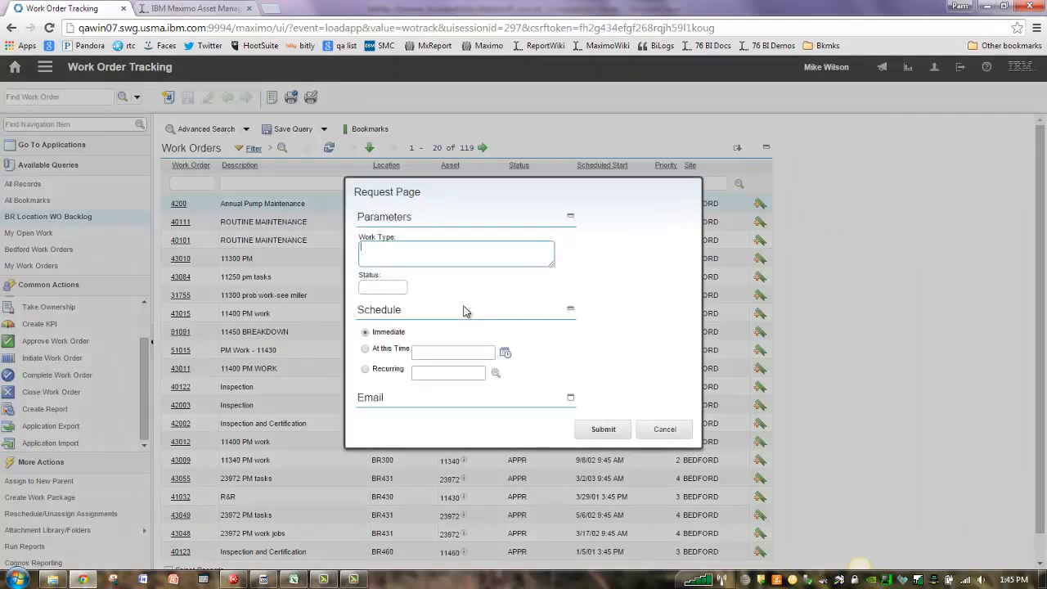
mouse_move(566, 272)
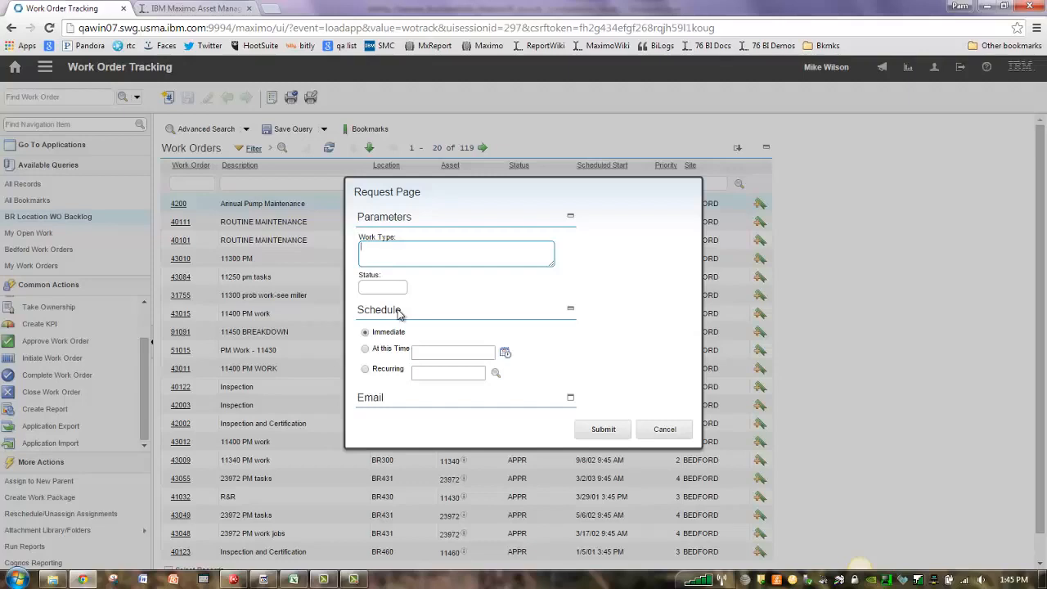
- Submit the request page with Work Type set to 'EM, PM'
text(EM, P)
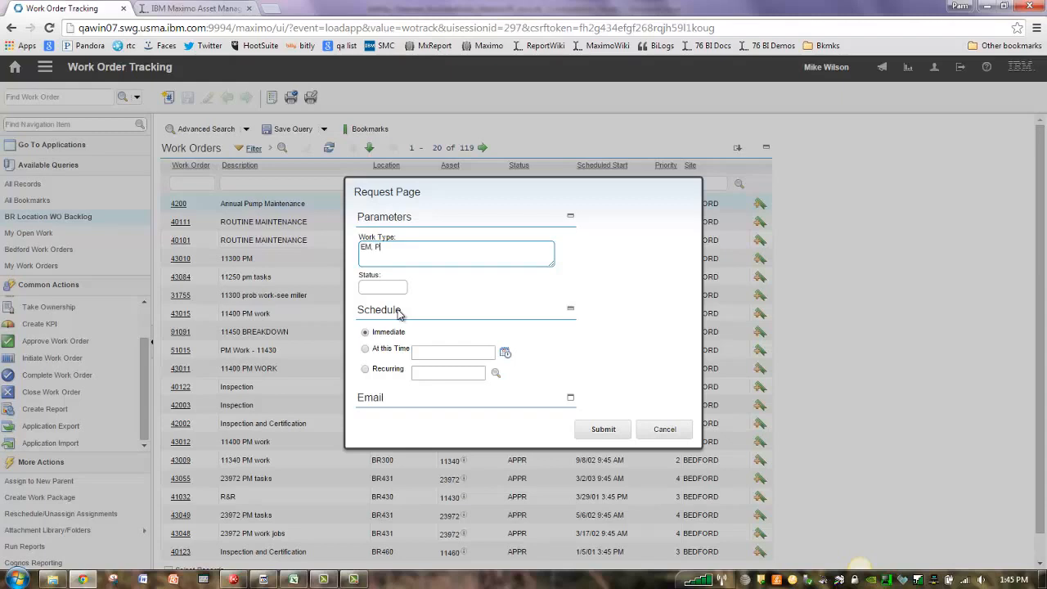
text(M)
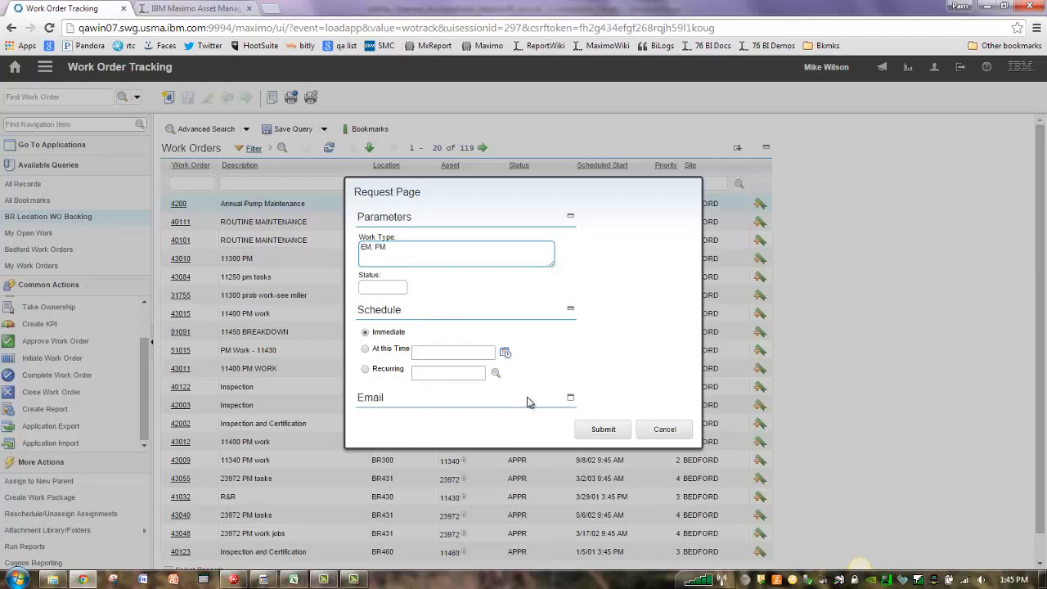
click(602, 429)
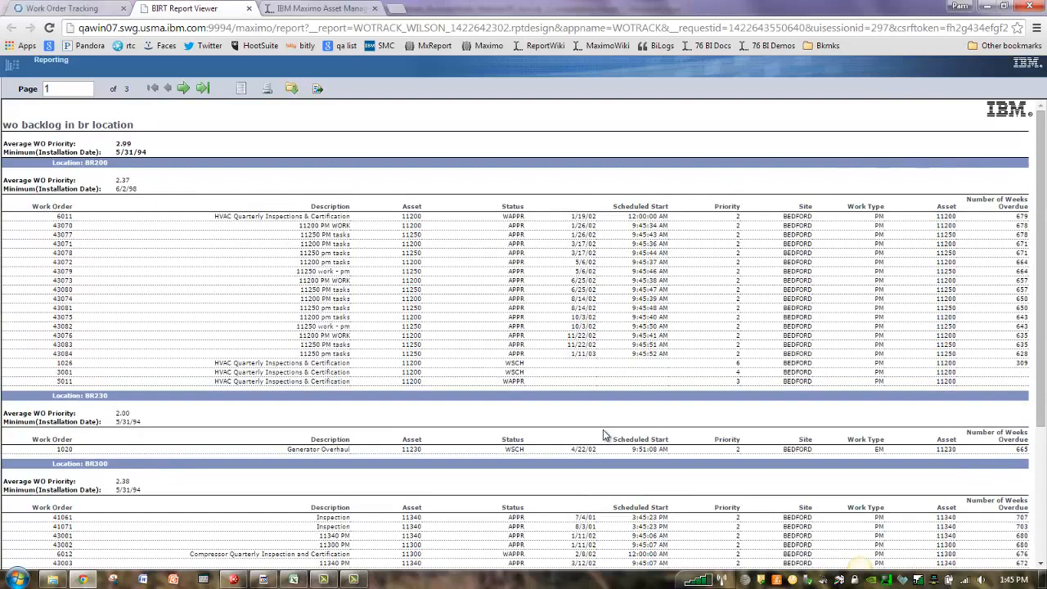
mouse_move(200, 90)
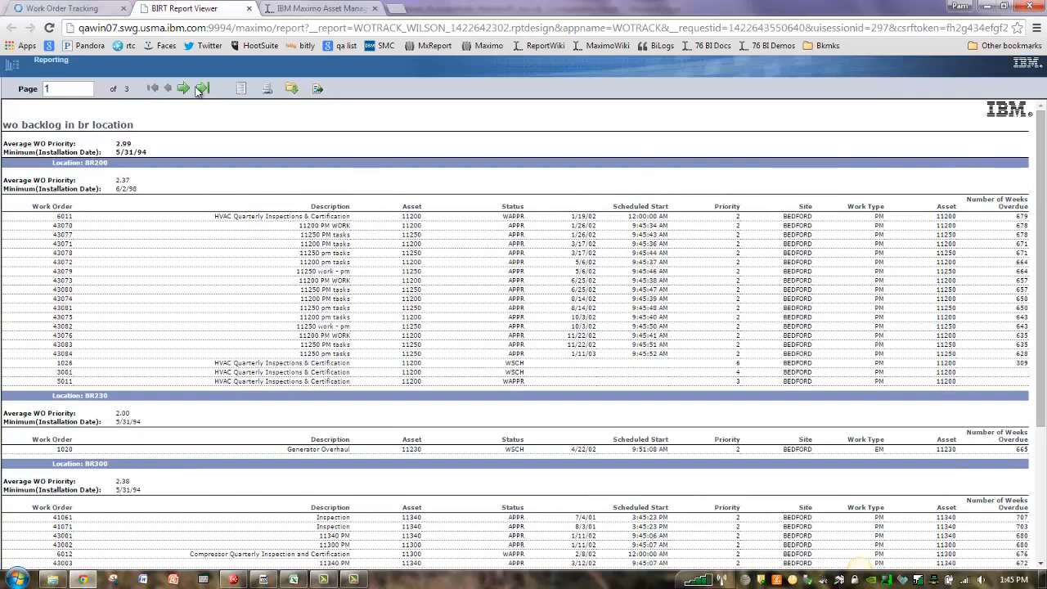
- Review the report's last page with its 109-record total and where clause
click(203, 88)
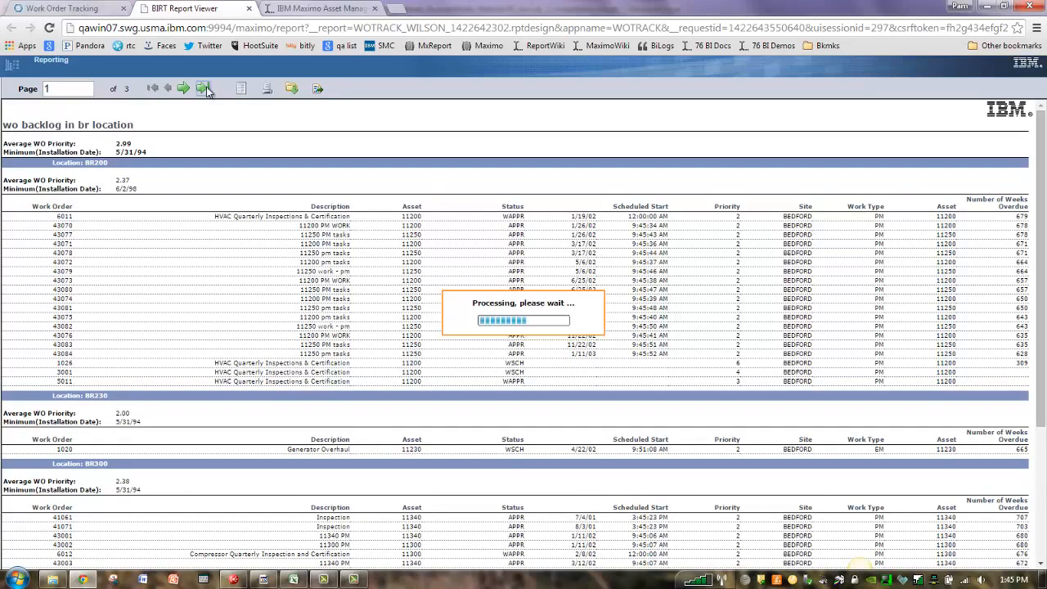
click(206, 88)
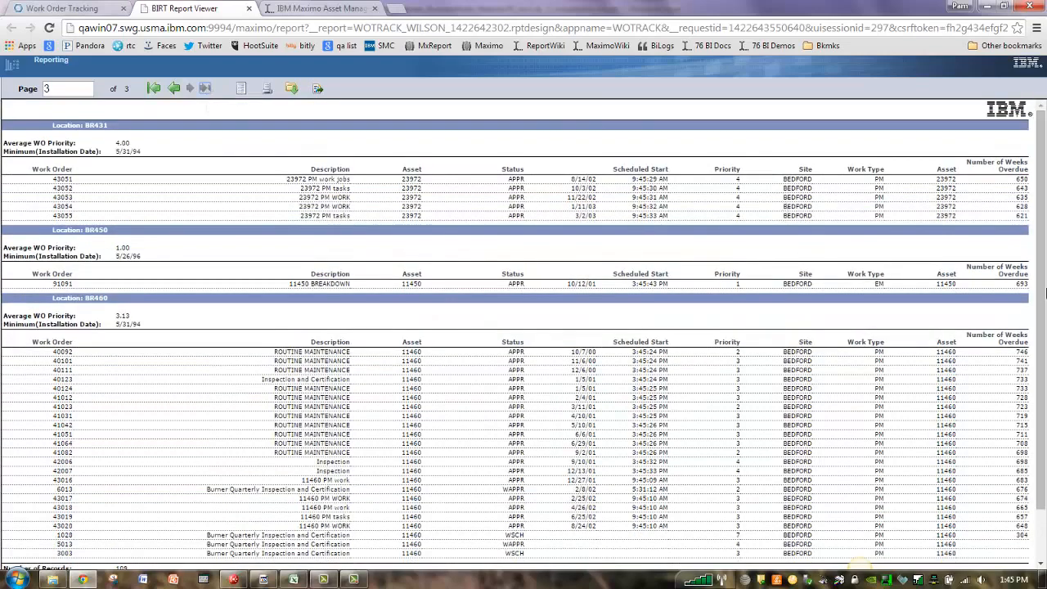
scroll(down, 3)
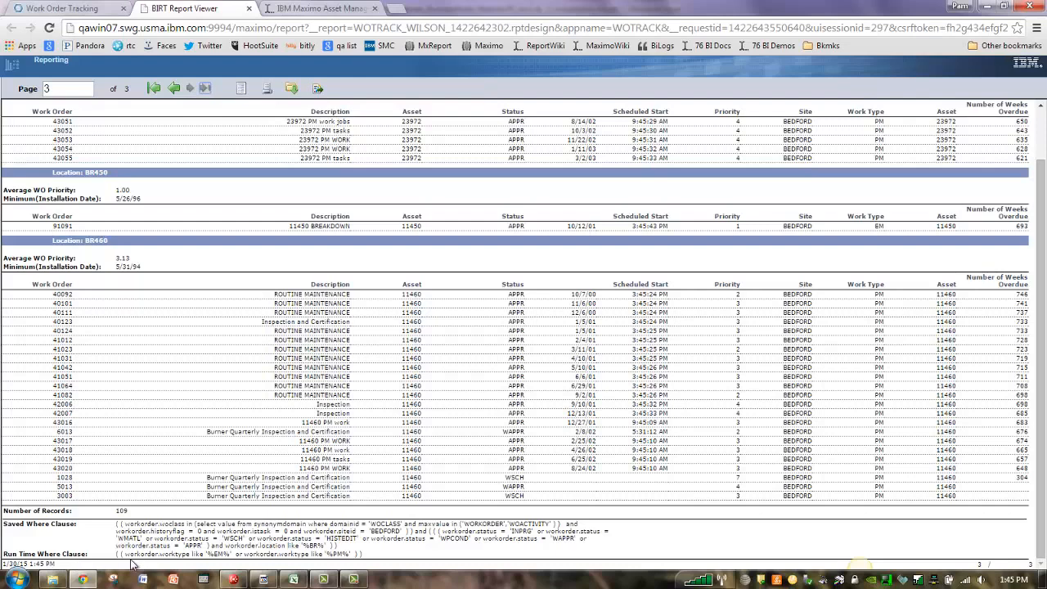
mouse_move(222, 566)
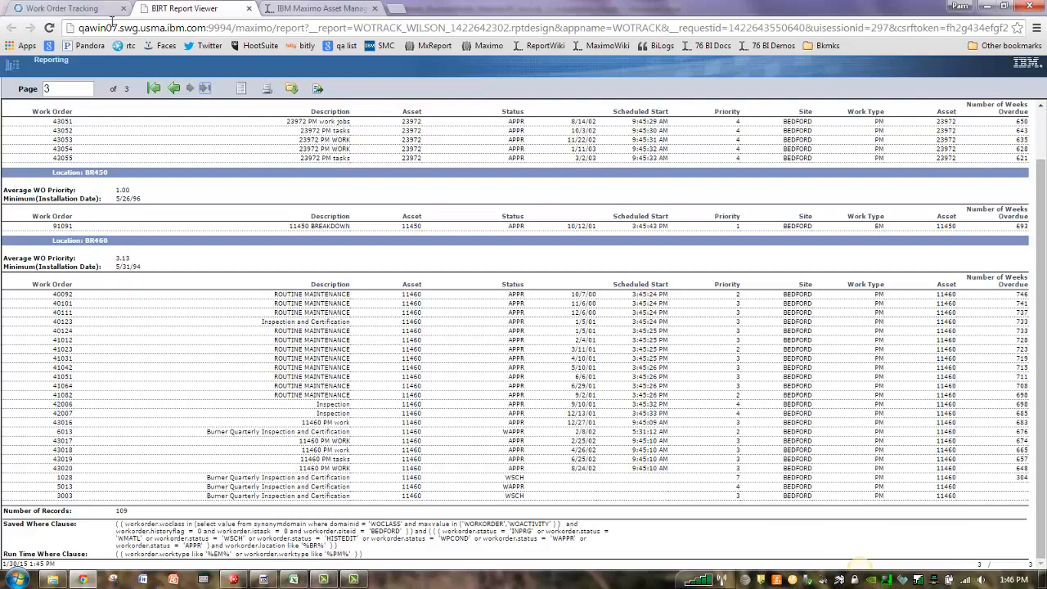
click(66, 8)
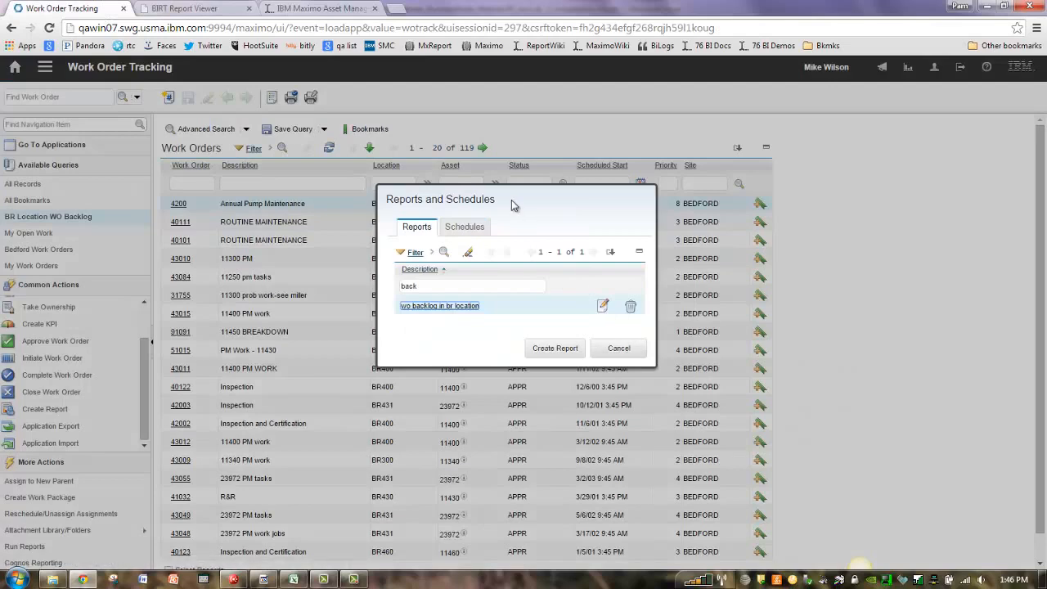
click(555, 346)
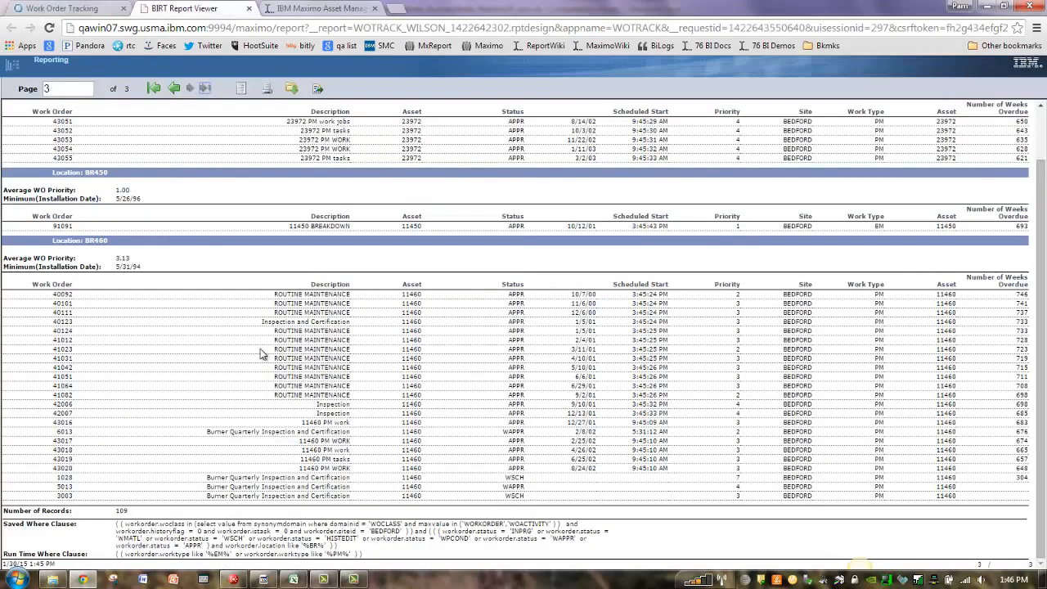
mouse_move(109, 532)
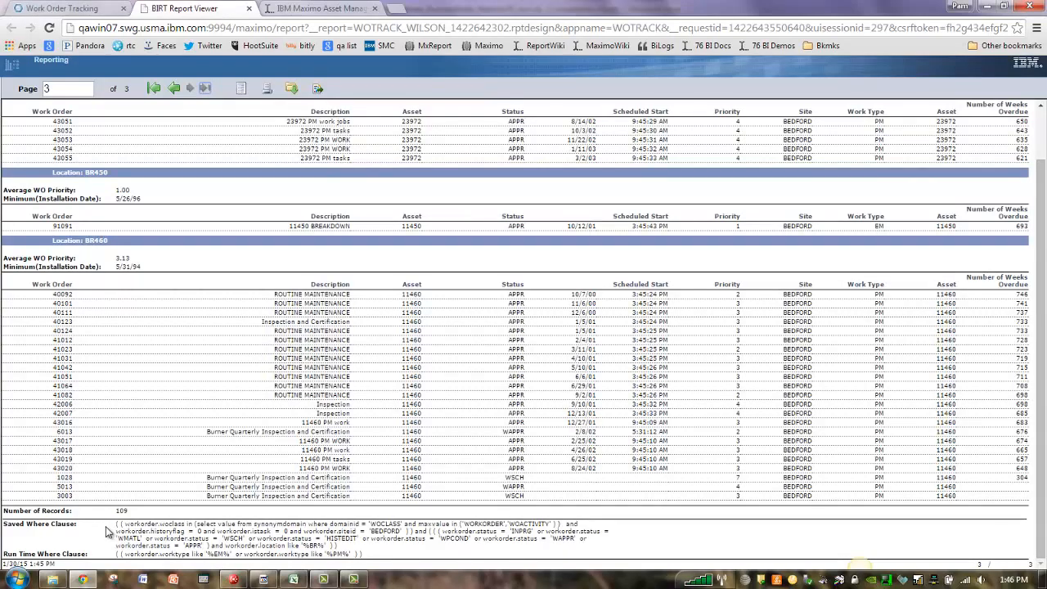
mouse_move(853, 321)
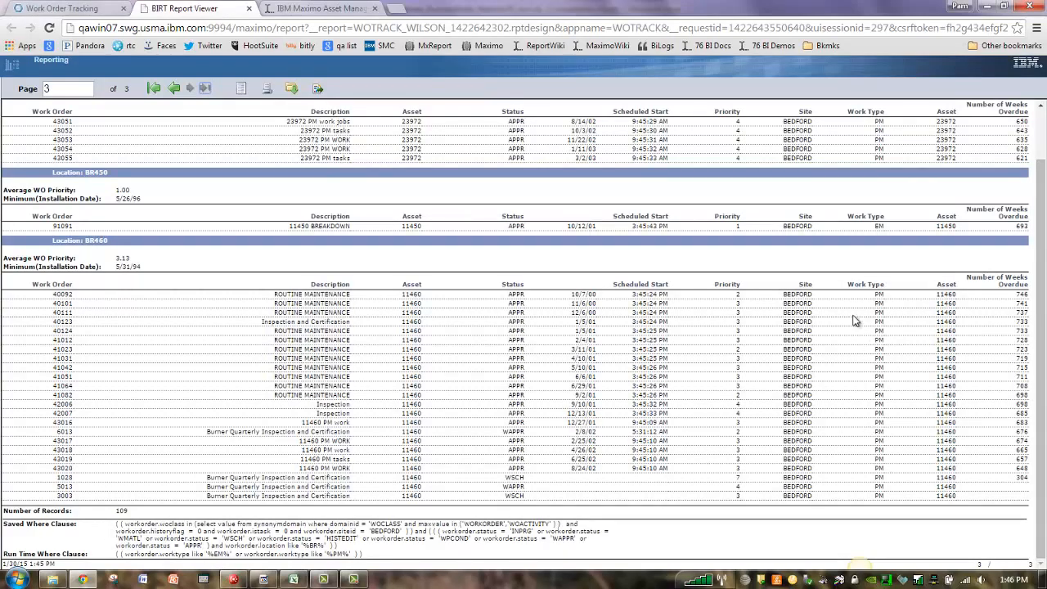
scroll(up, 3)
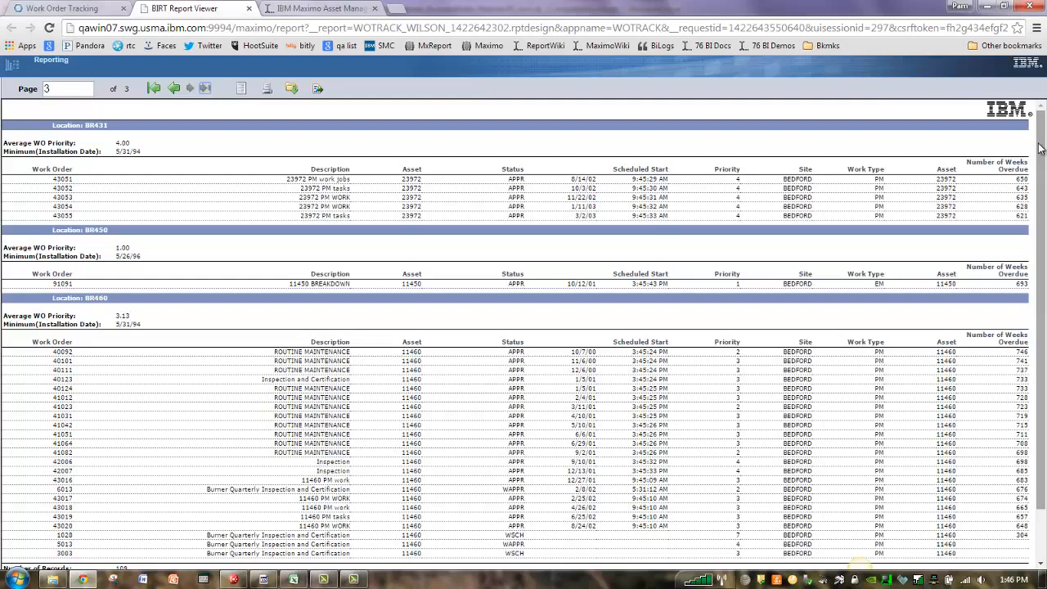
mouse_move(396, 141)
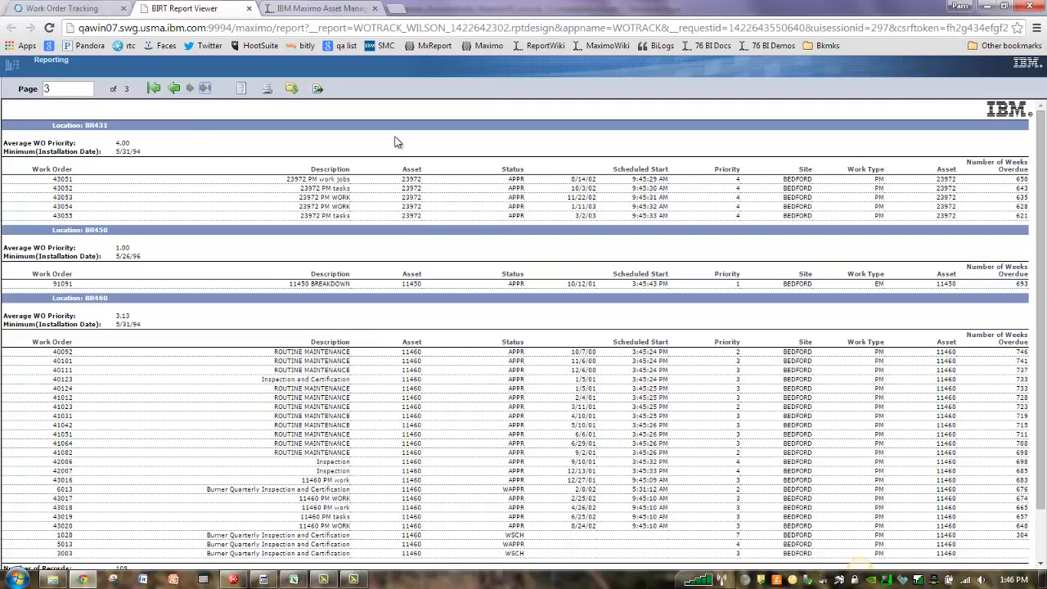
- Return to the report's first page and close the Reports and Schedules window
click(154, 88)
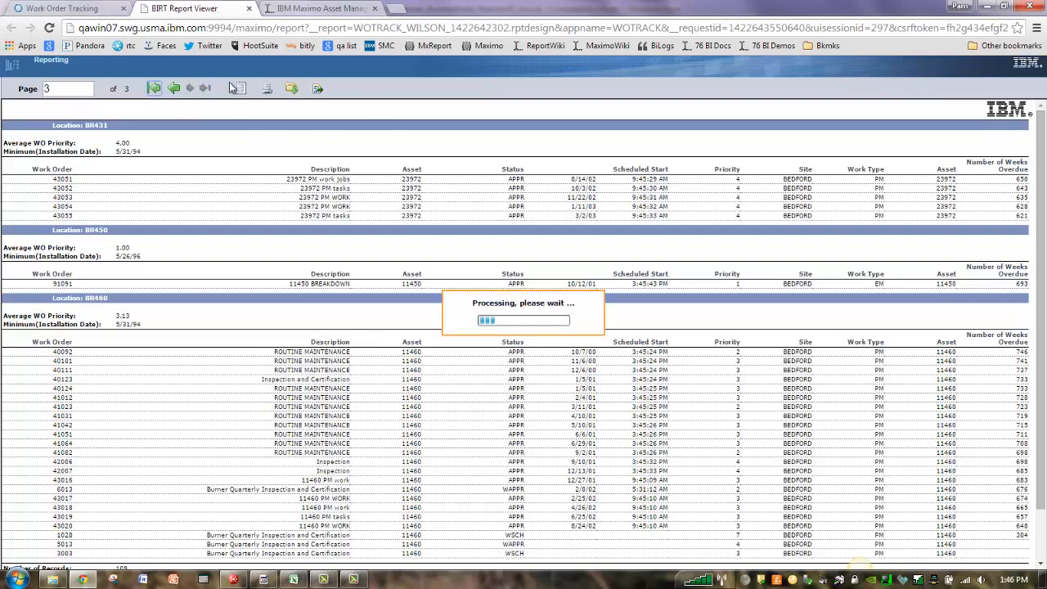
click(153, 88)
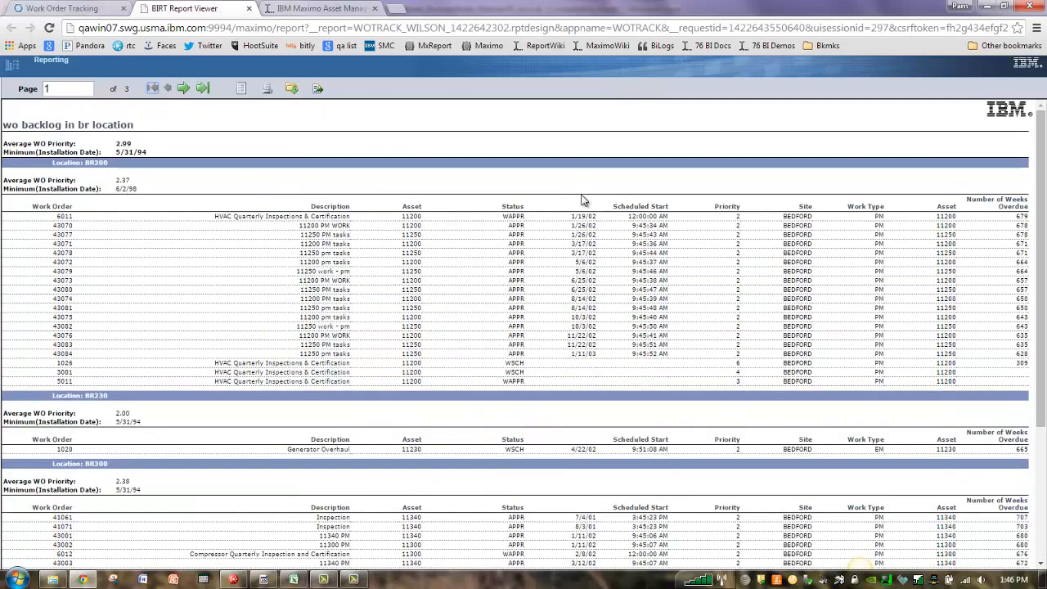
mouse_move(442, 76)
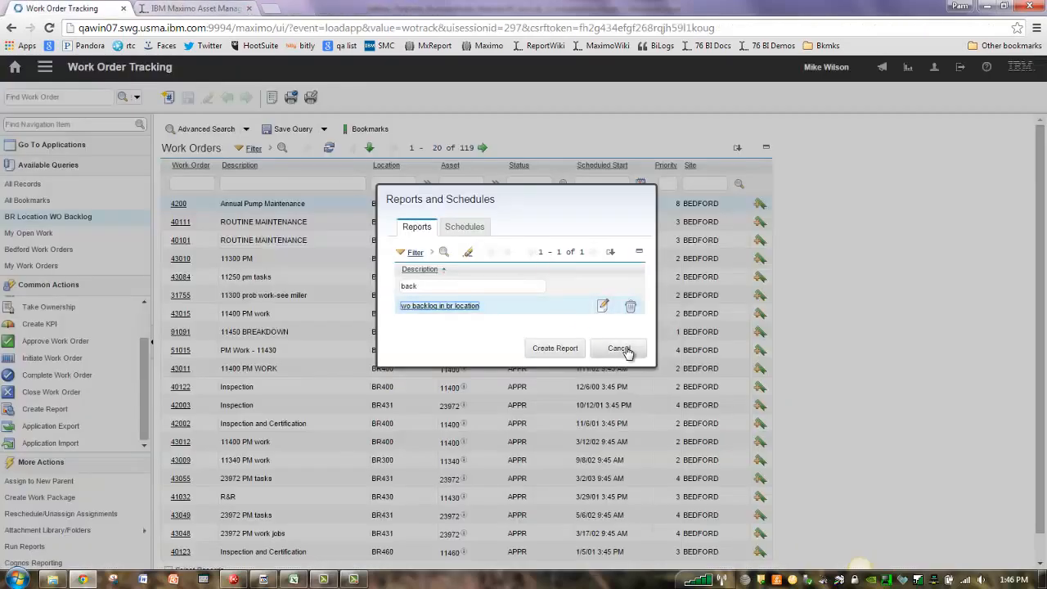
click(619, 346)
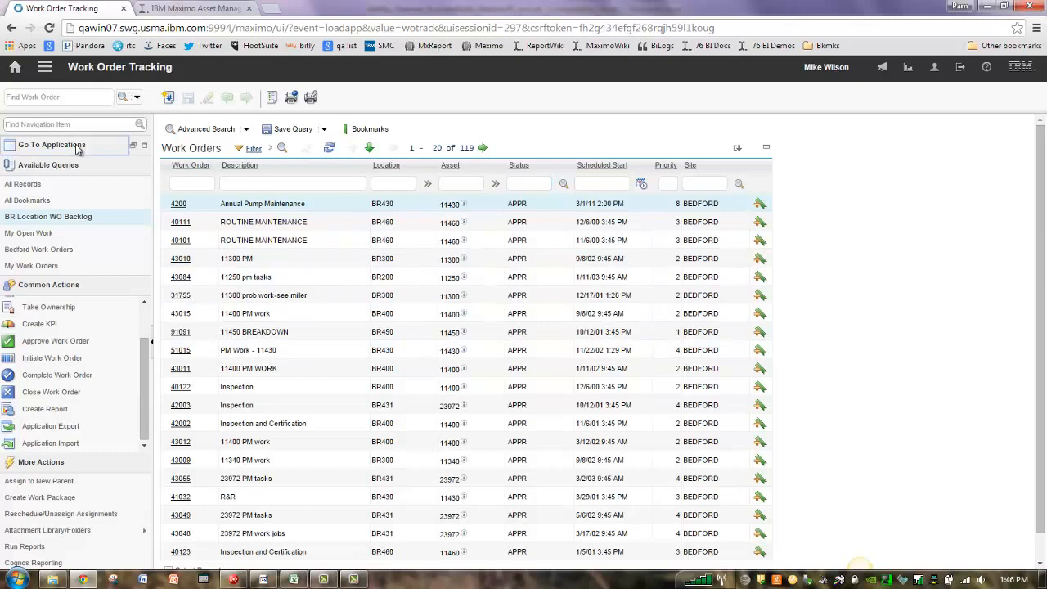
mouse_move(151, 108)
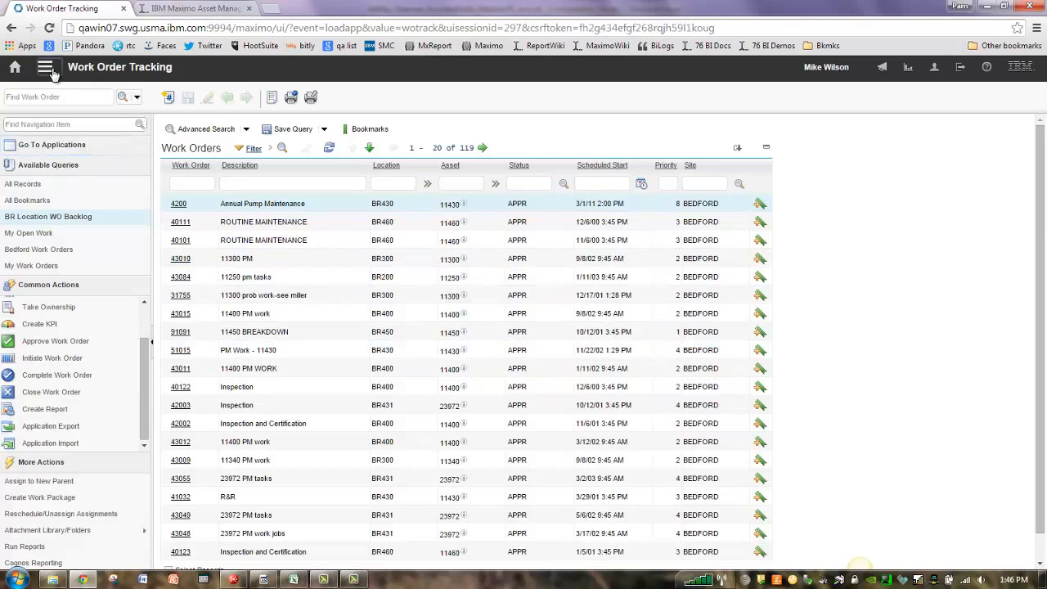
- Open the 'wo backlog in br location' report under Report Administration's Ad Hoc Reports
click(46, 66)
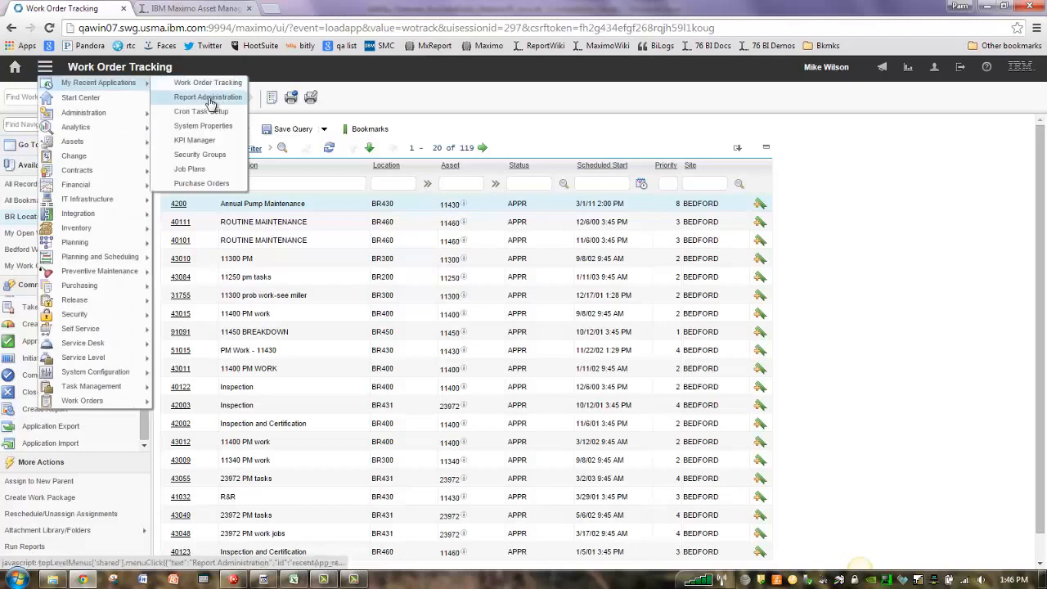
click(207, 99)
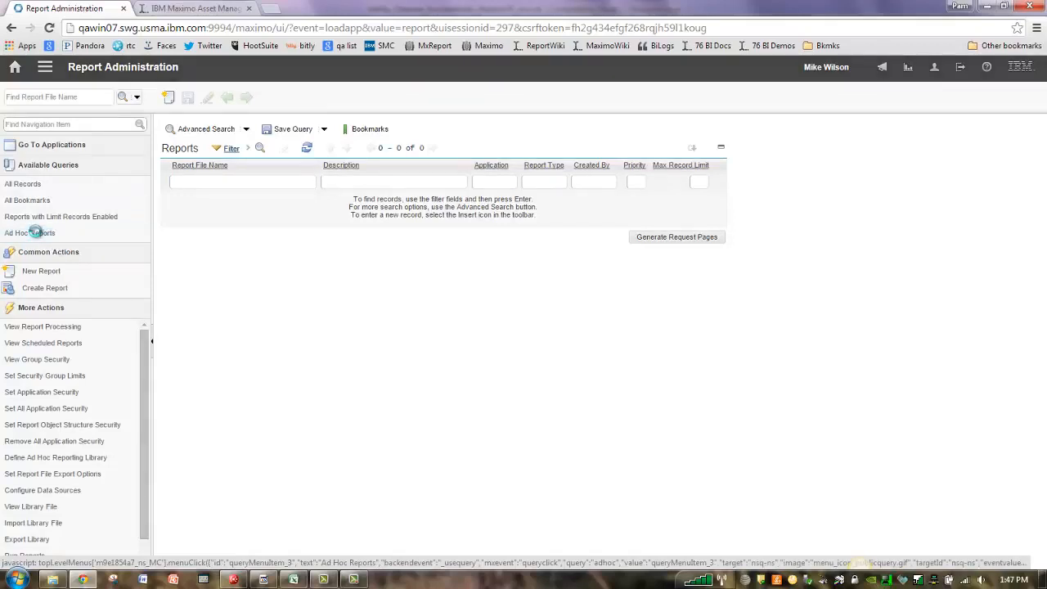
click(30, 232)
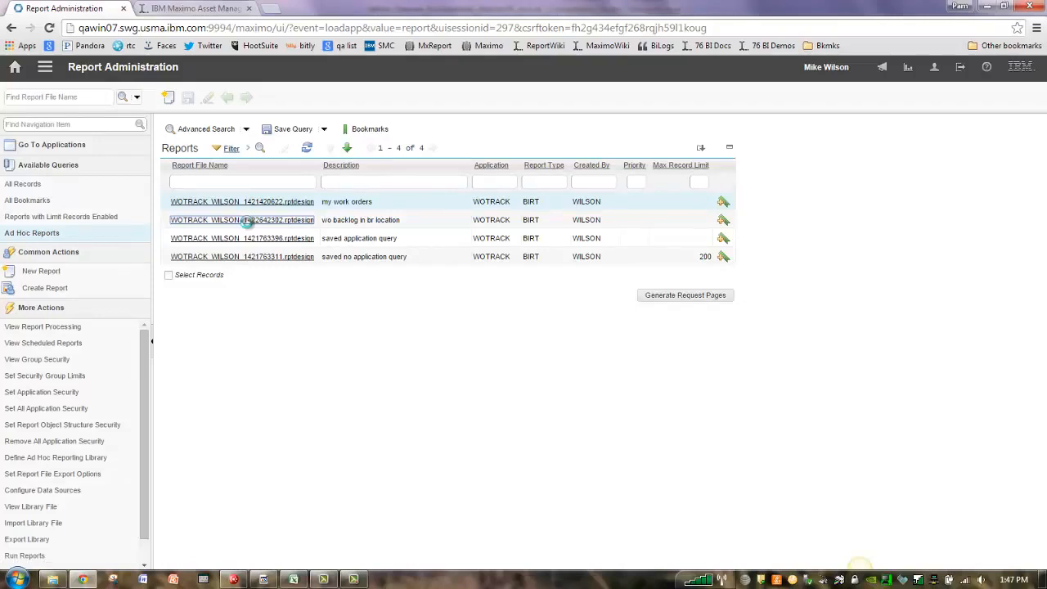
click(242, 219)
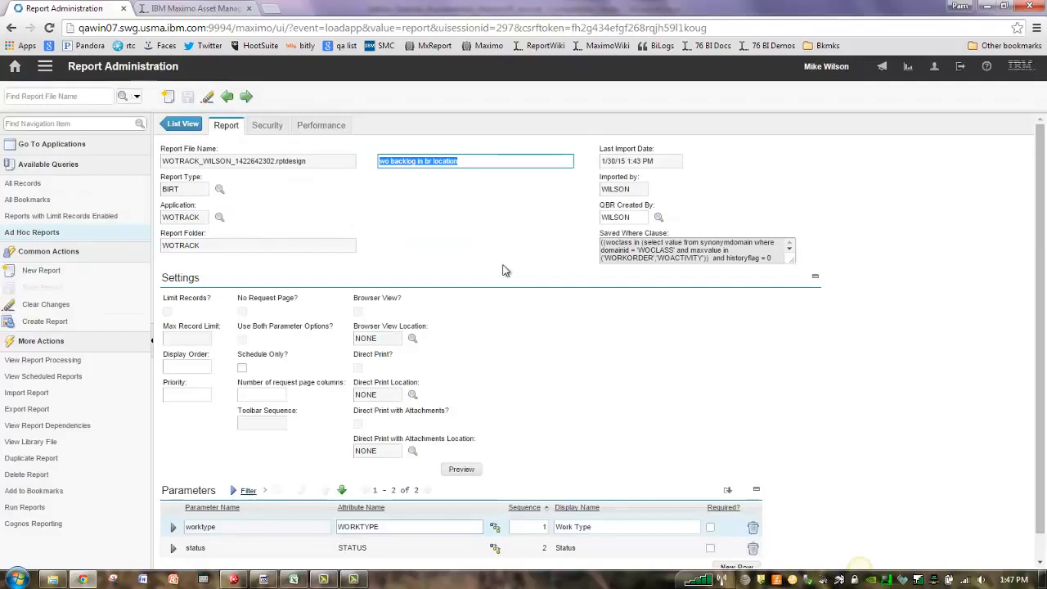
mouse_move(662, 294)
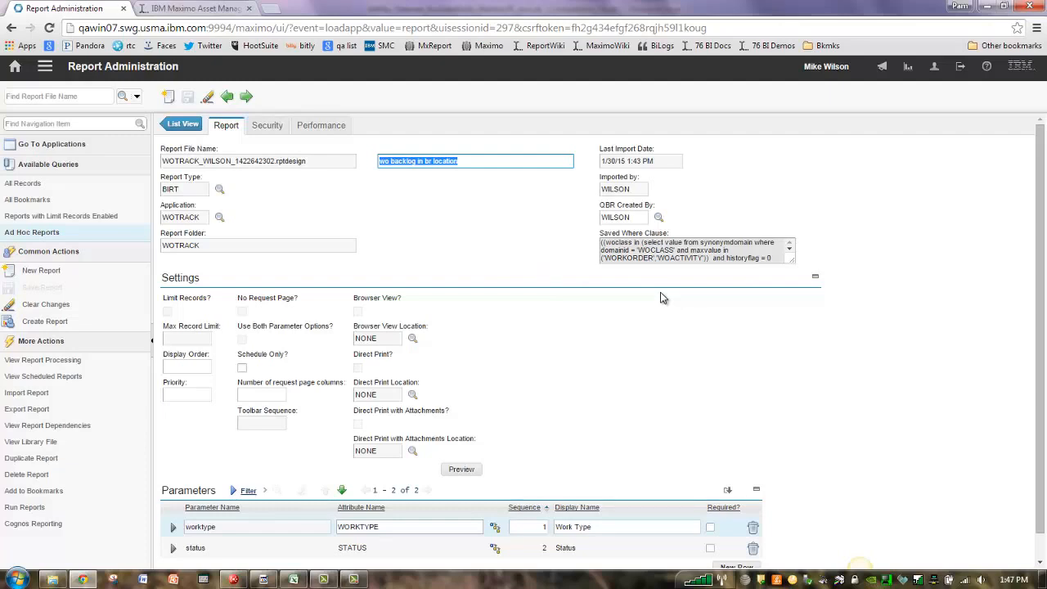
mouse_move(730, 308)
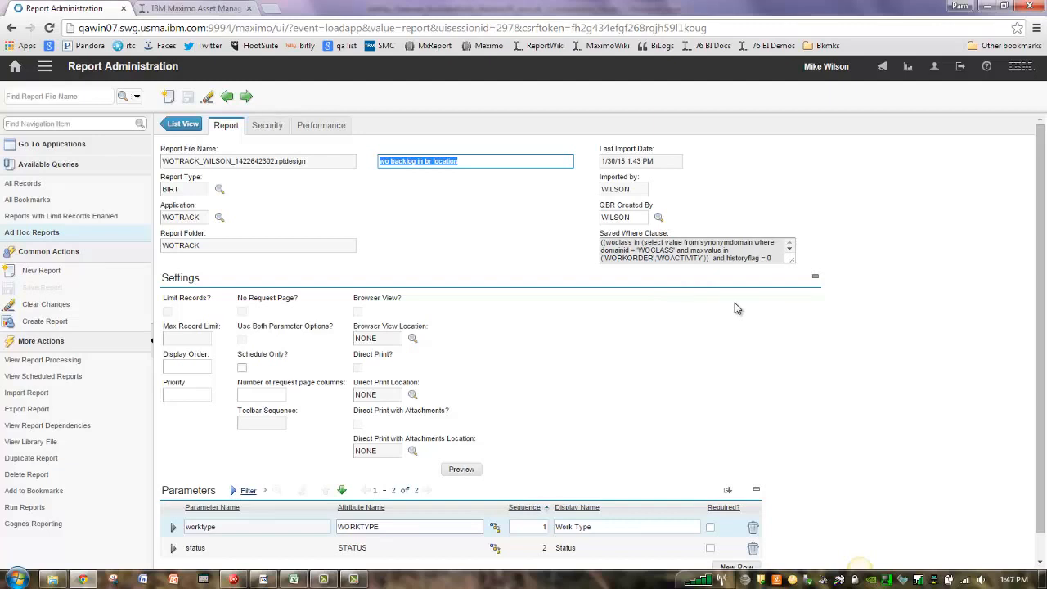
mouse_move(1044, 341)
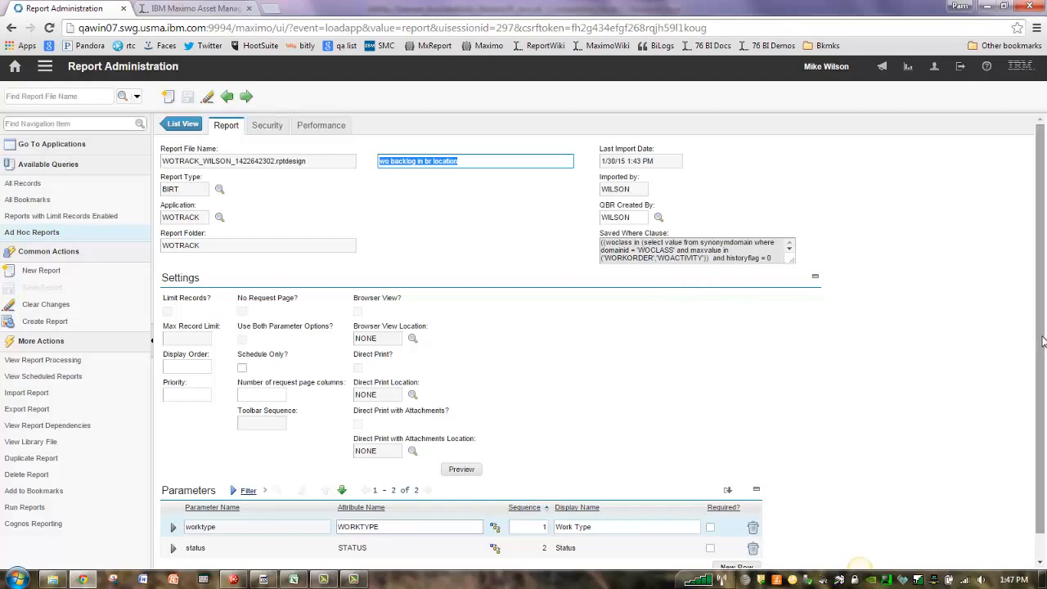
- Expand the worktype parameter row to show its multi-lookup details
scroll(up, 3)
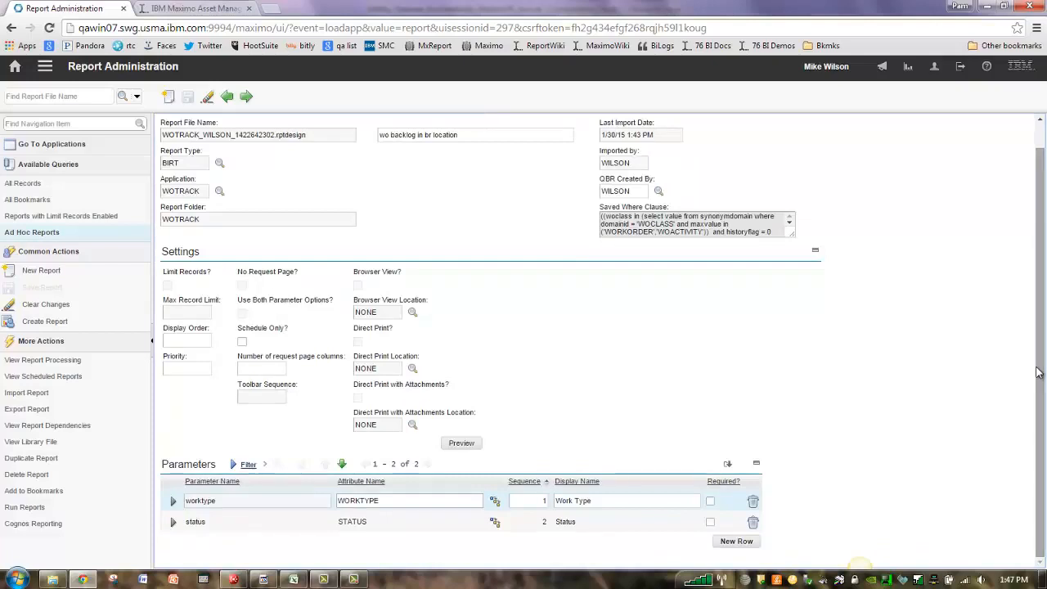
mouse_move(564, 440)
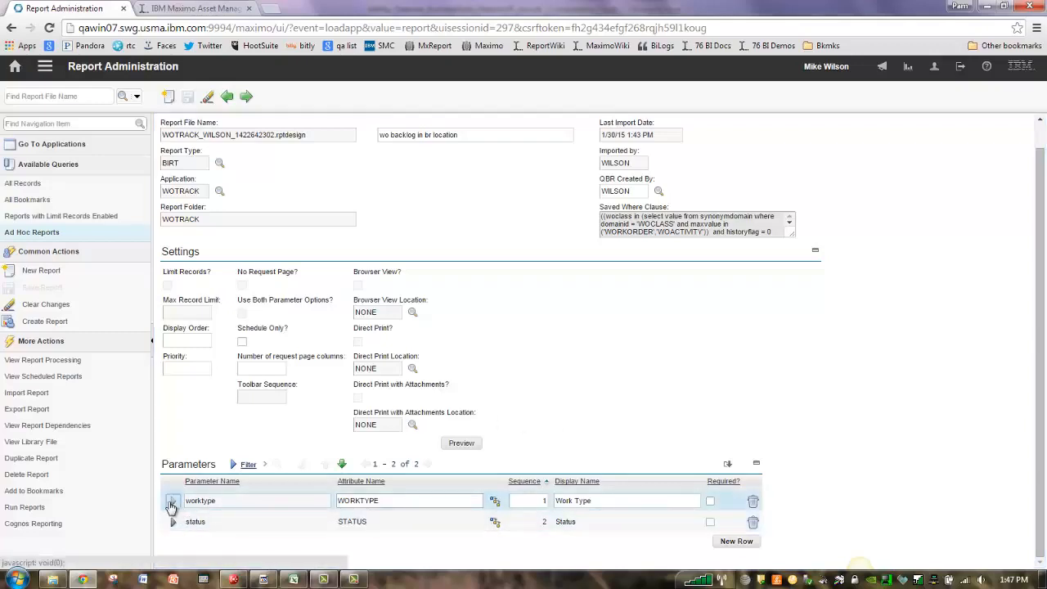
click(174, 500)
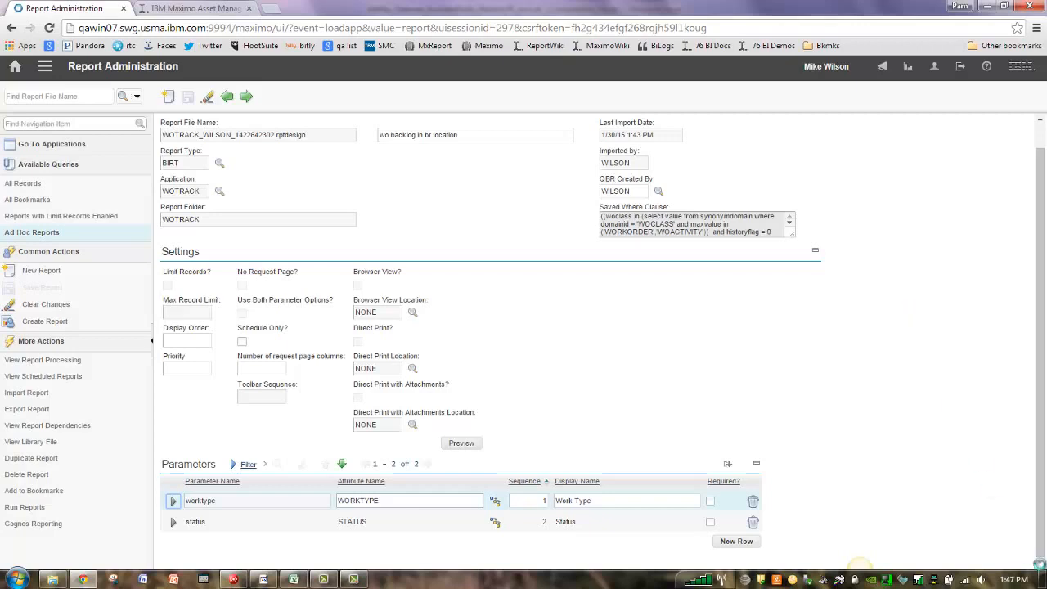
click(173, 501)
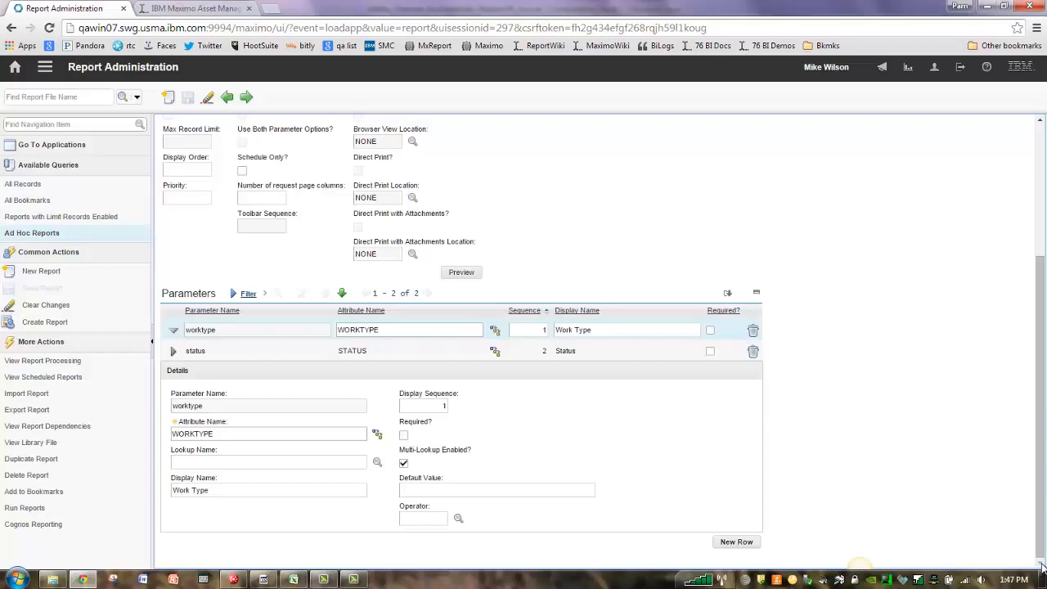
mouse_move(520, 253)
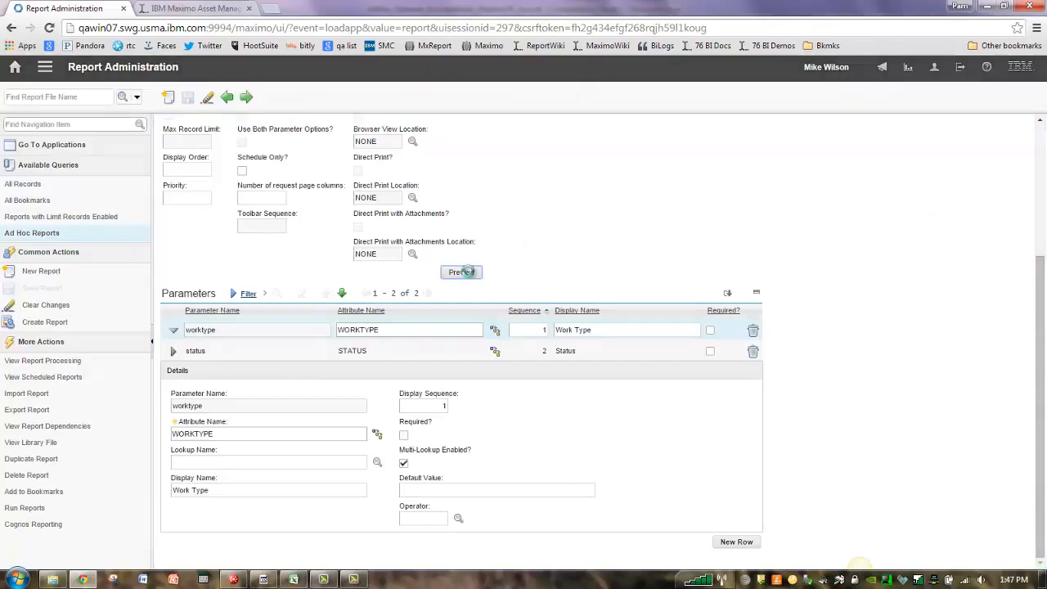
- Preview the report's request page and cancel it without running
click(461, 271)
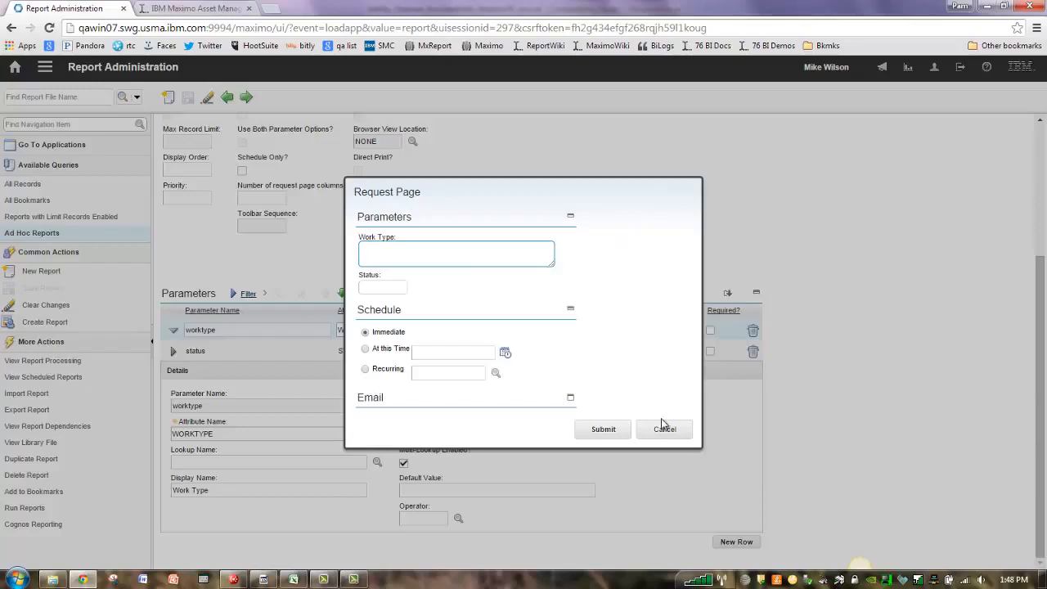
click(664, 428)
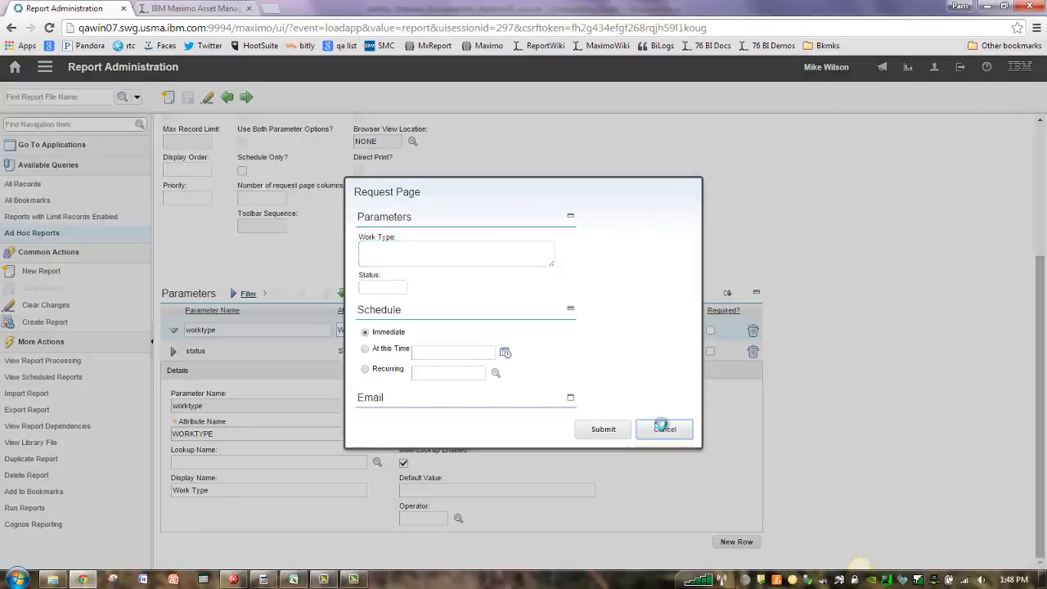
click(664, 429)
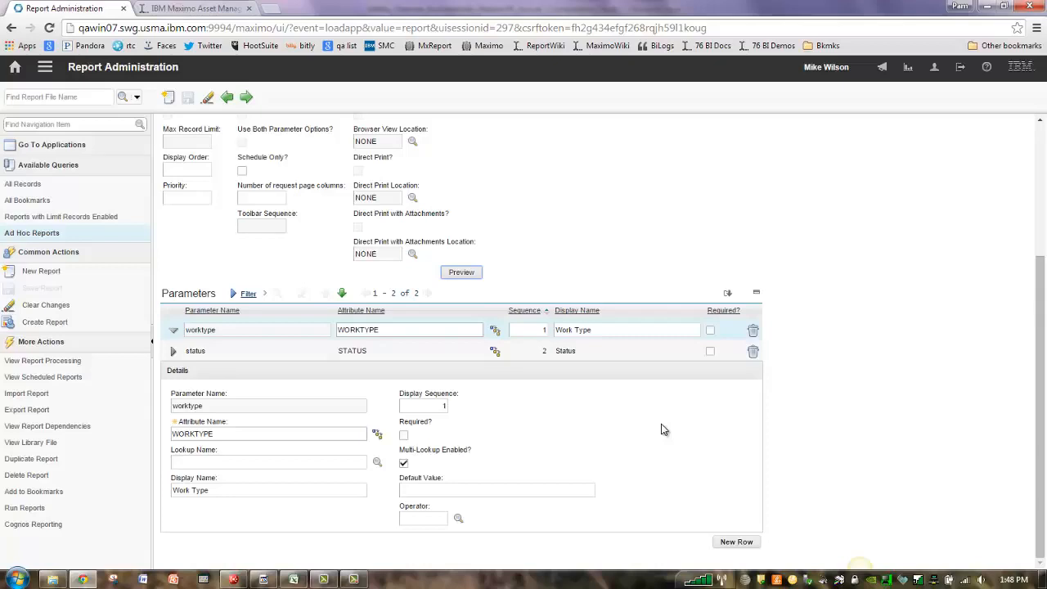
mouse_move(615, 422)
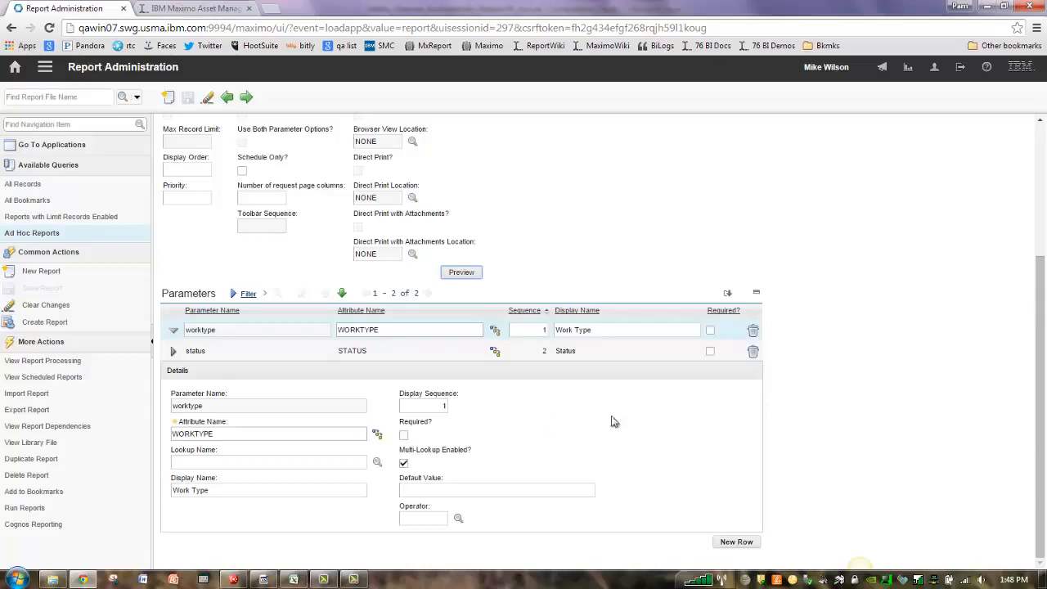
- Give the Work Type parameter the lookup name 'worktype', save via Preview, and cancel the request page
click(268, 461)
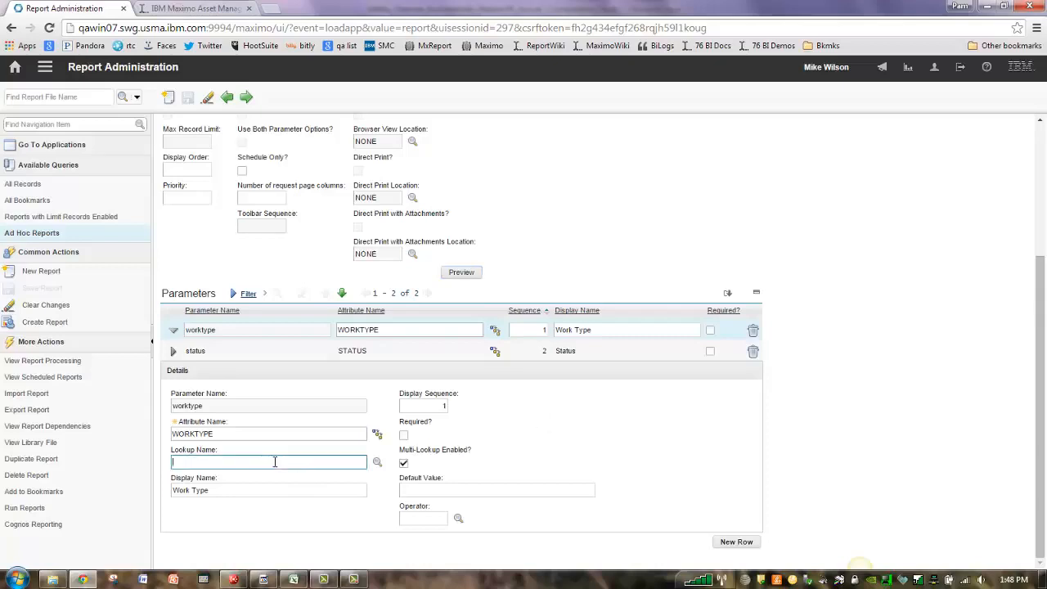
text(worktype)
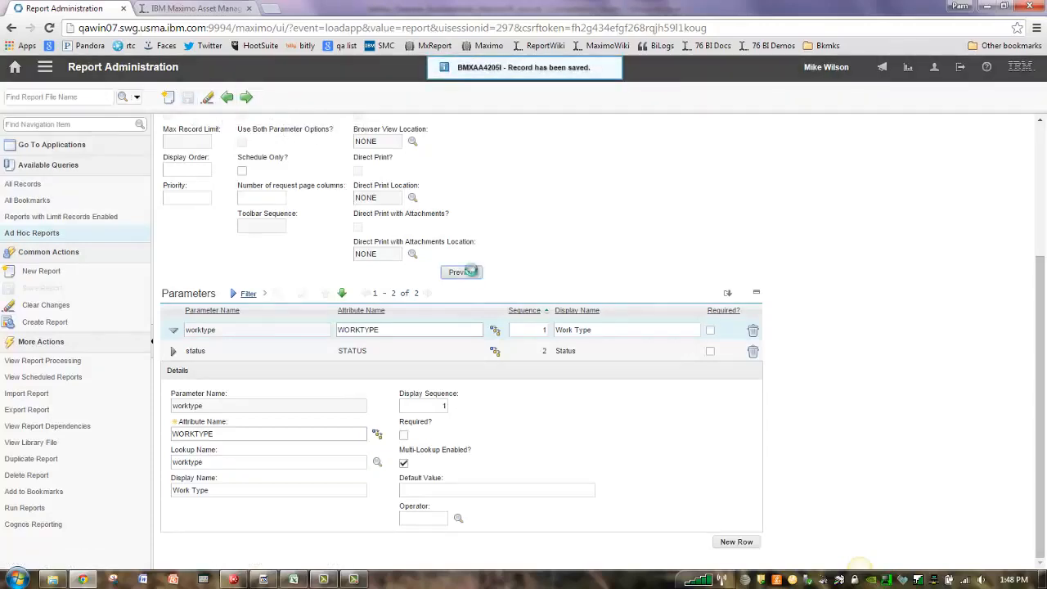
click(461, 271)
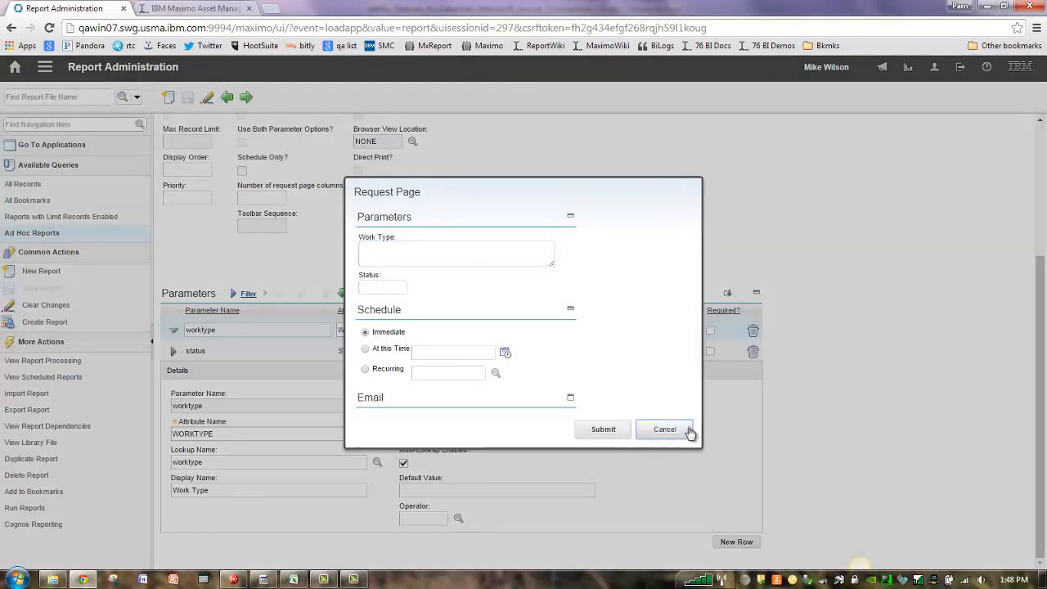
click(664, 428)
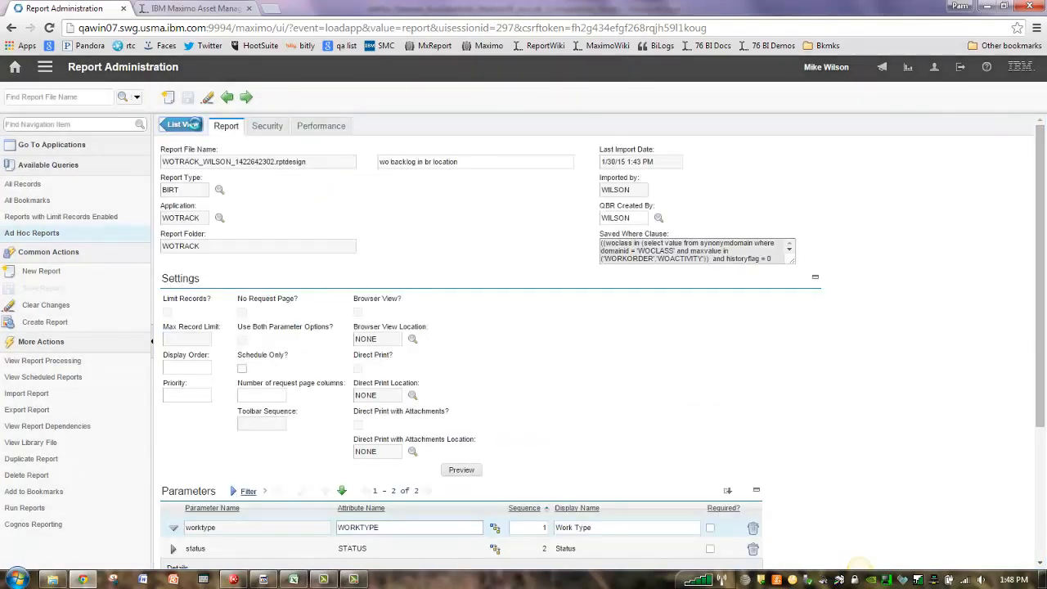
- Generate request pages from the ad hoc reports list and reopen the backlog report
click(180, 125)
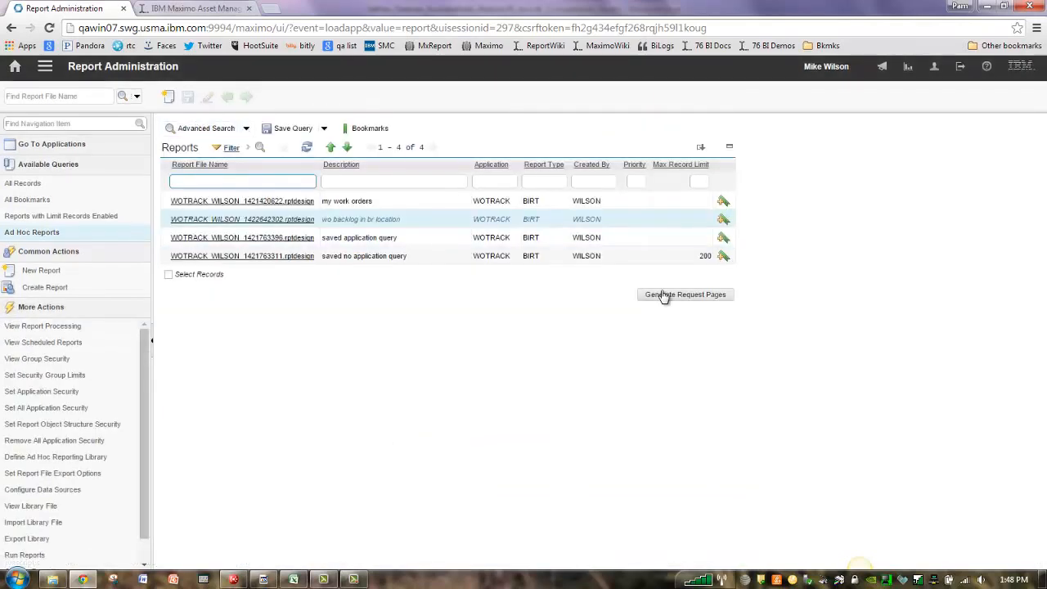
click(684, 294)
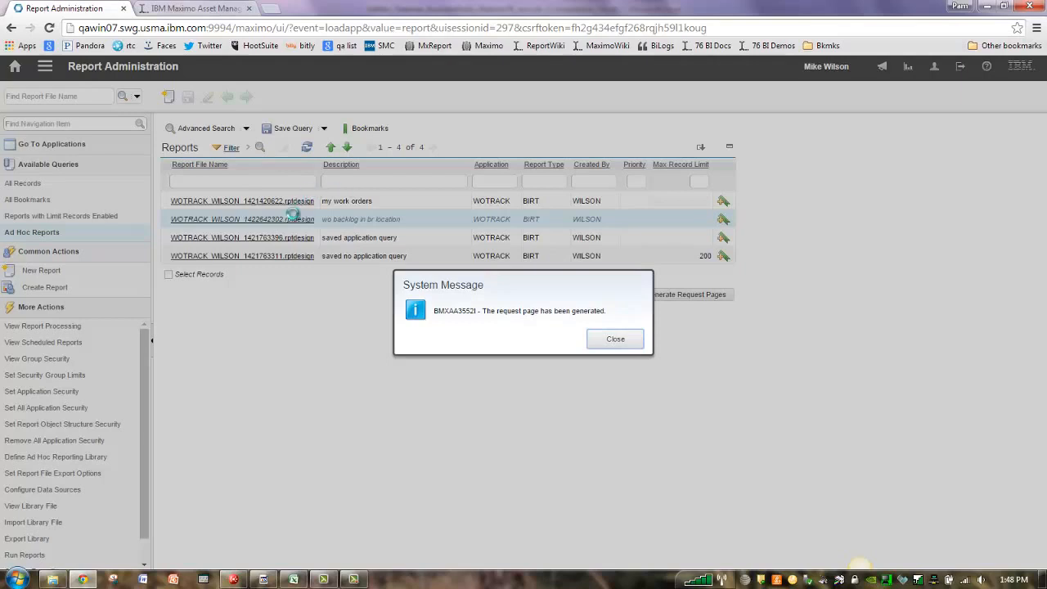
click(615, 339)
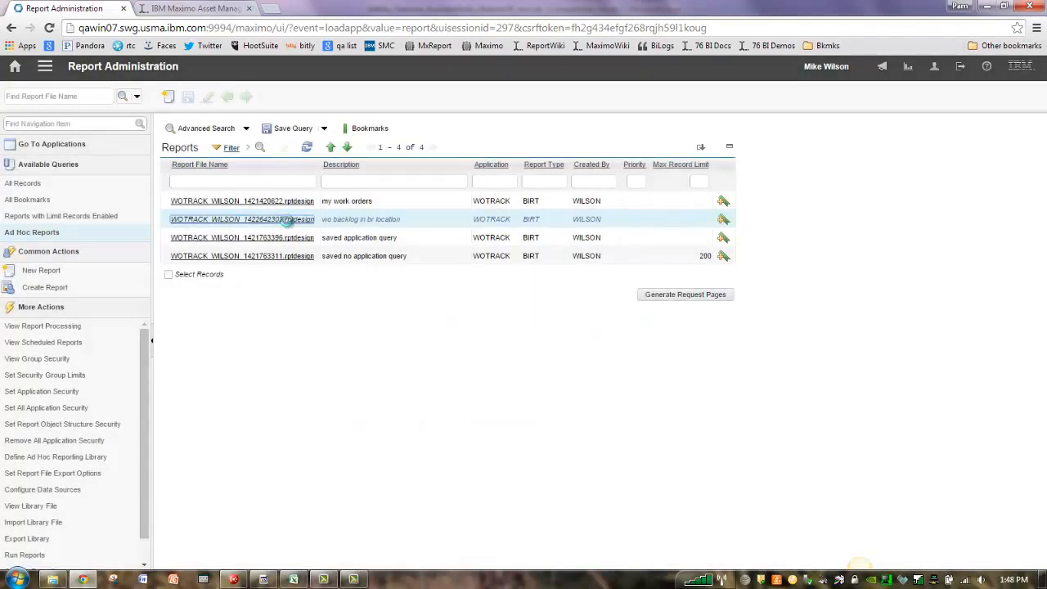
click(242, 219)
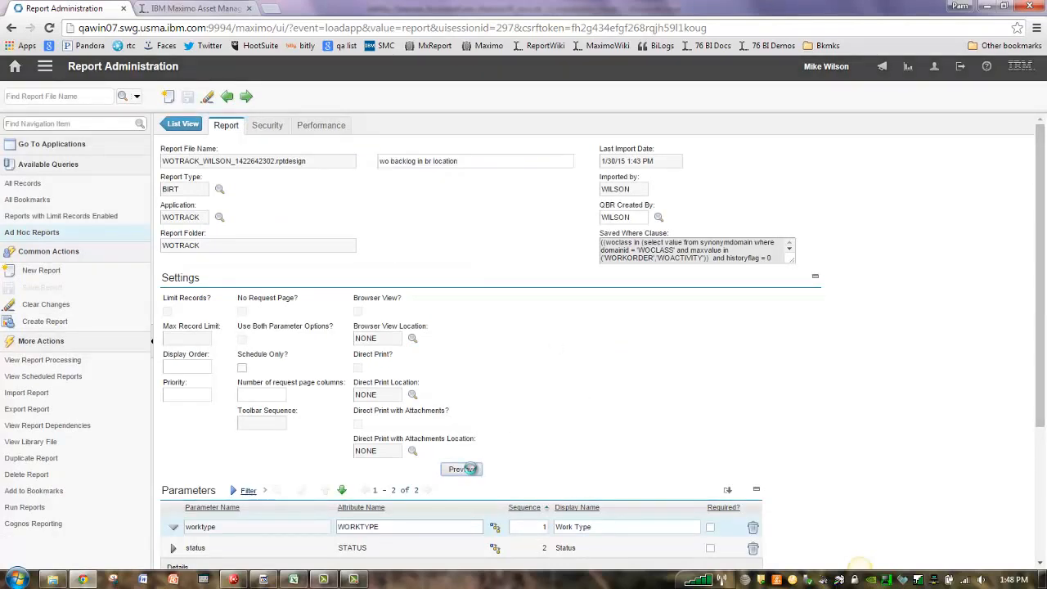
- On the request page, pick EM Emergency Maintenance from the Work Type lookup
click(461, 467)
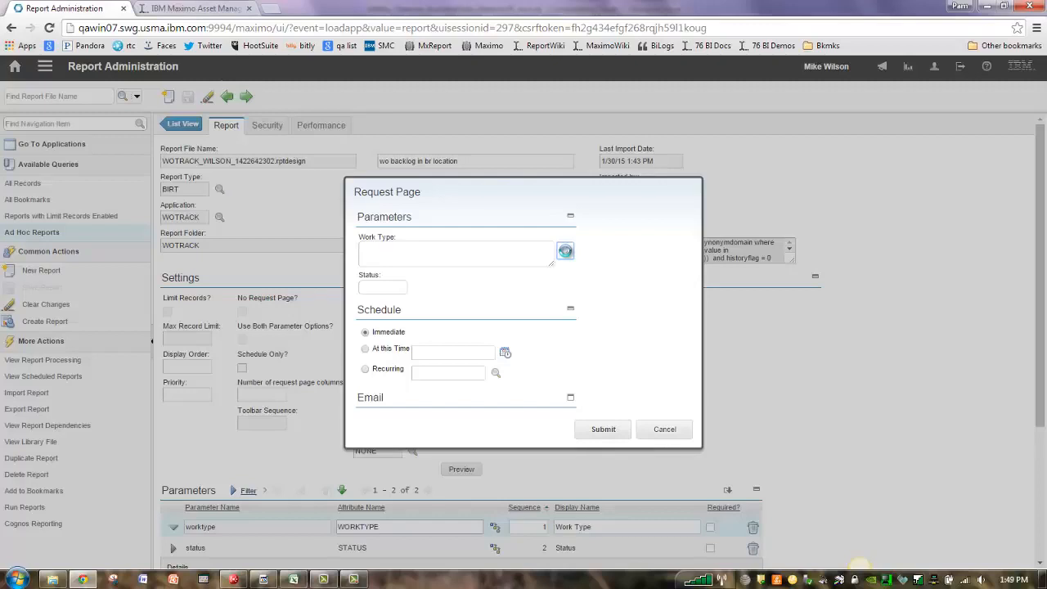
click(566, 252)
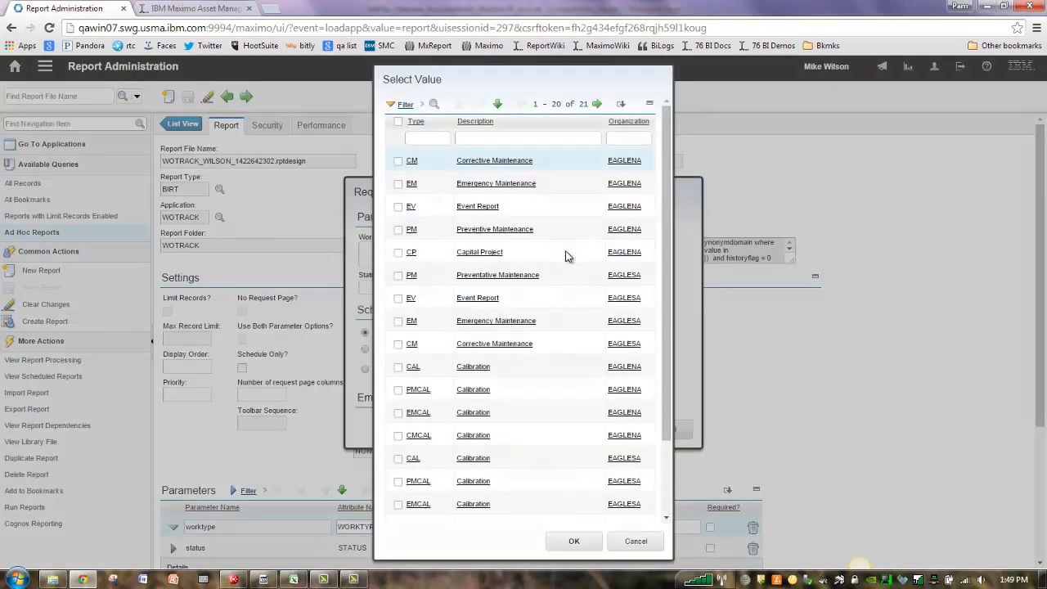
click(480, 252)
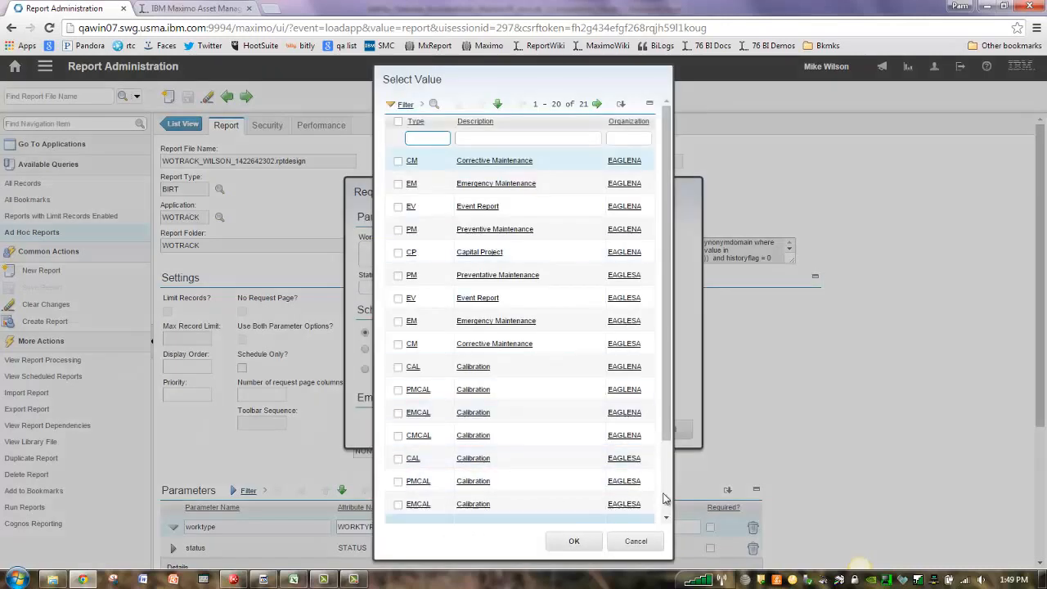
click(471, 412)
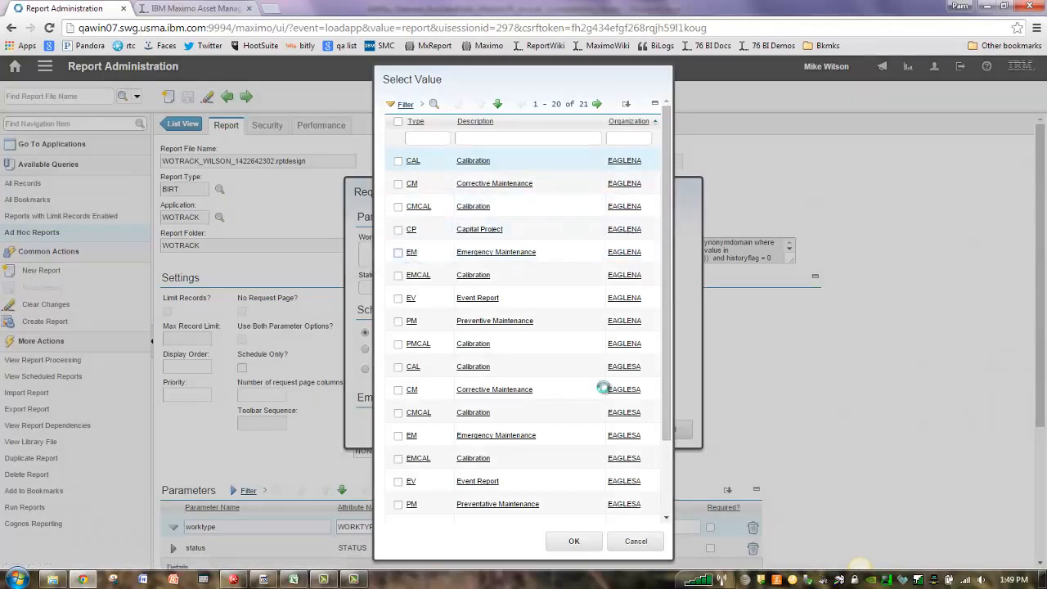
click(399, 252)
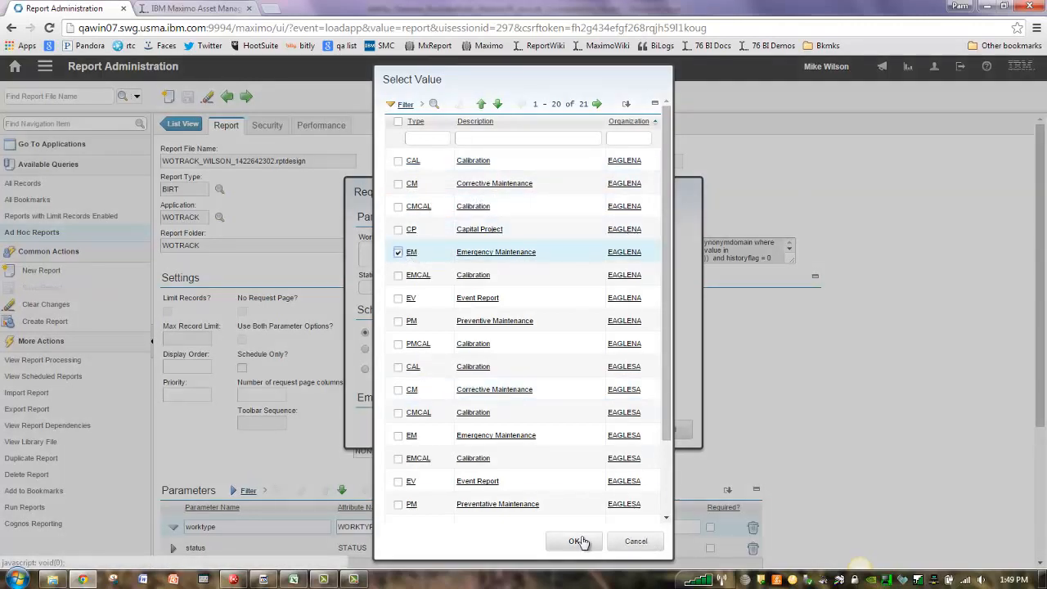
click(572, 540)
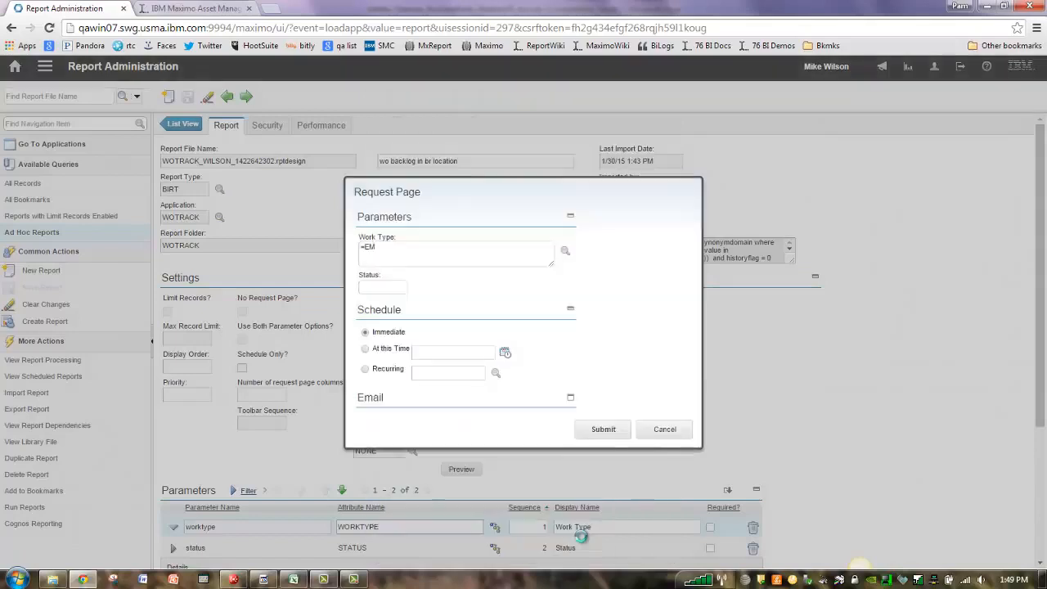
- Submit the report to run for EM work orders
click(602, 428)
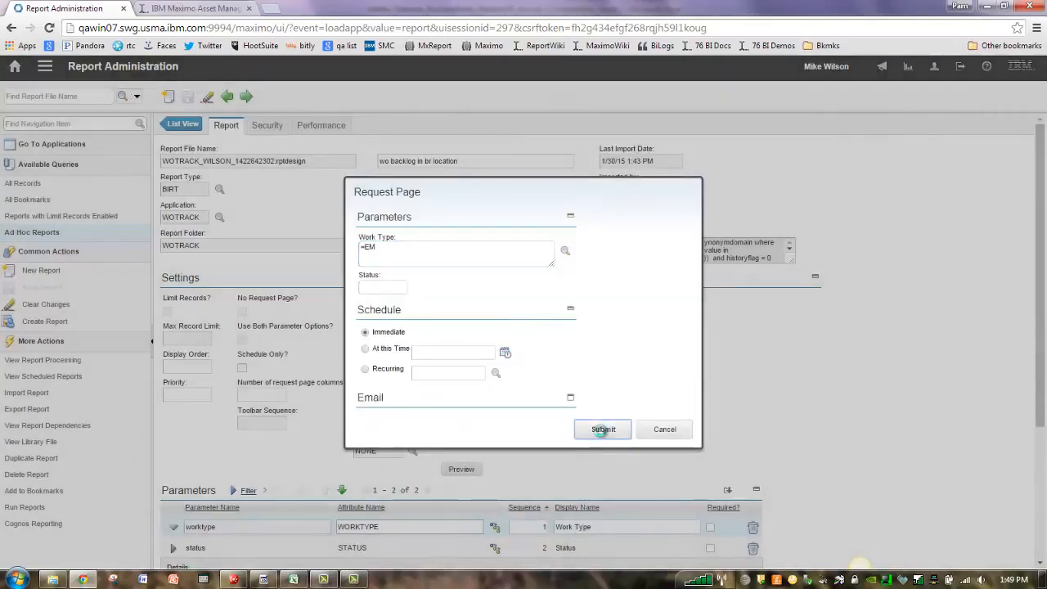
click(602, 428)
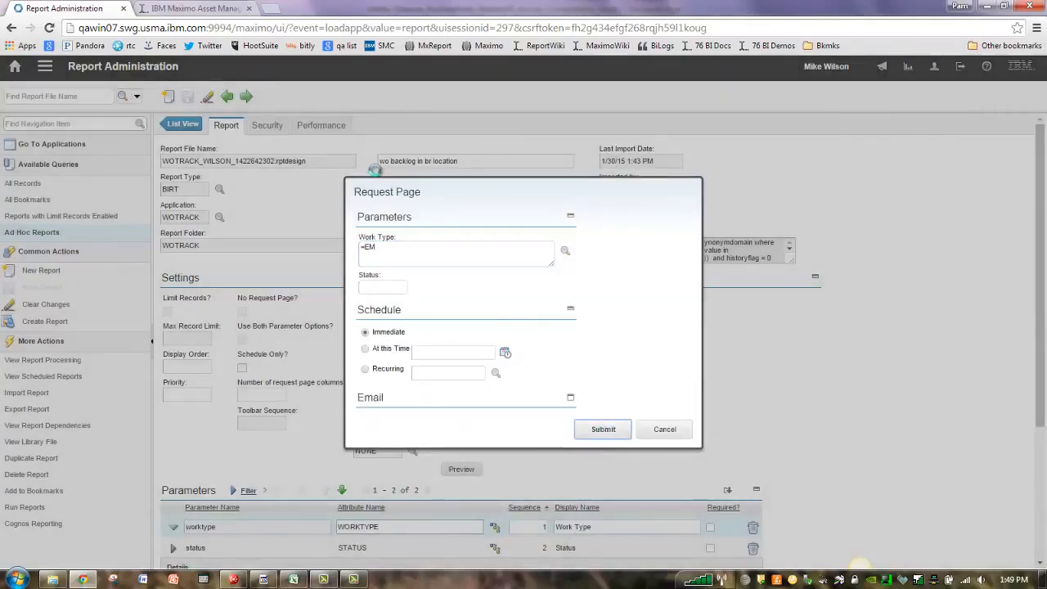
- Run the wo backlog in br location report filtered to EM work orders, yielding two records
click(602, 428)
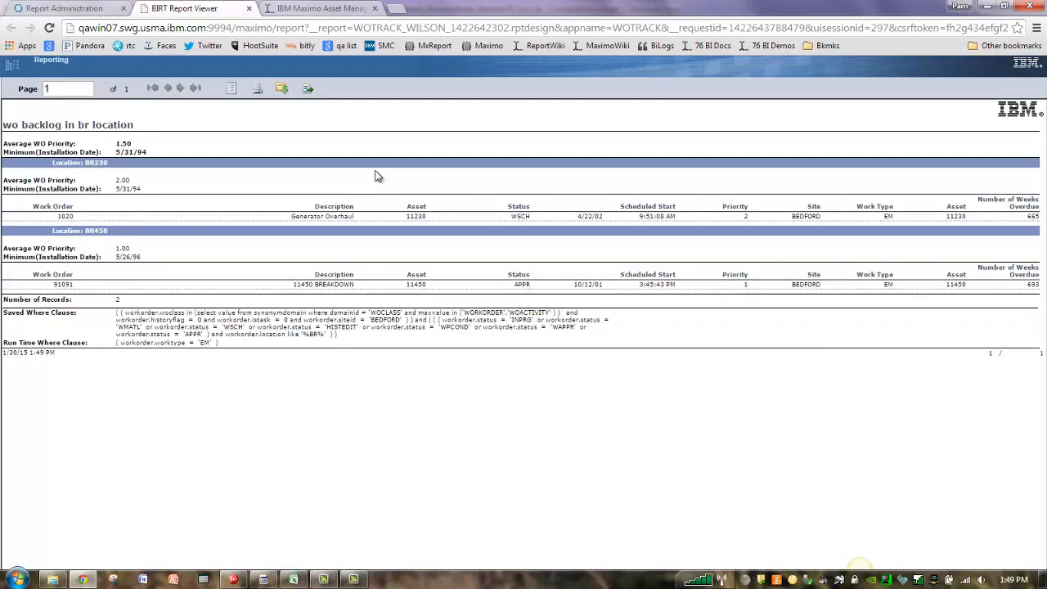
mouse_move(902, 301)
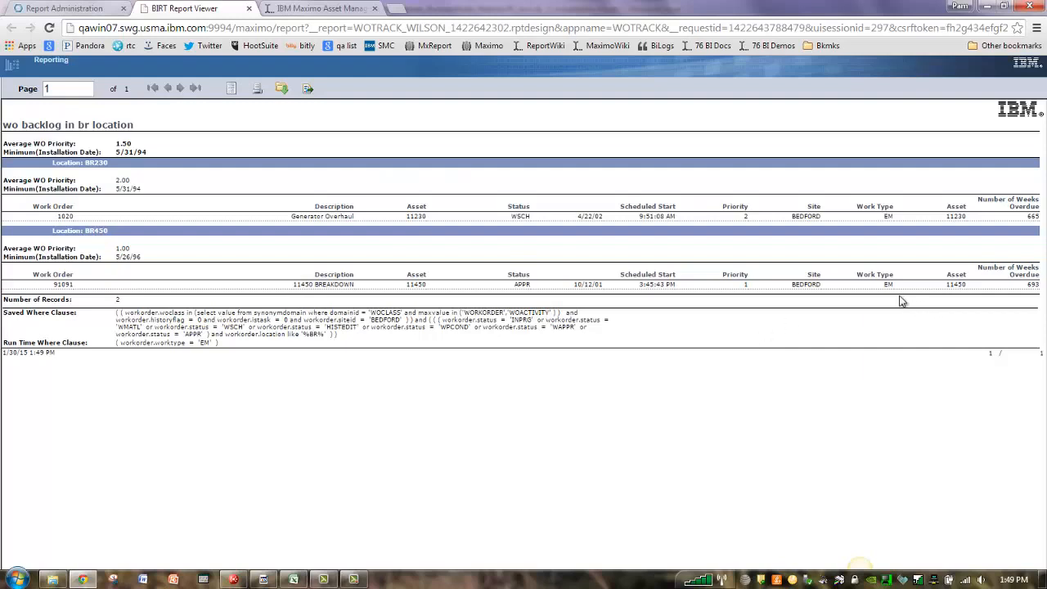
mouse_move(190, 380)
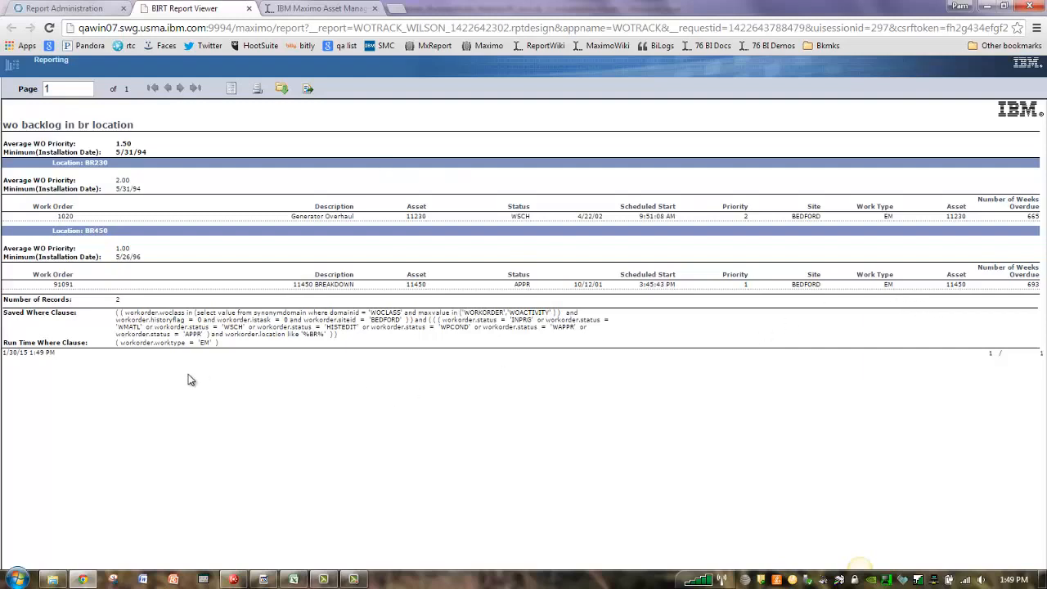
mouse_move(226, 357)
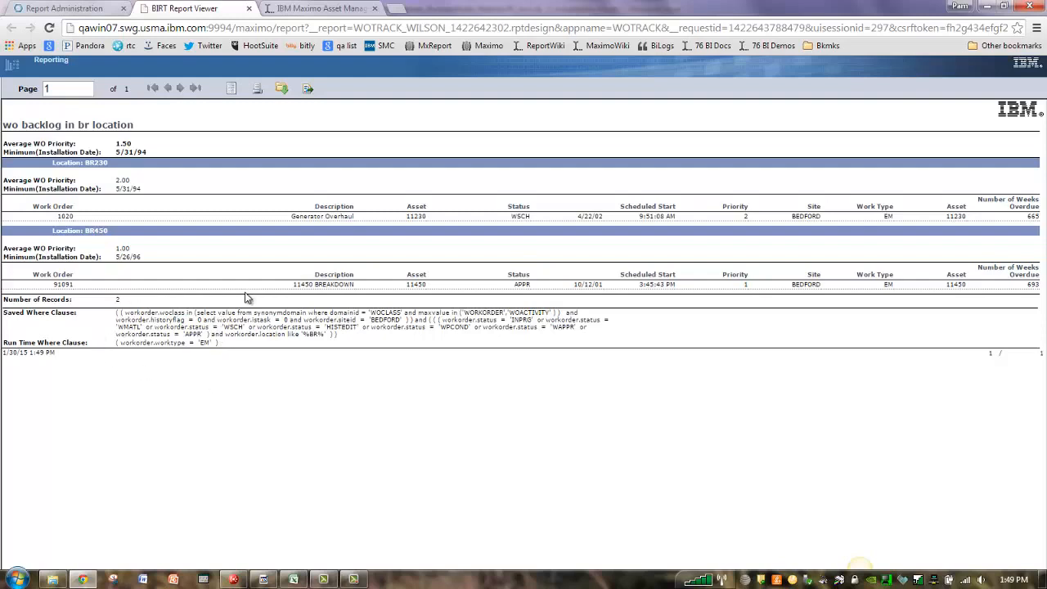
mouse_move(295, 210)
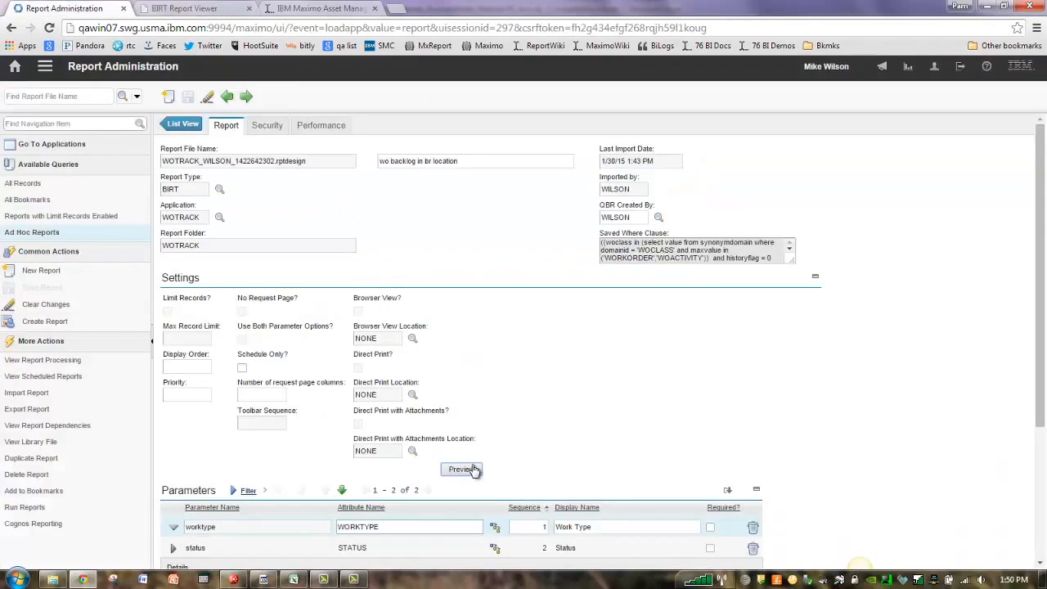
click(461, 468)
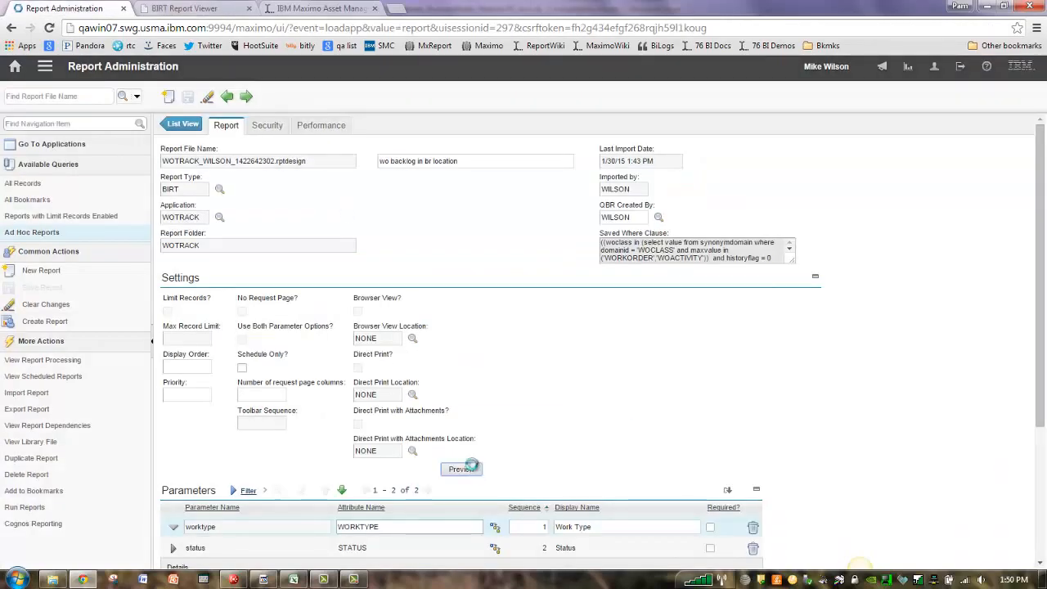
click(462, 468)
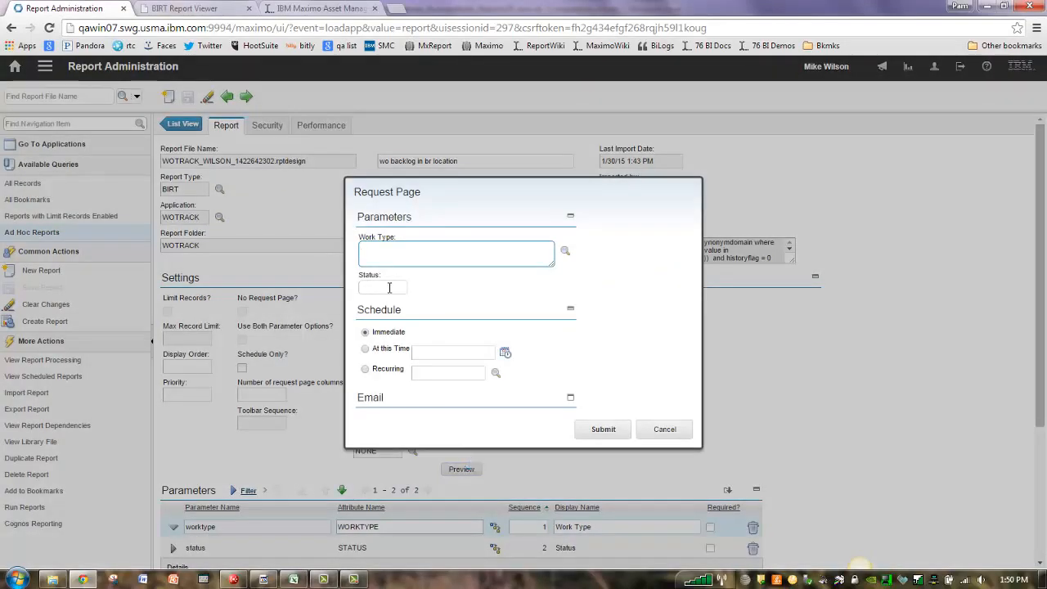
click(602, 428)
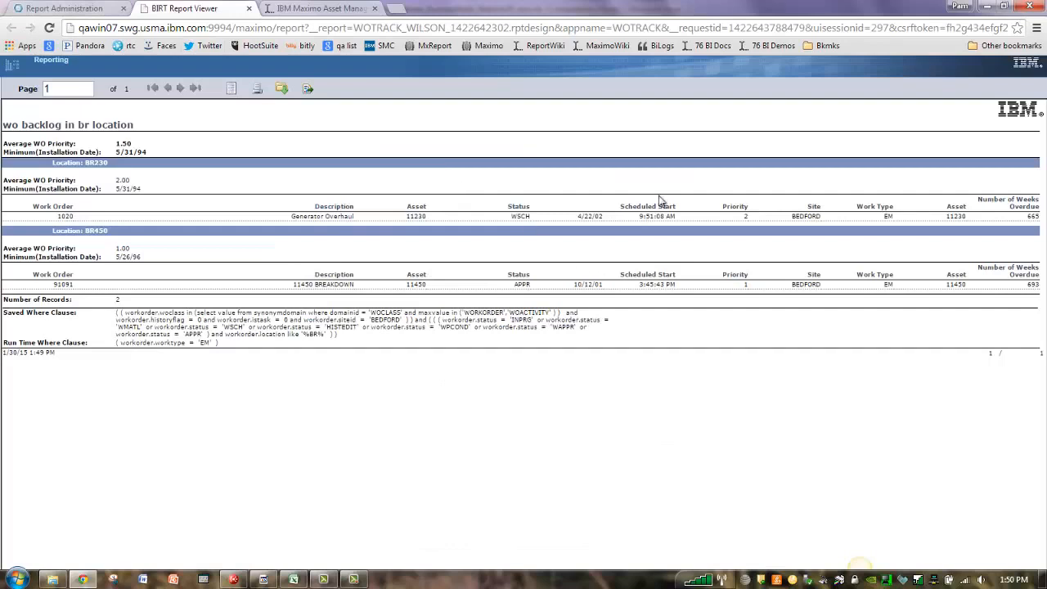
mouse_move(392, 209)
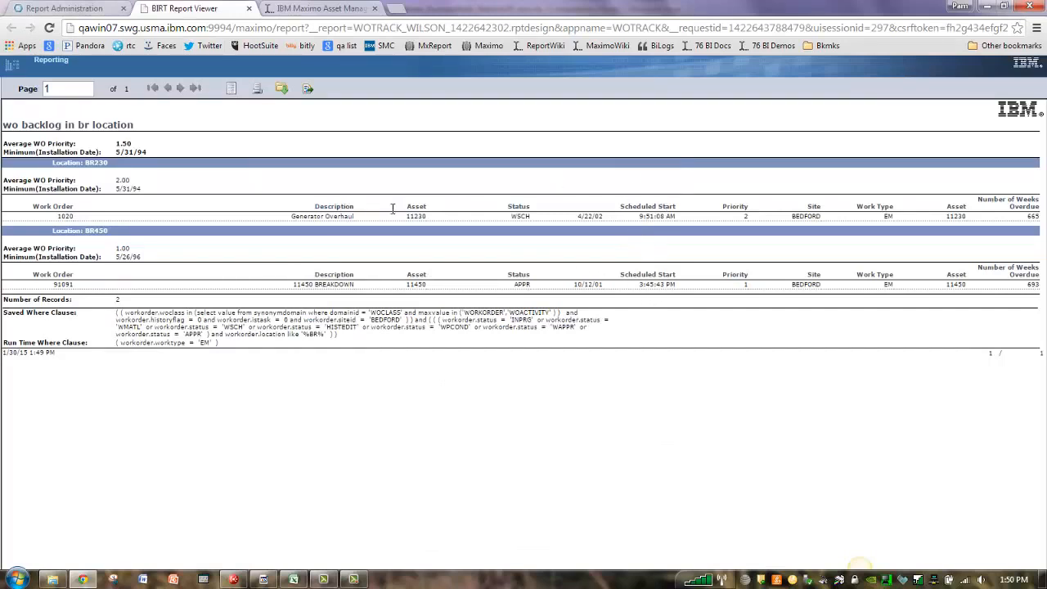
mouse_move(369, 238)
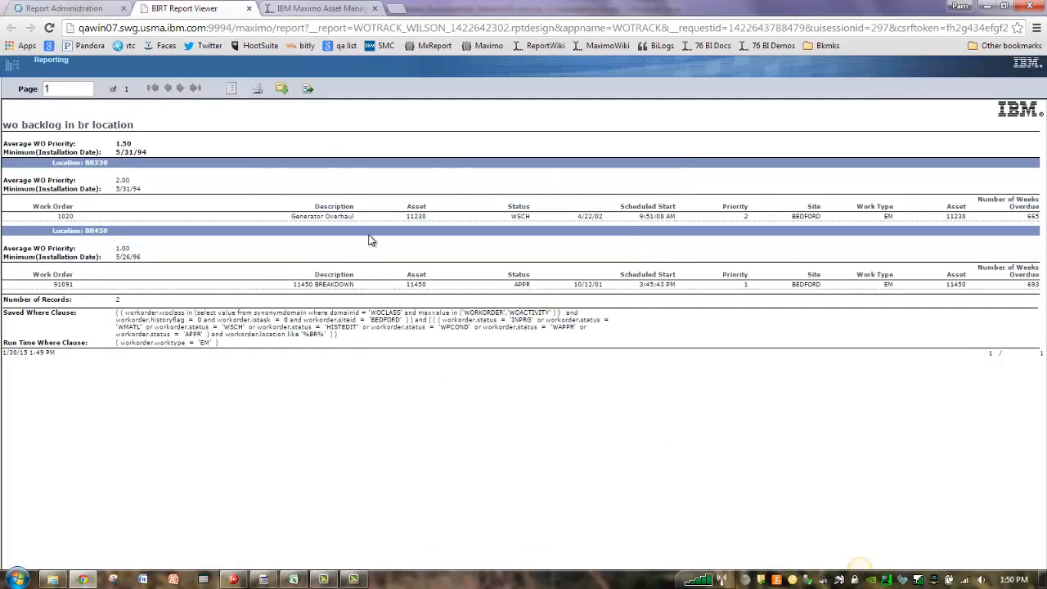